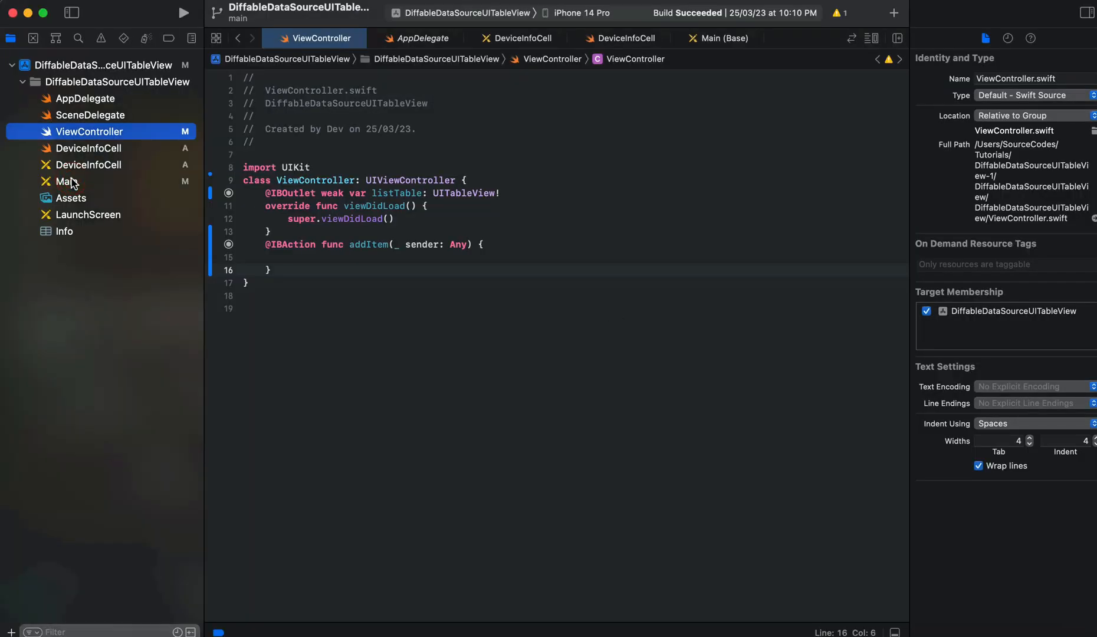
# Step: Review the main storyboard, DeviceInfoCell layout and source, then return to ViewController.swift
pyautogui.click(65, 182)
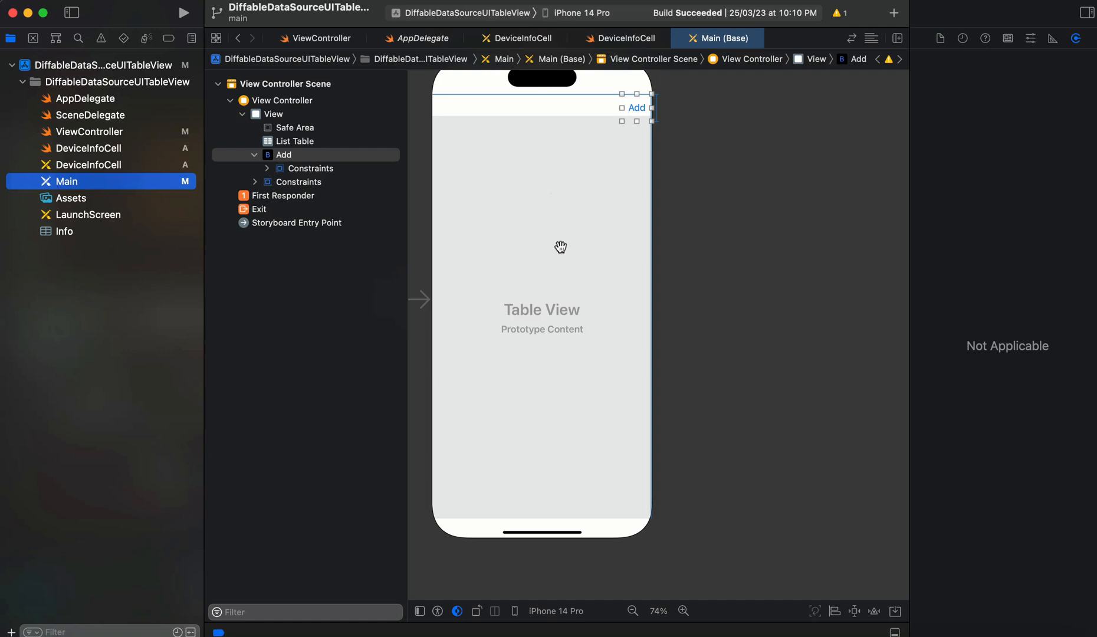
pyautogui.moveTo(549, 249)
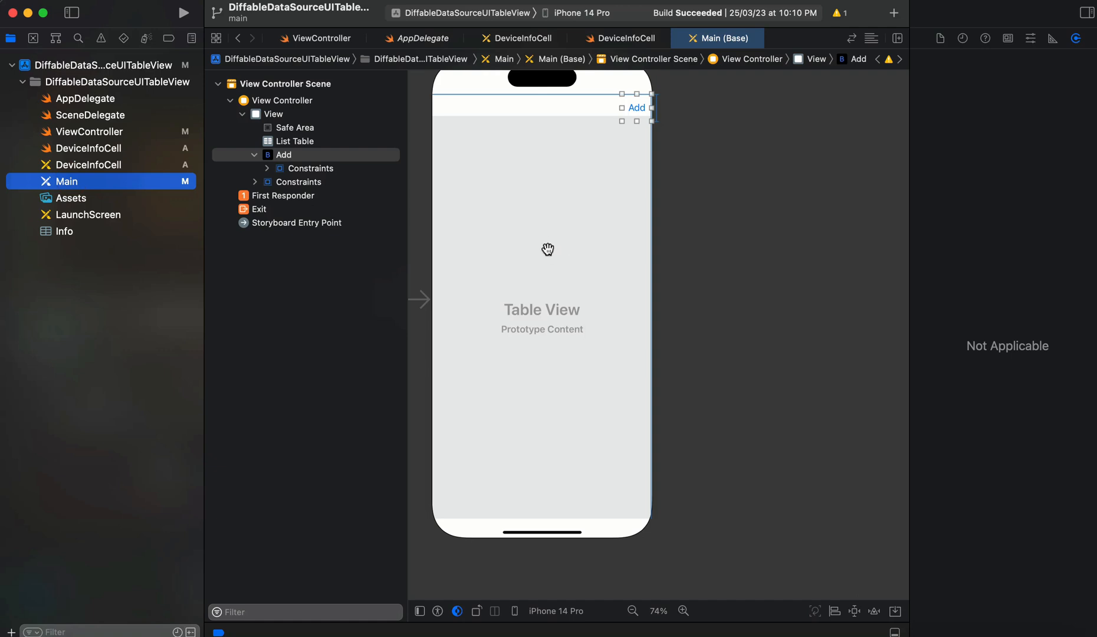
pyautogui.moveTo(640, 112)
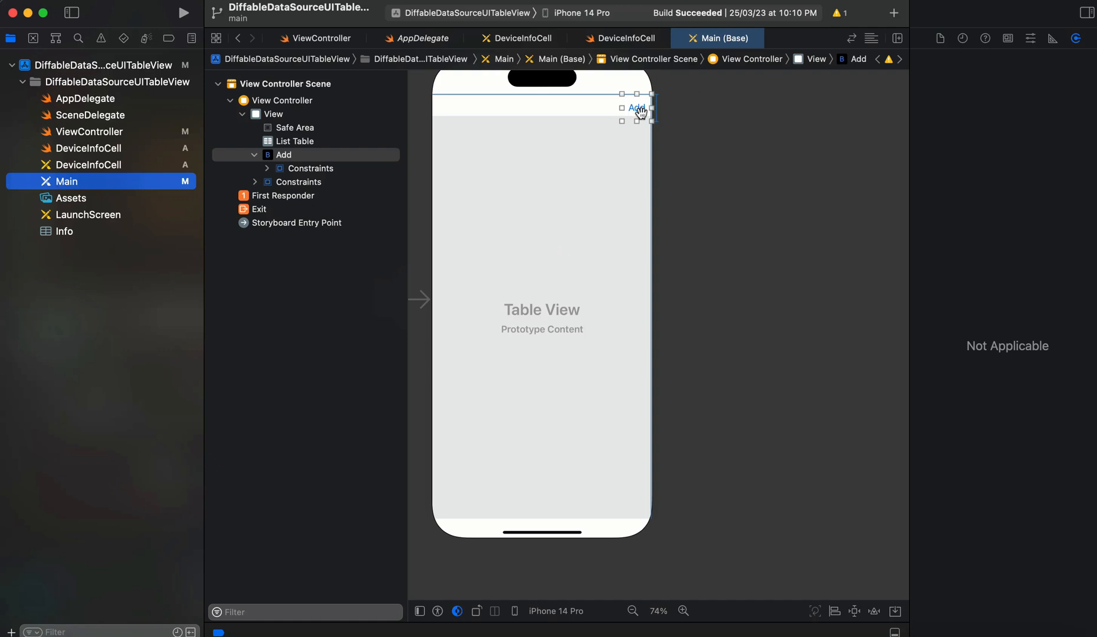
pyautogui.moveTo(238, 177)
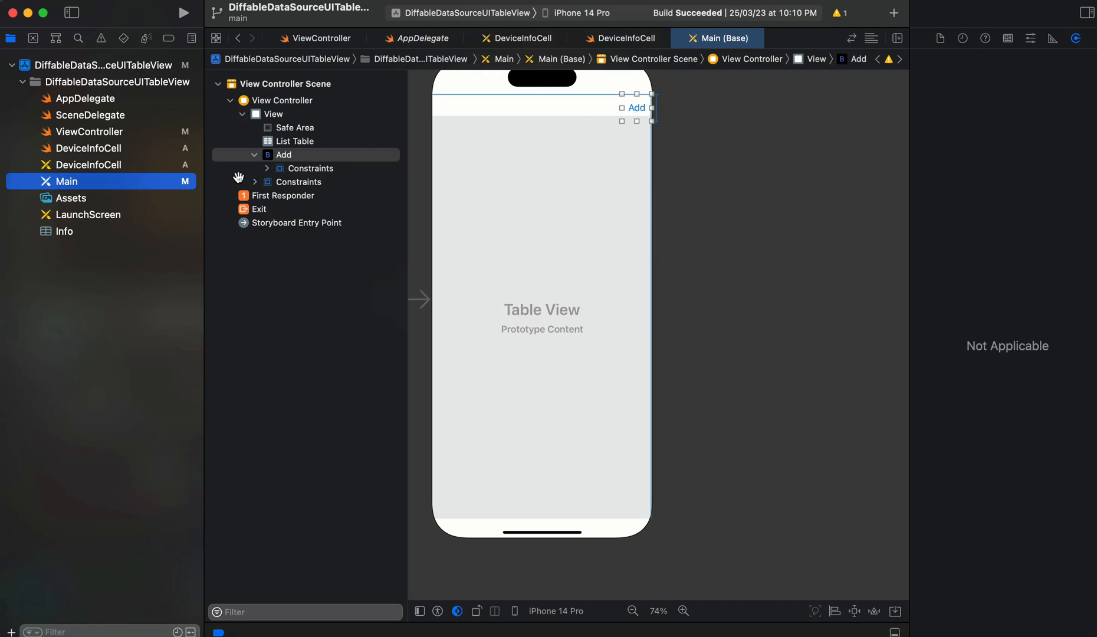
pyautogui.click(88, 164)
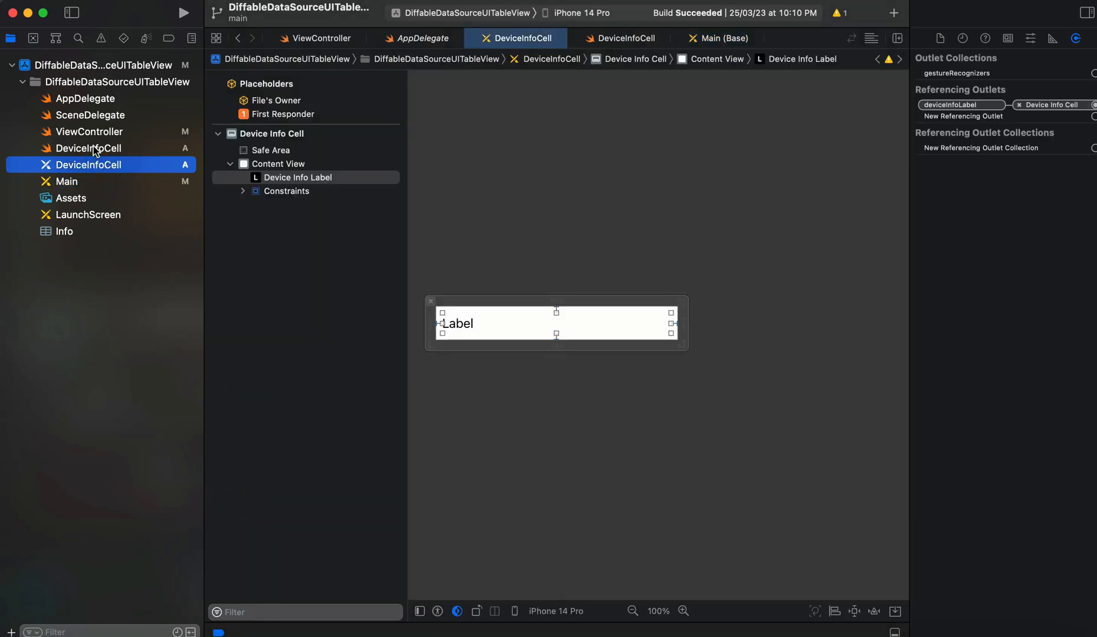
pyautogui.click(88, 147)
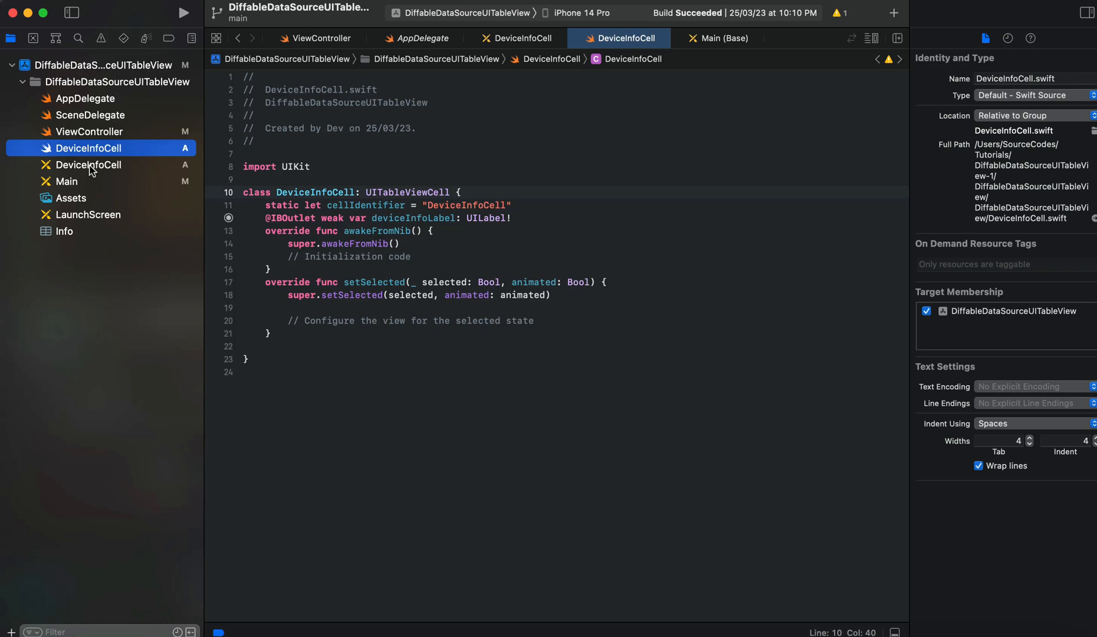
pyautogui.click(88, 132)
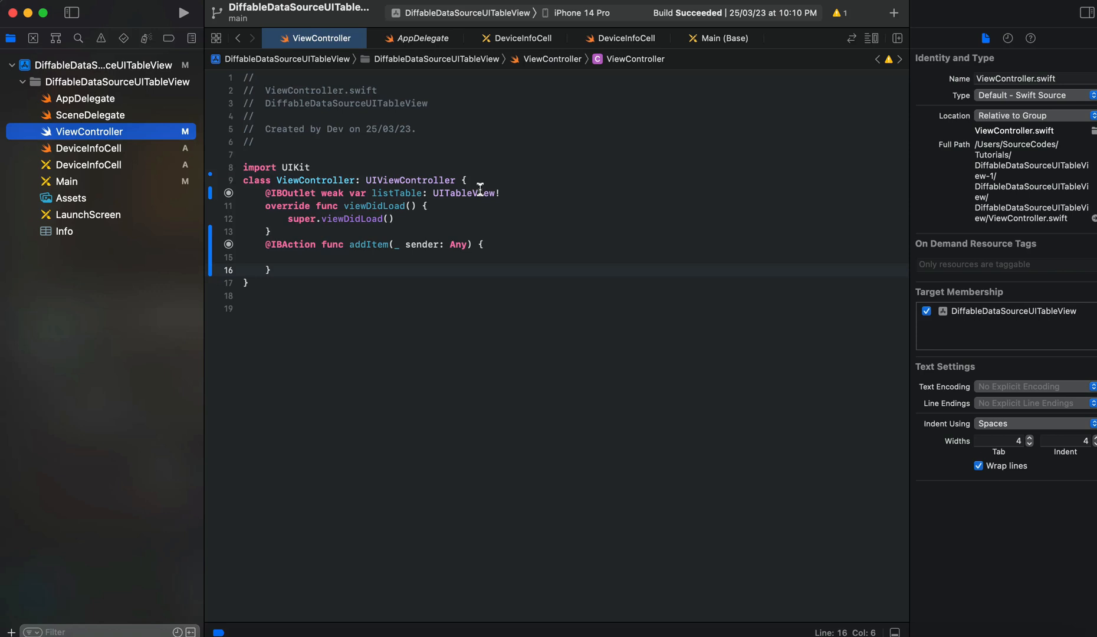
# Step: Declare enum Section: Hashable with a single case all after the class line
pyautogui.click(465, 181)
pyautogui.write('3n')
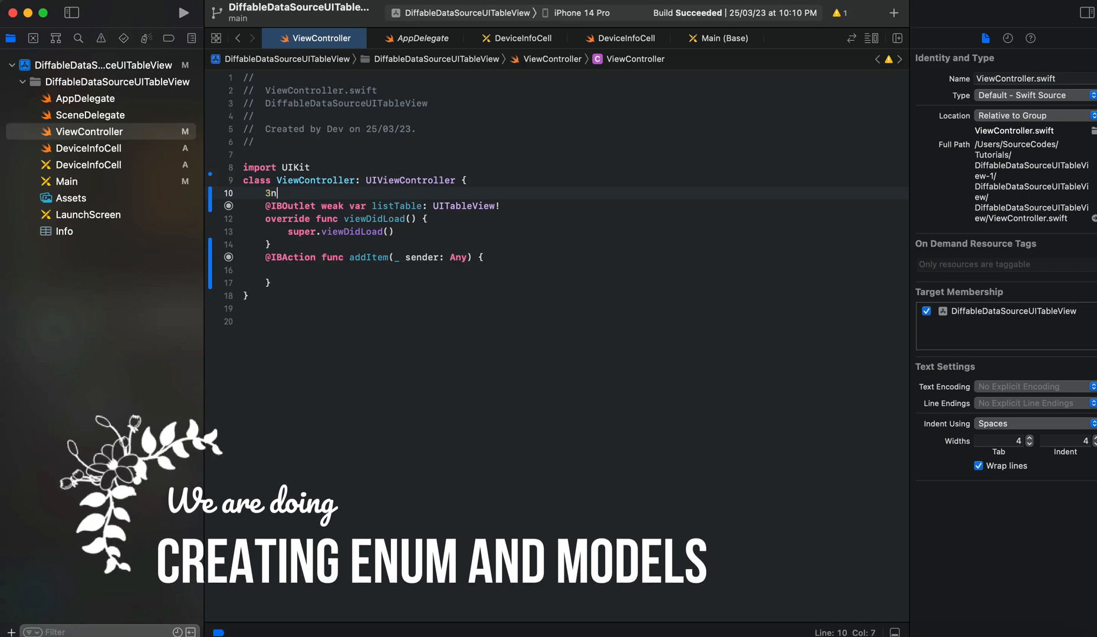
pyautogui.write('enum')
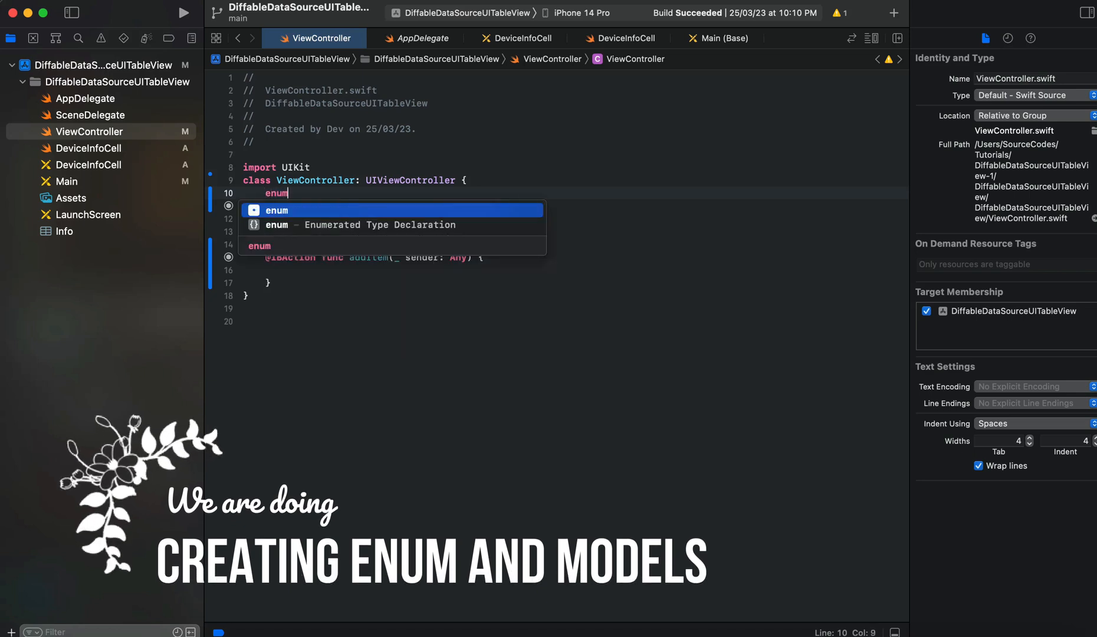
pyautogui.write('Section')
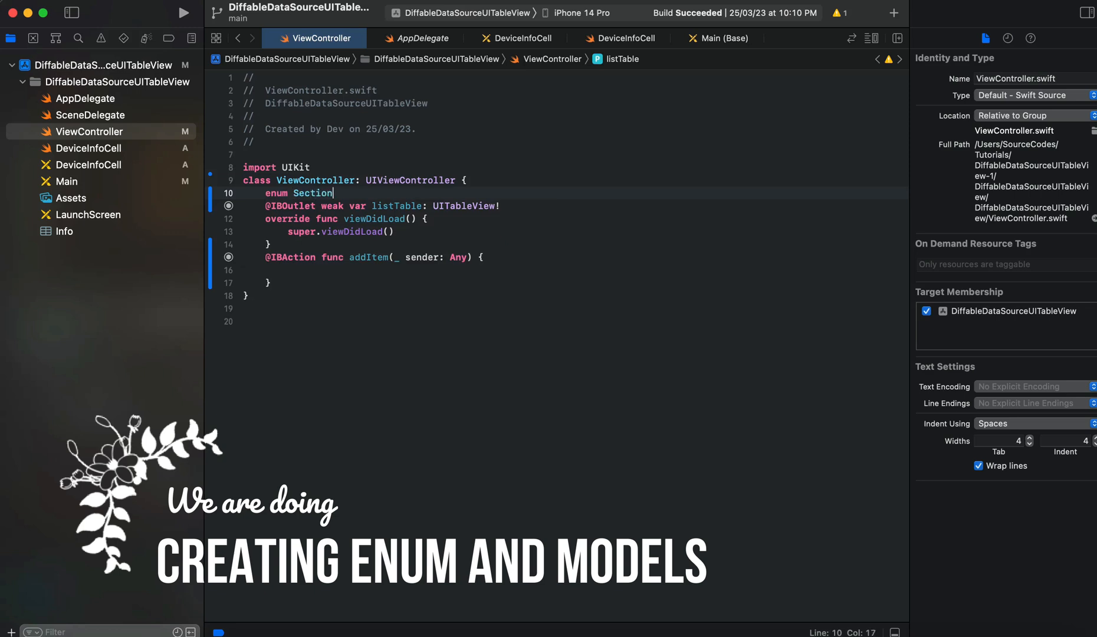
pyautogui.write(': ha')
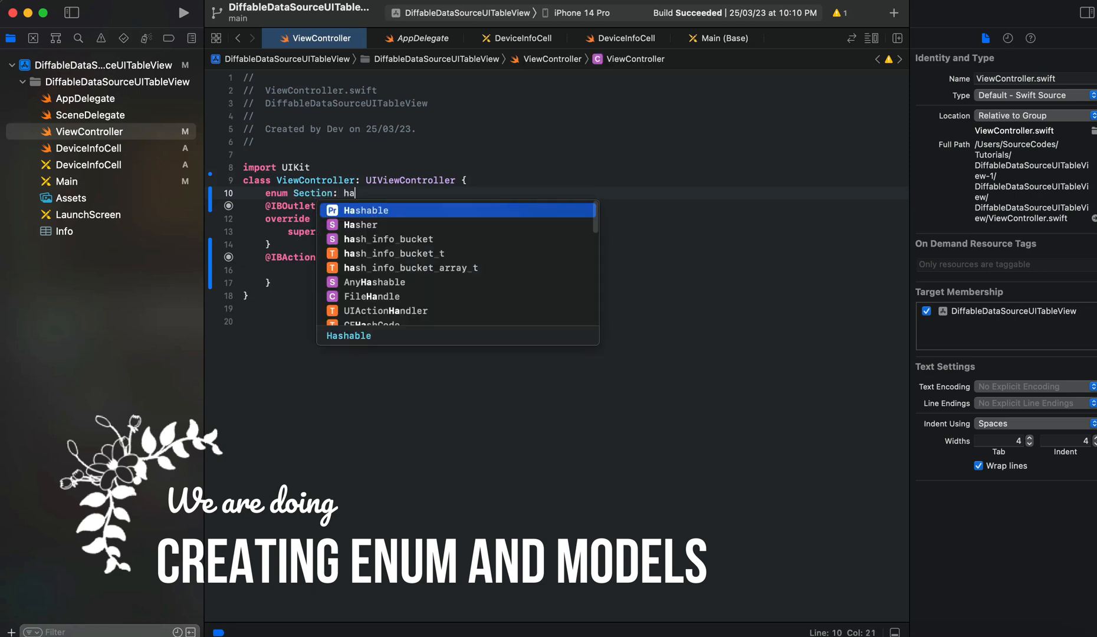
pyautogui.press('return')
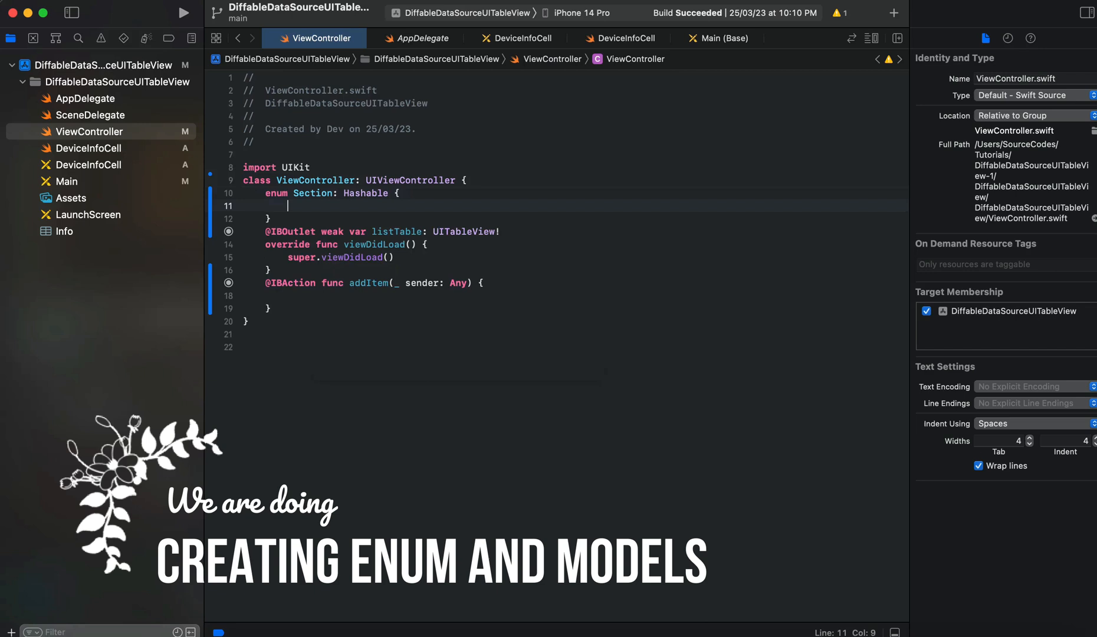
pyautogui.write('case a')
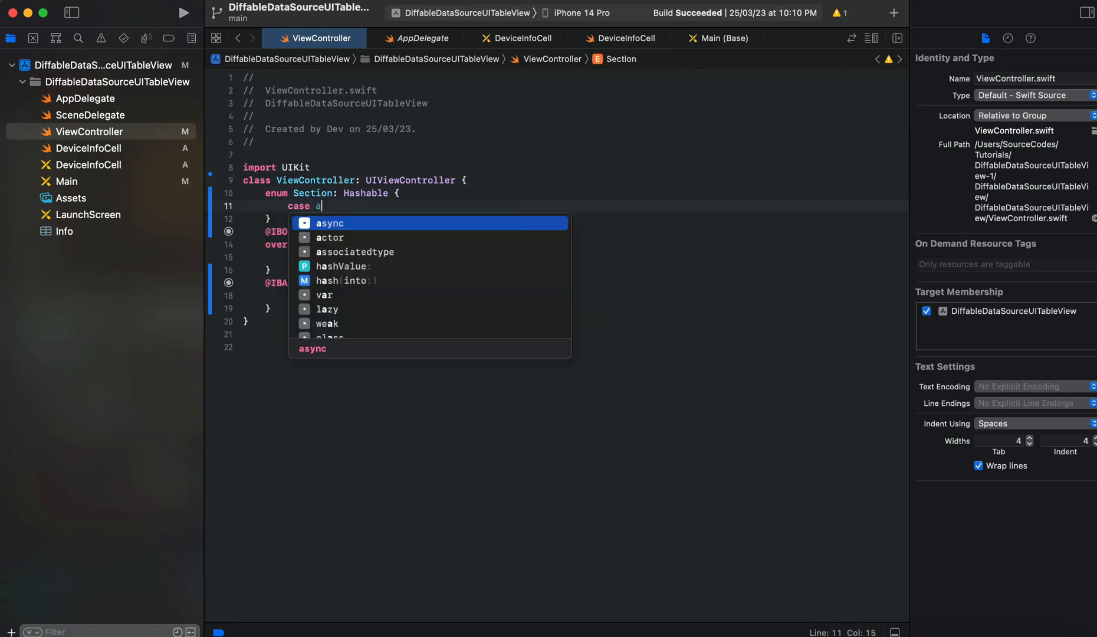
pyautogui.write('ll')
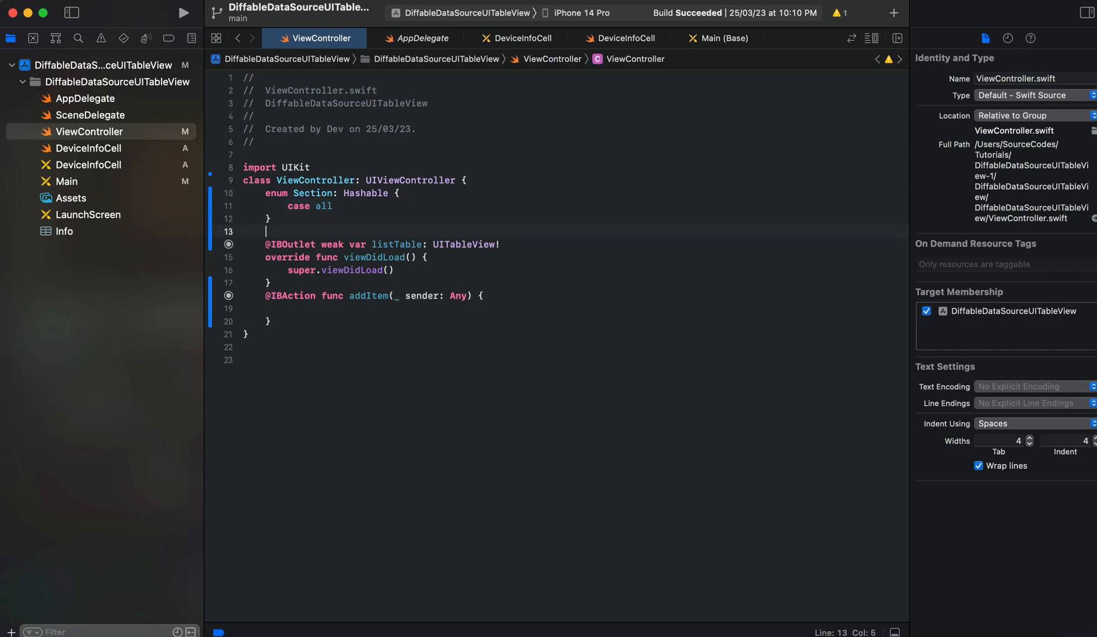
# Step: Declare struct Device: Hashable below the Section enum
pyautogui.write('struct')
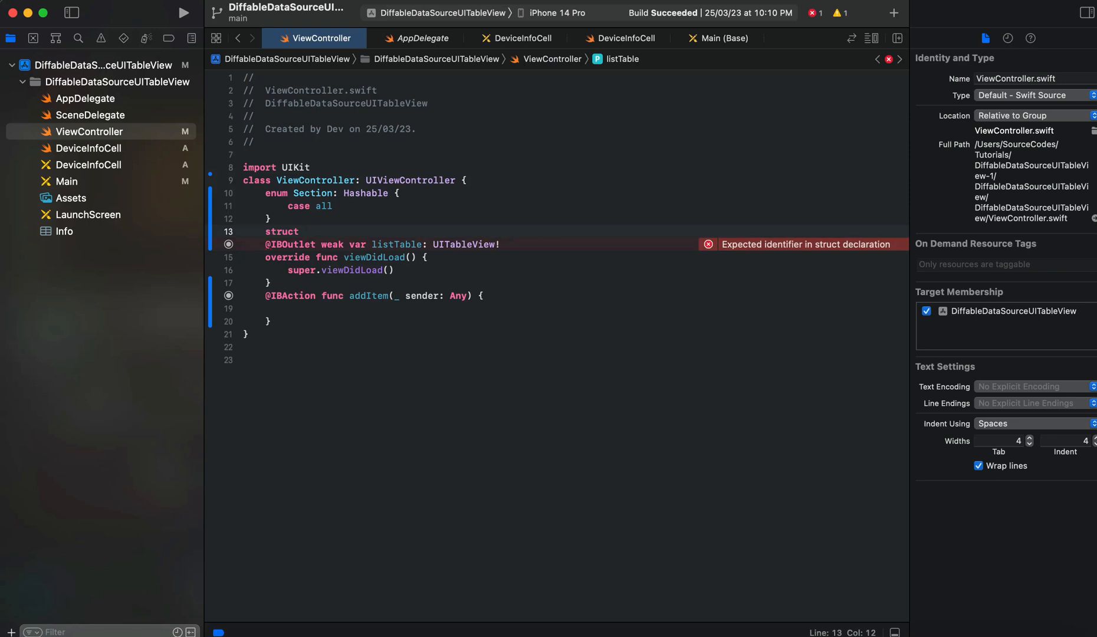
pyautogui.write('Device')
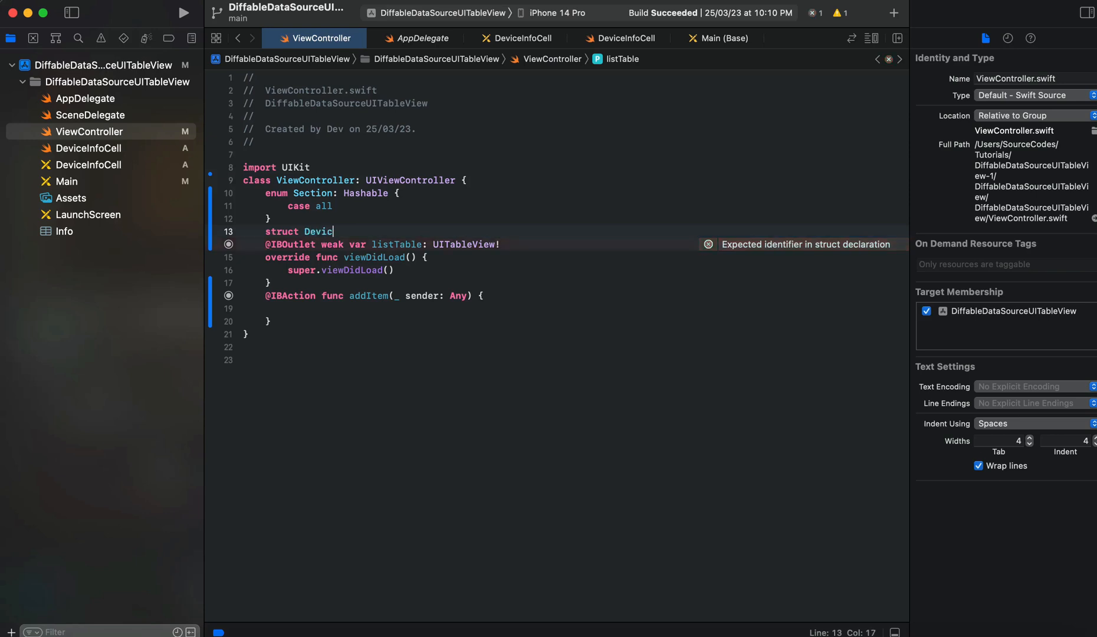
pyautogui.write(':')
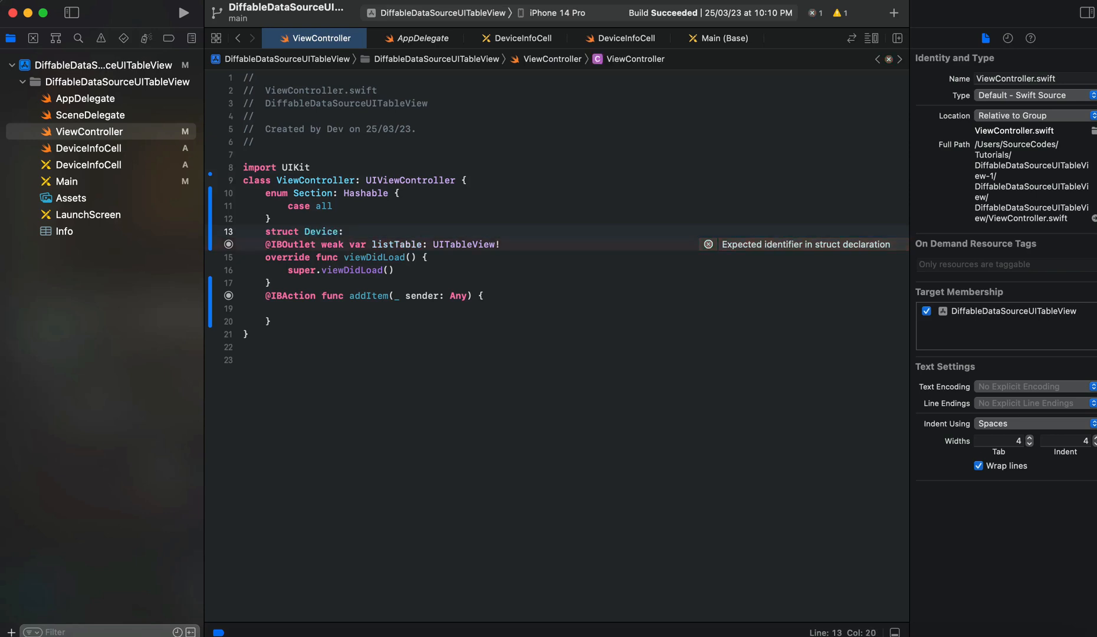
pyautogui.write('has')
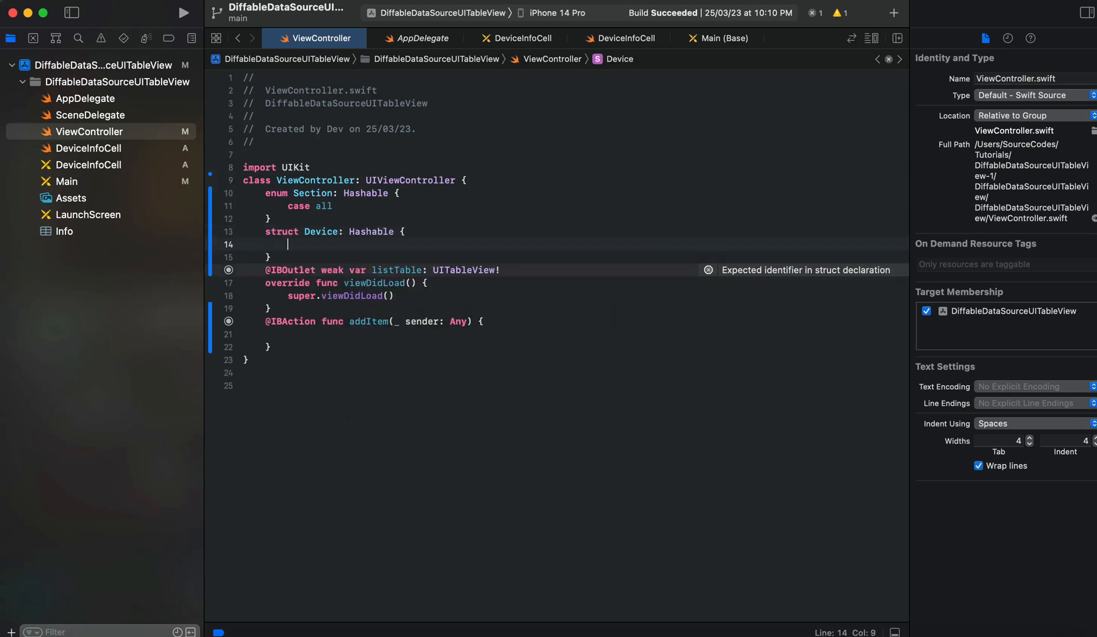
# Step: Give Device the String properties deviceName and manufactureYear
pyautogui.write('var')
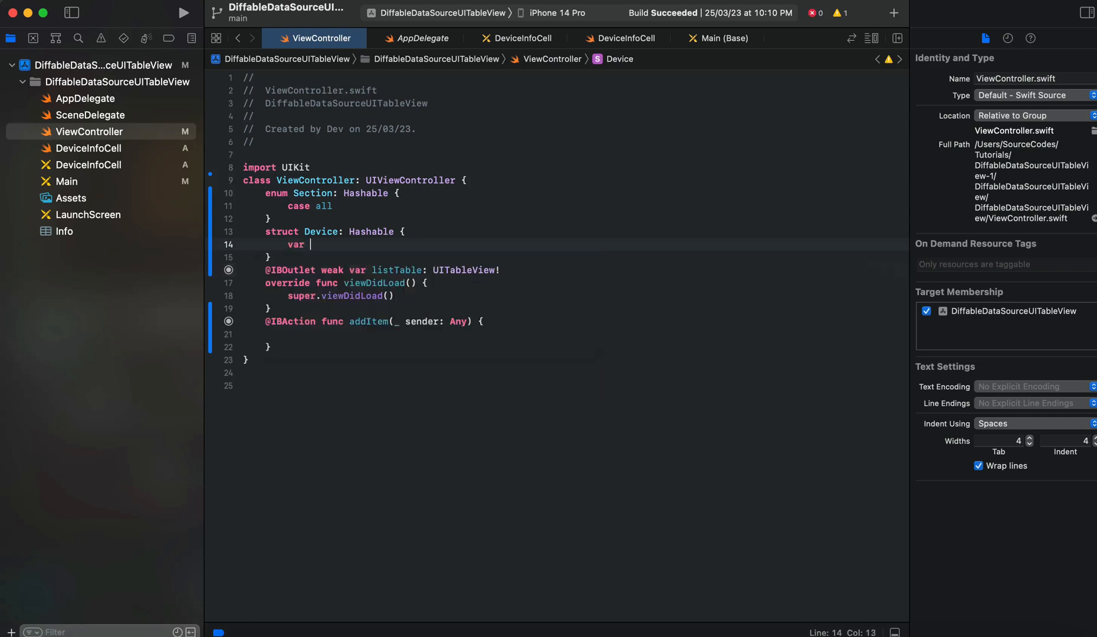
pyautogui.write('device')
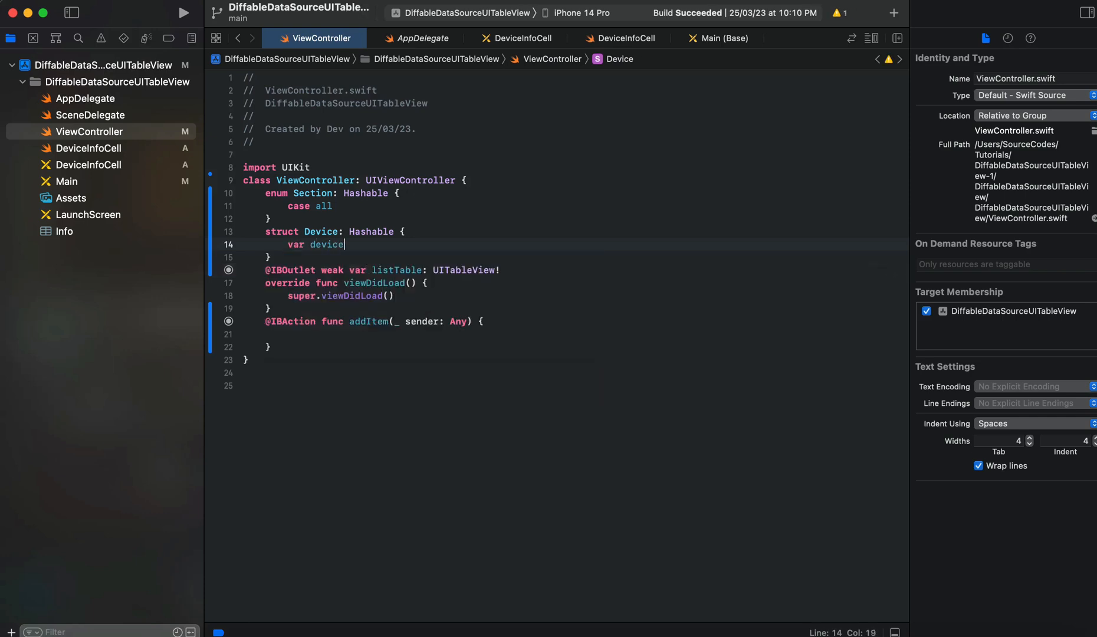
pyautogui.write('Name"')
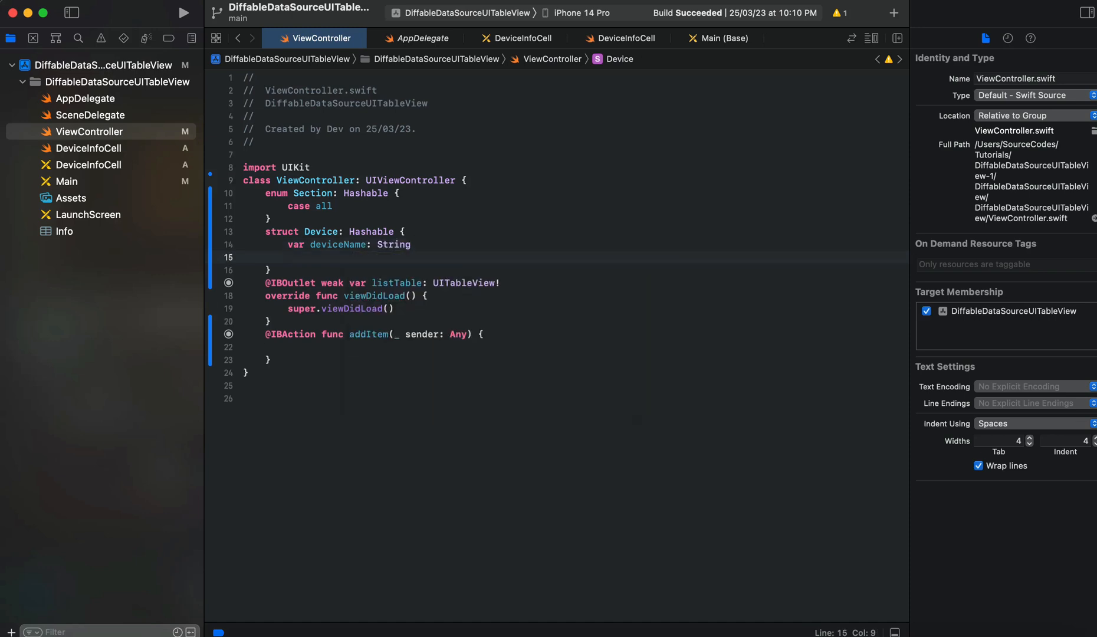
pyautogui.write('var')
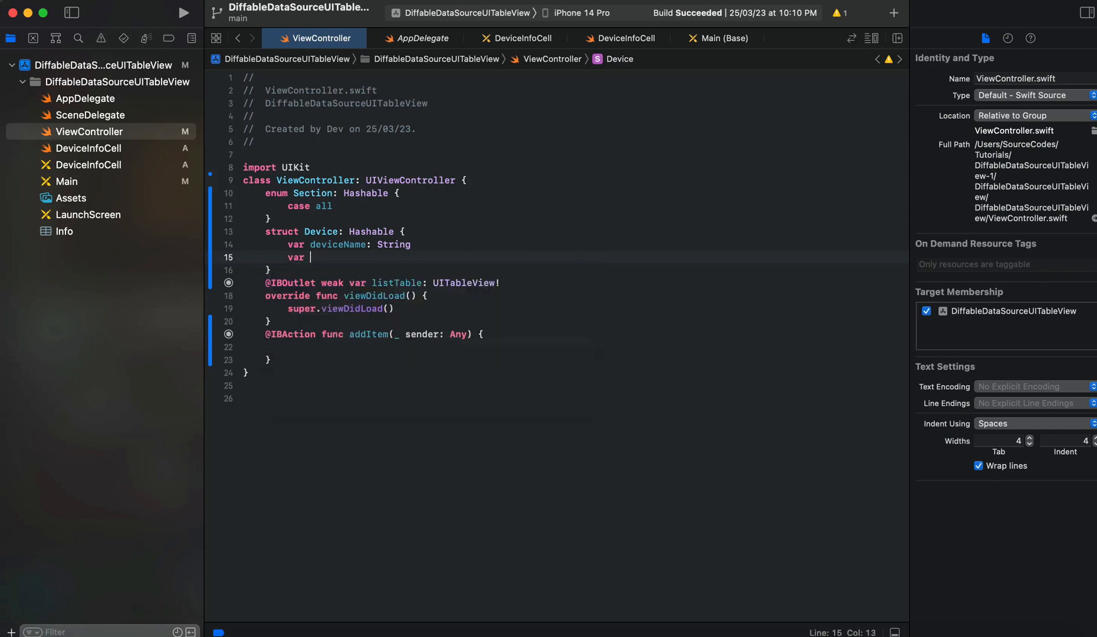
pyautogui.write('manufactu')
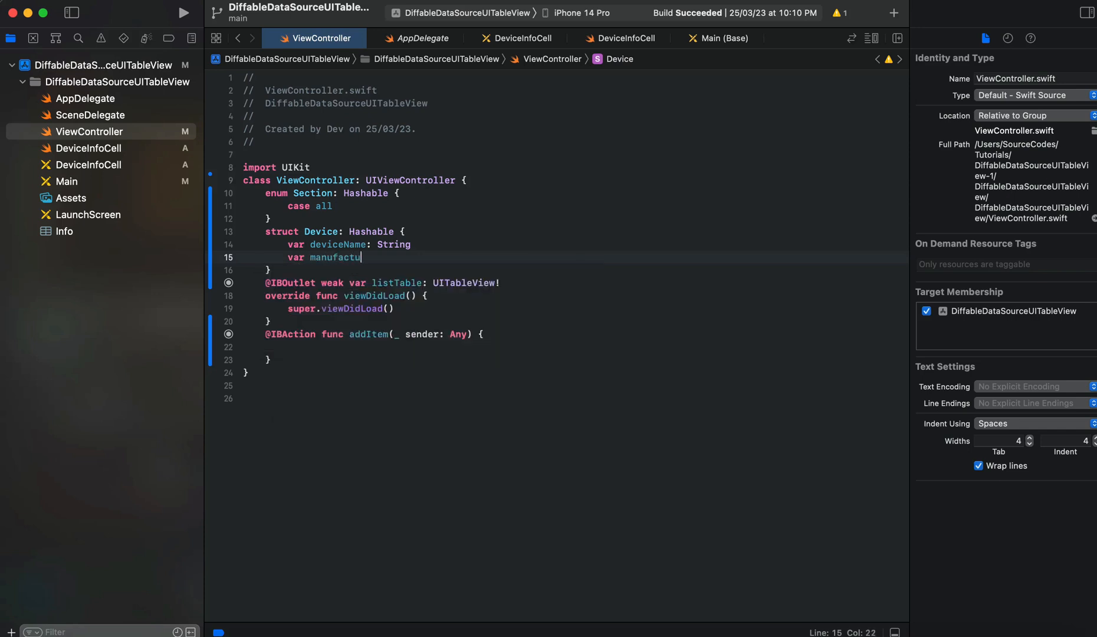
pyautogui.write('reDta')
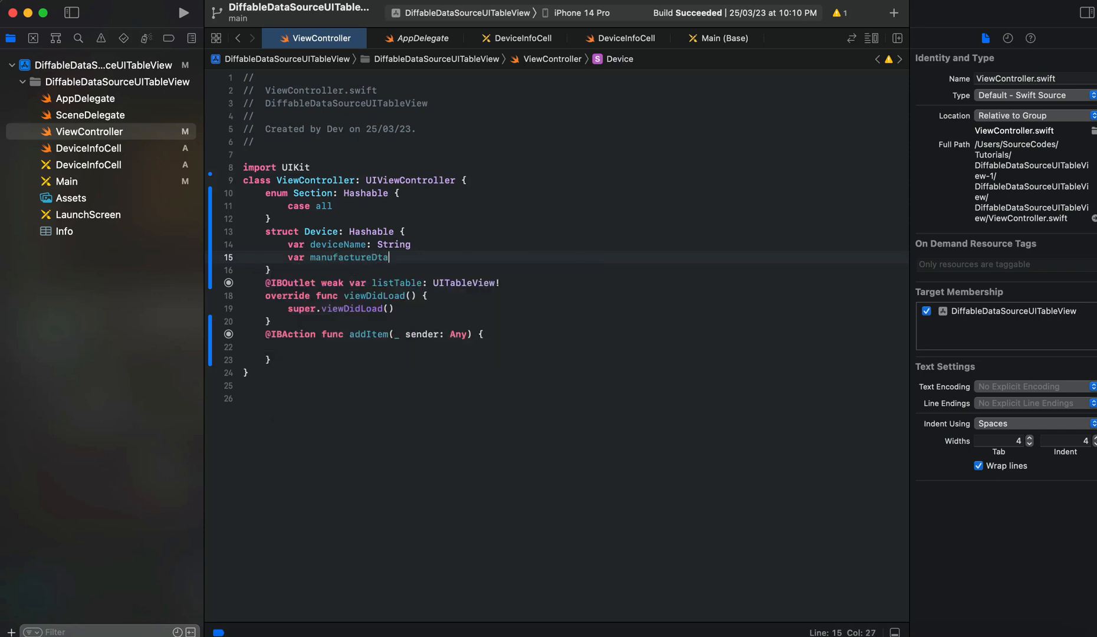
pyautogui.write('e')
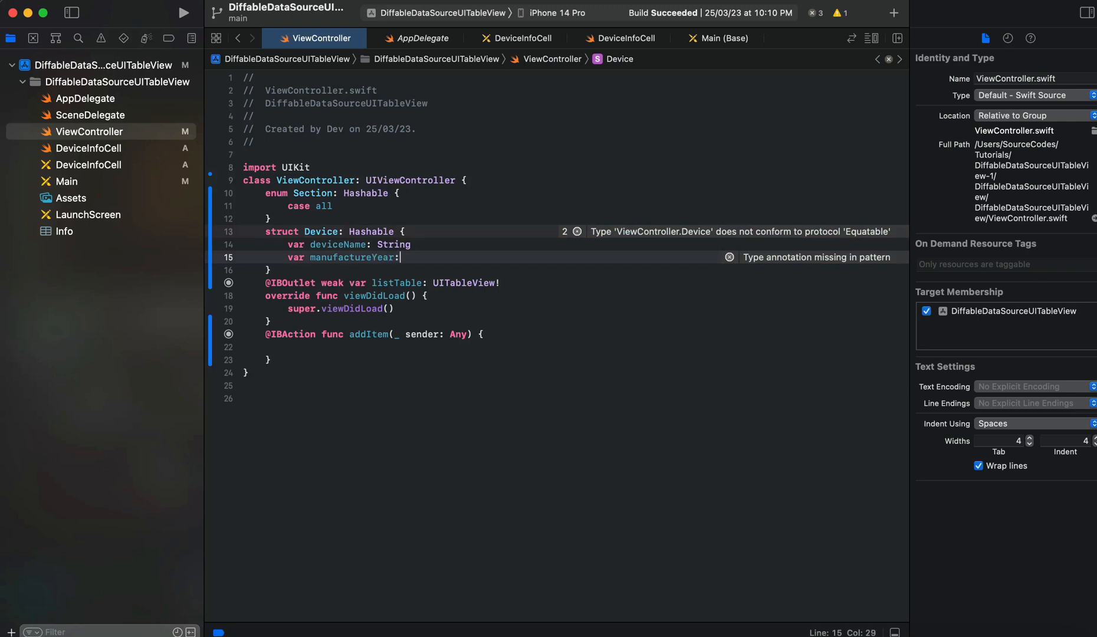
pyautogui.write('stri')
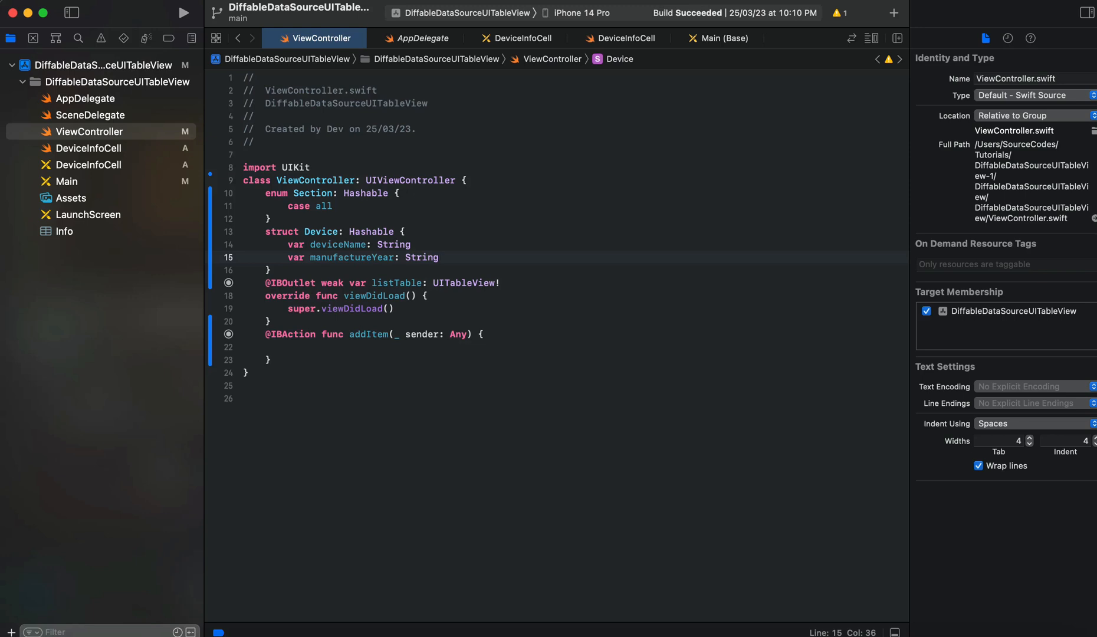
pyautogui.click(438, 258)
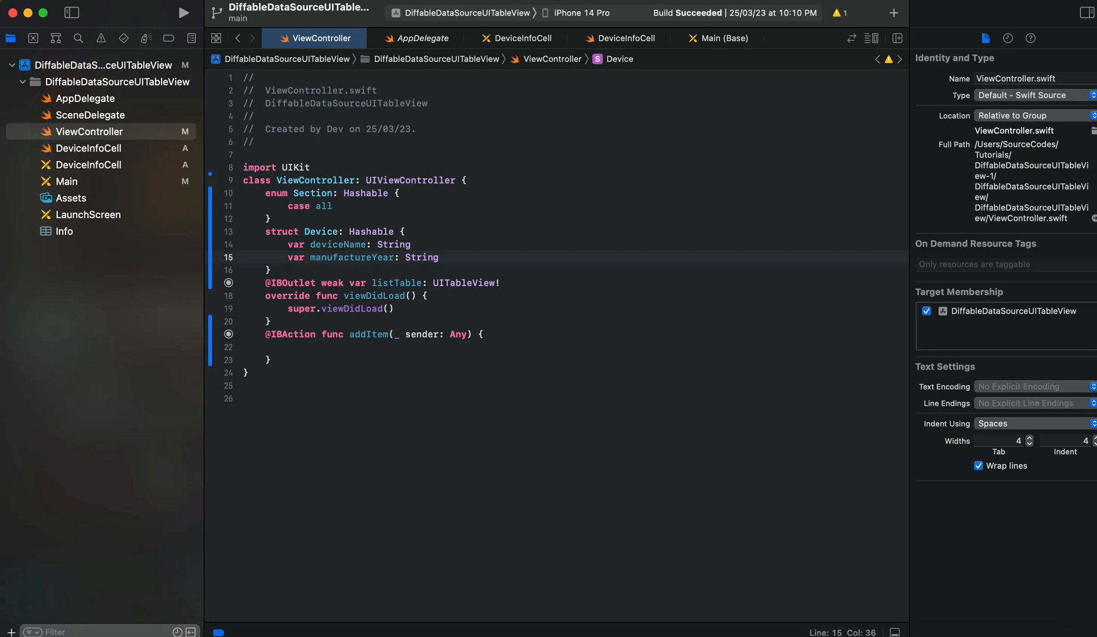
pyautogui.click(439, 257)
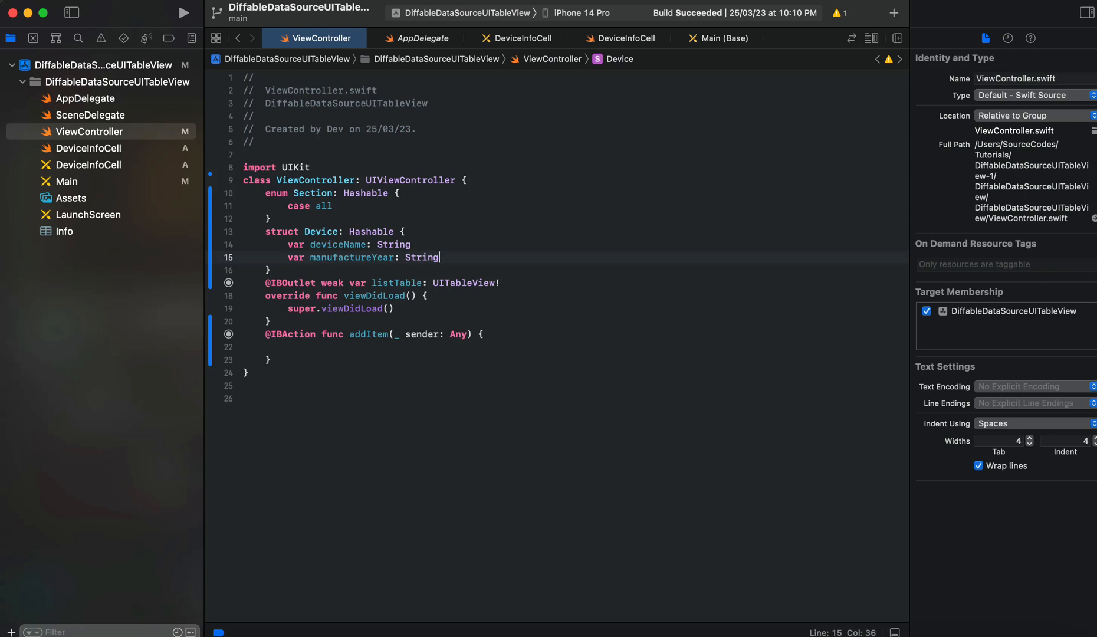
pyautogui.moveTo(520, 286)
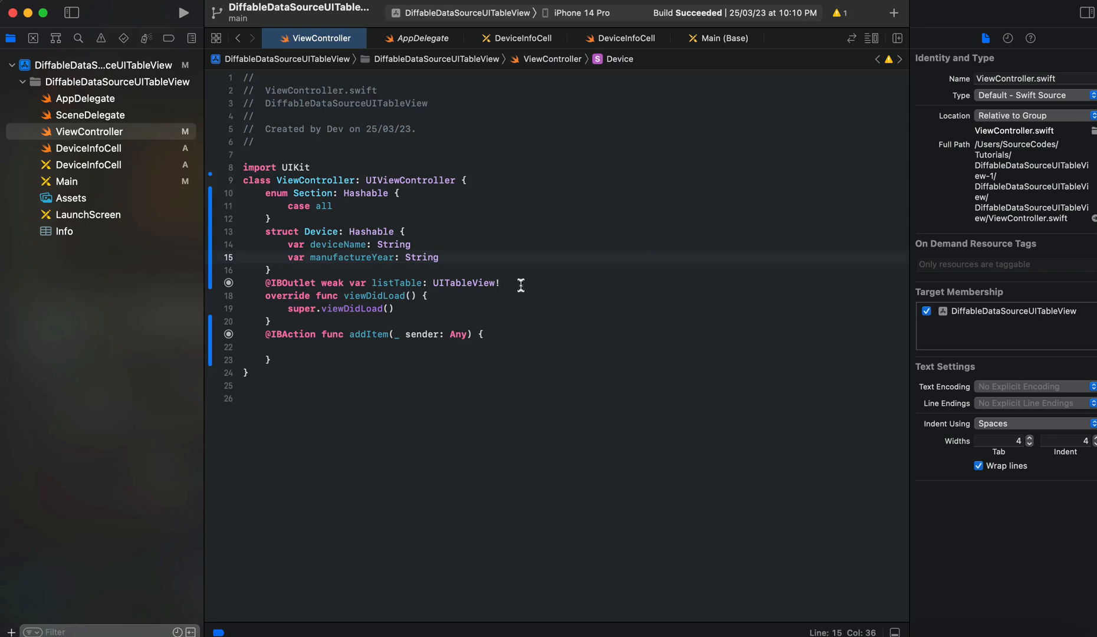
# Step: Declare var dataItem: [Device] = [] below the listTable outlet
pyautogui.write('var')
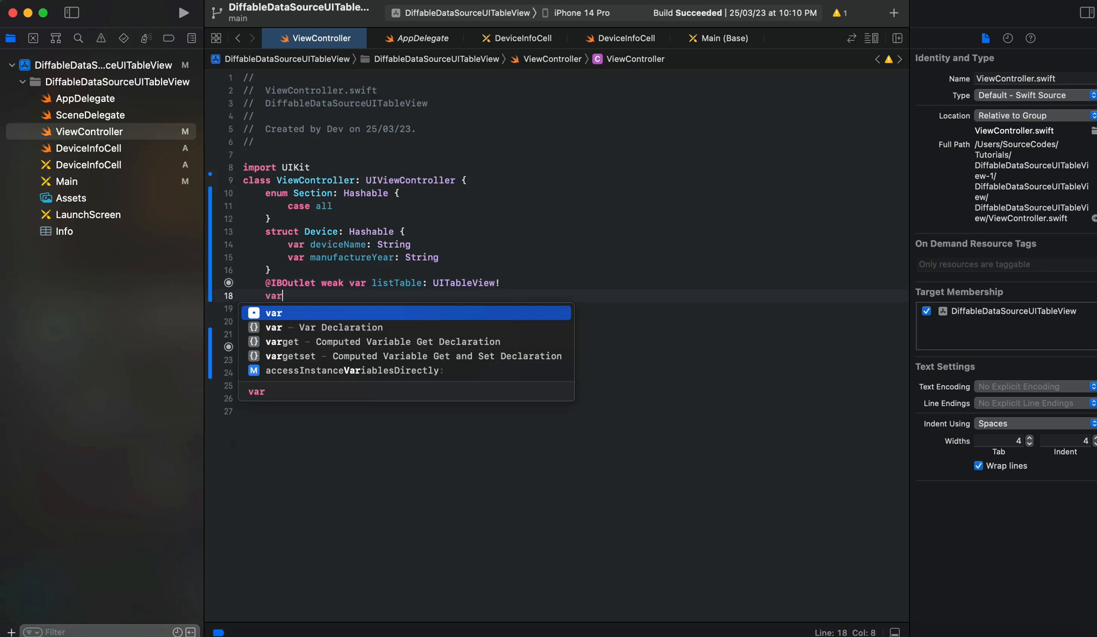
pyautogui.write('data')
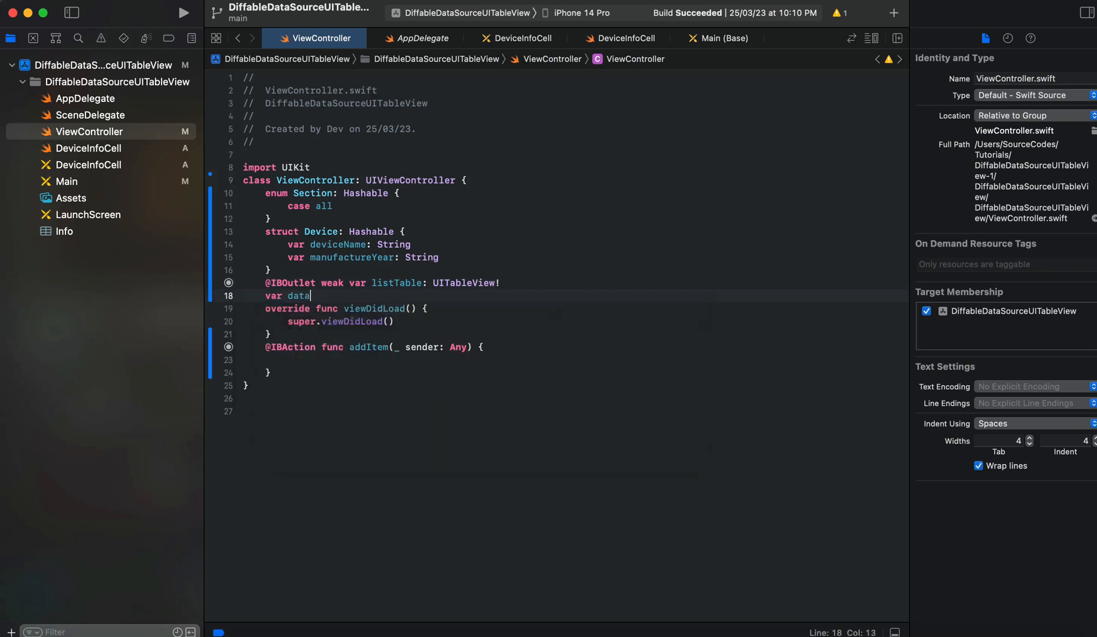
pyautogui.write('Item')
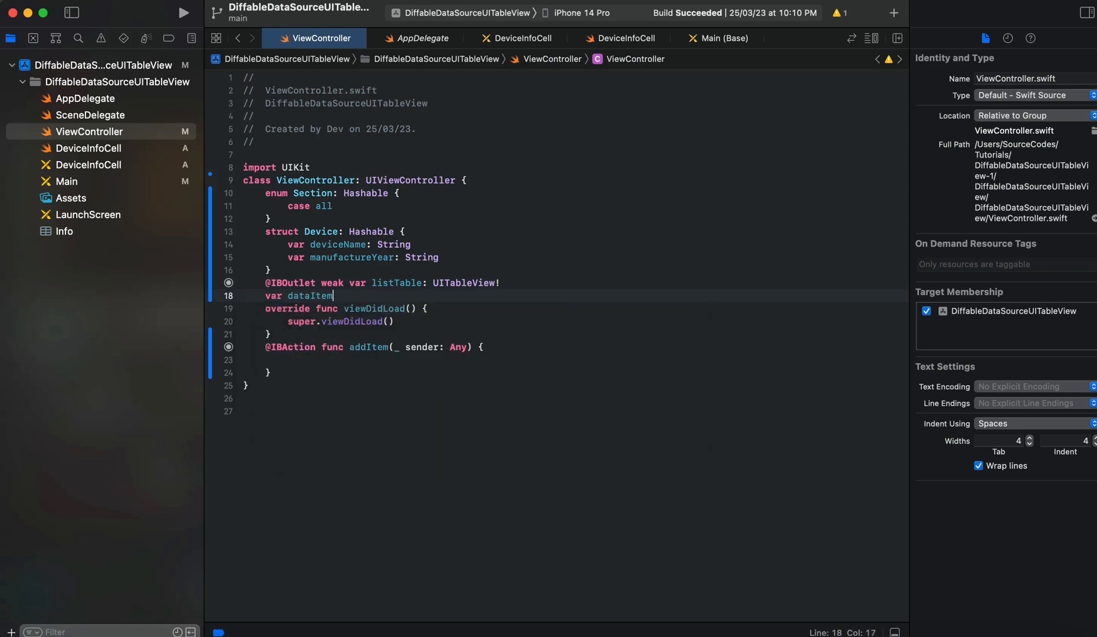
pyautogui.write(': [Device] =')
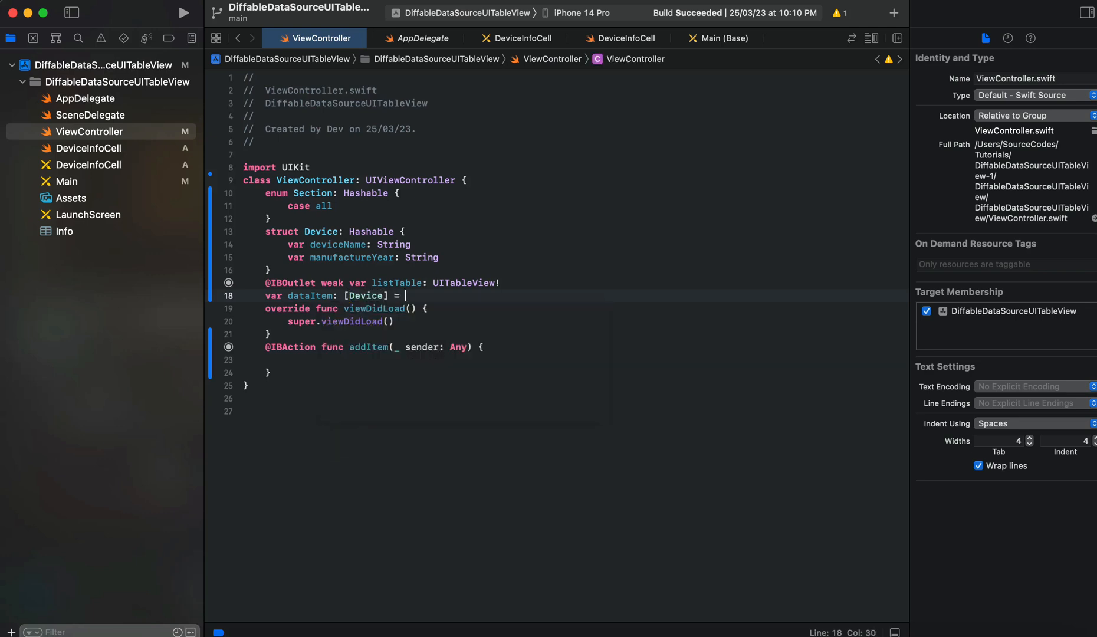
pyautogui.write(']')
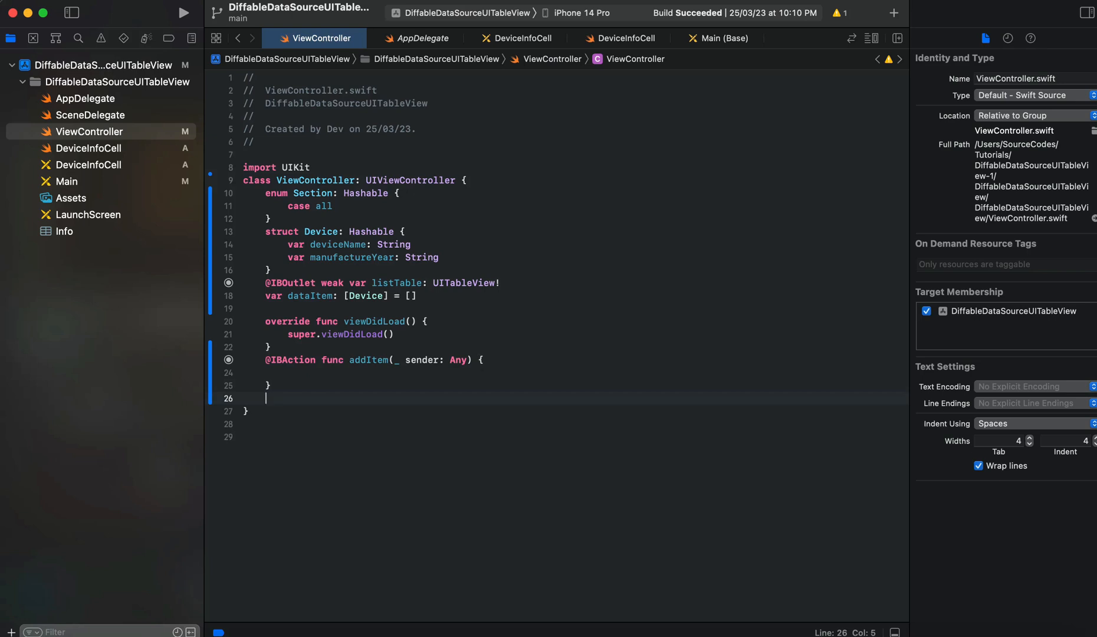
# Step: Declare private func createDiffableDataSource() after addItem
pyautogui.write('private create')
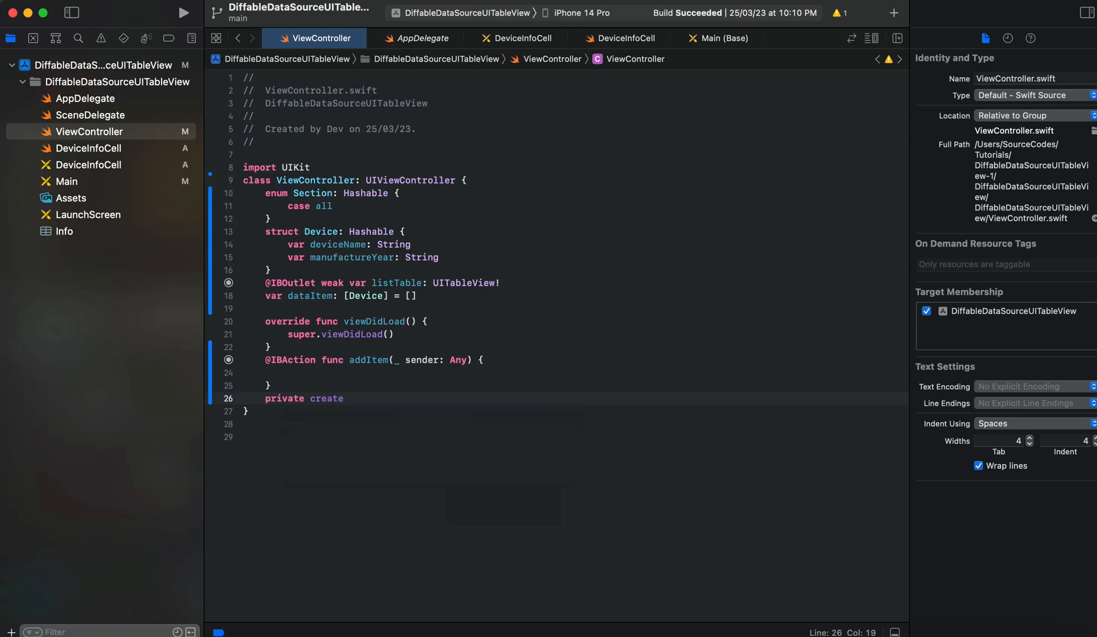
pyautogui.write('func')
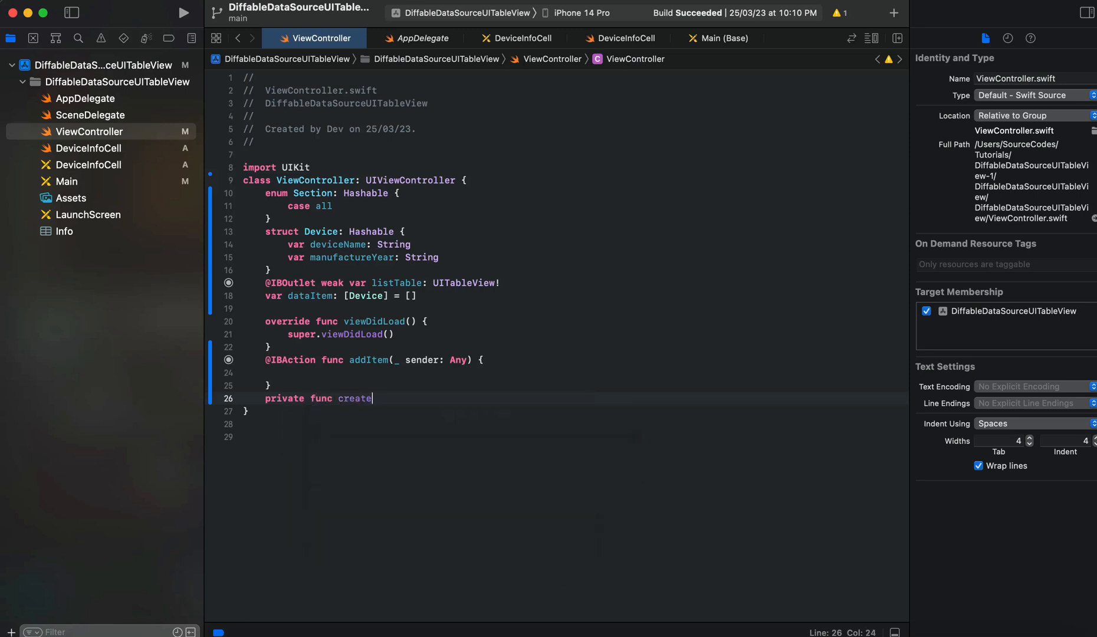
pyautogui.write('Diffab')
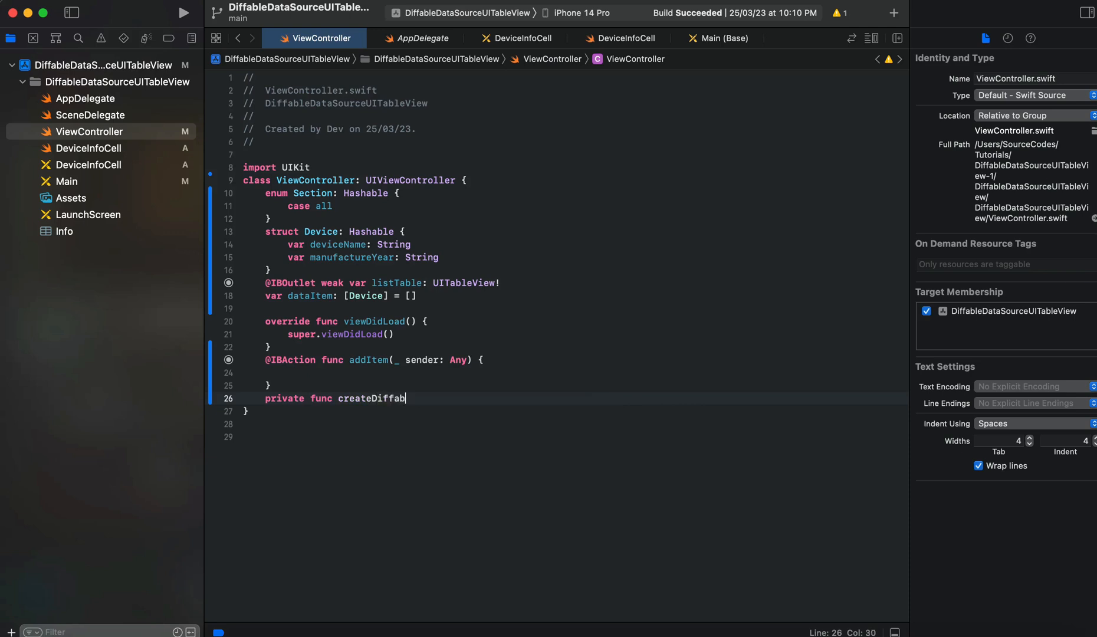
pyautogui.write('leDataS')
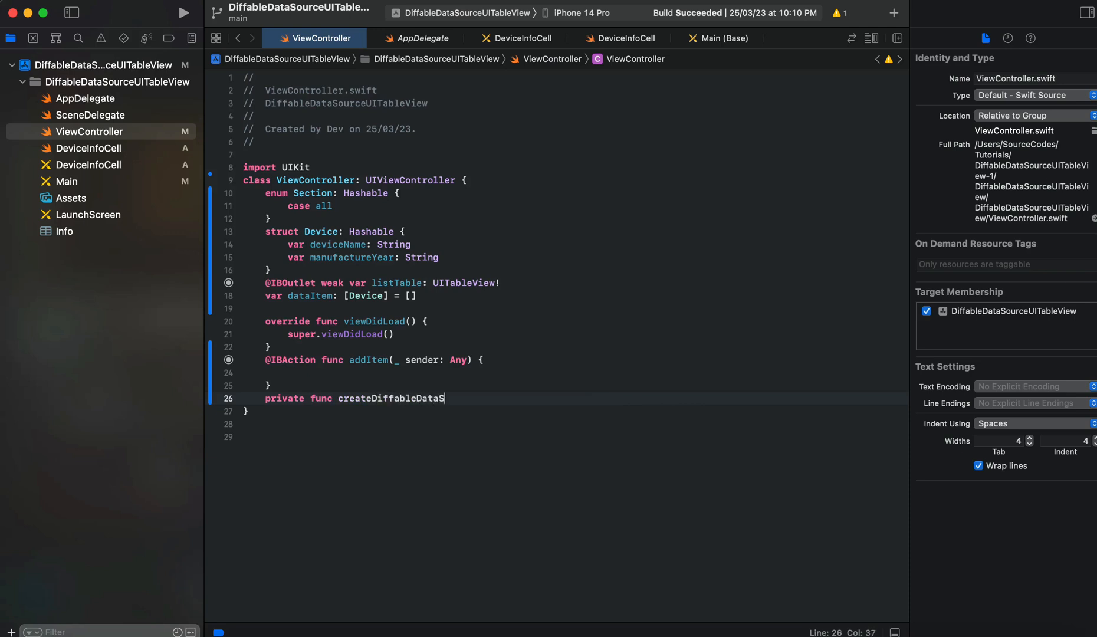
pyautogui.write('ource')
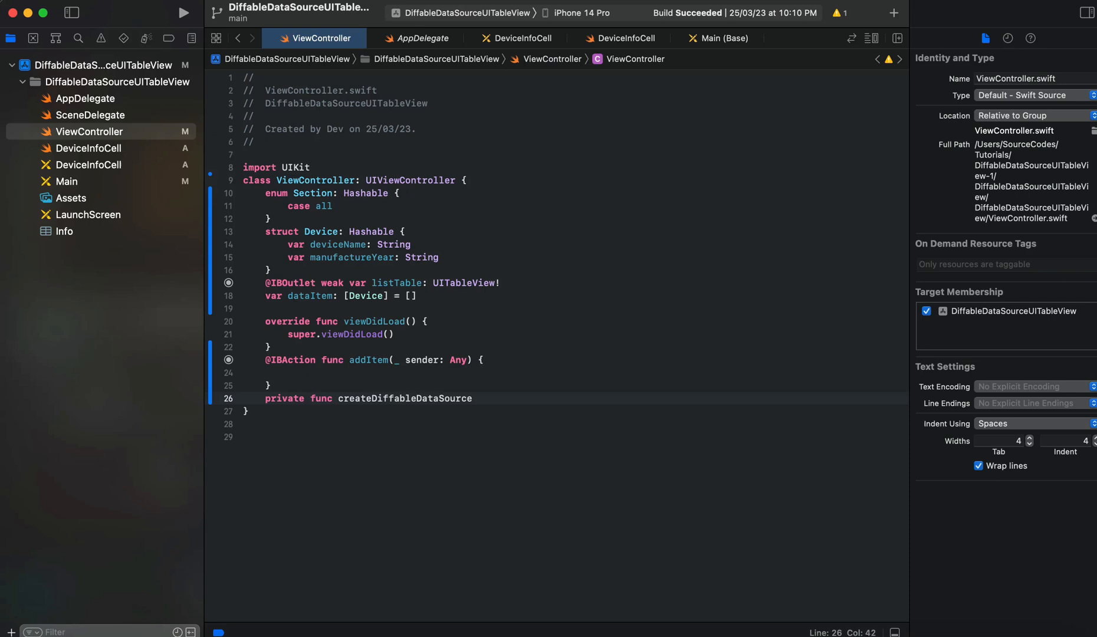
pyautogui.click(473, 399)
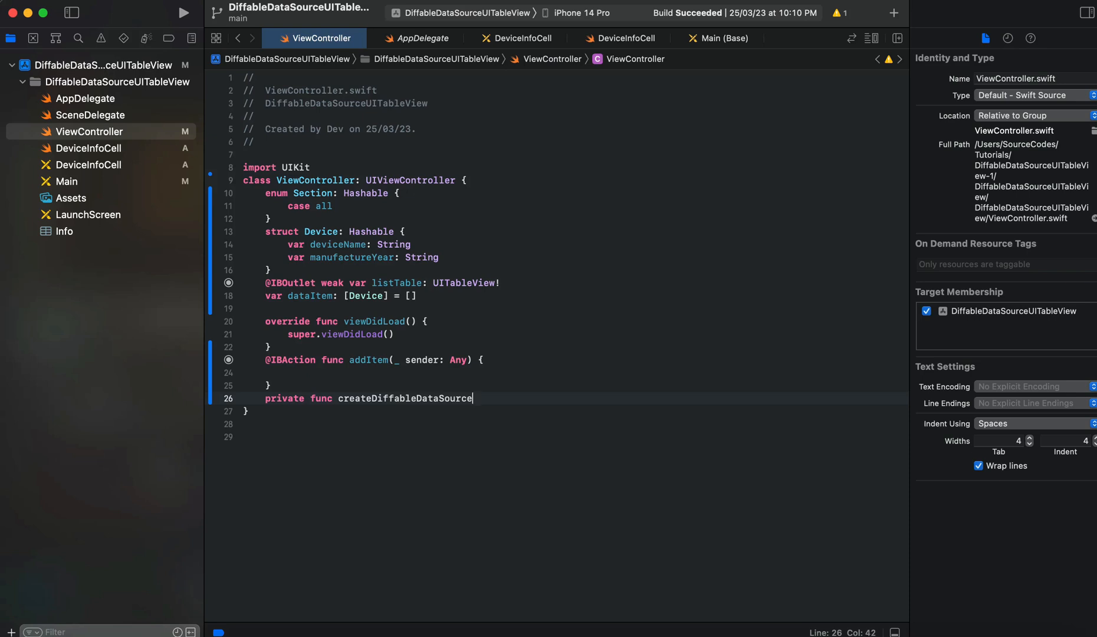
pyautogui.write('()')
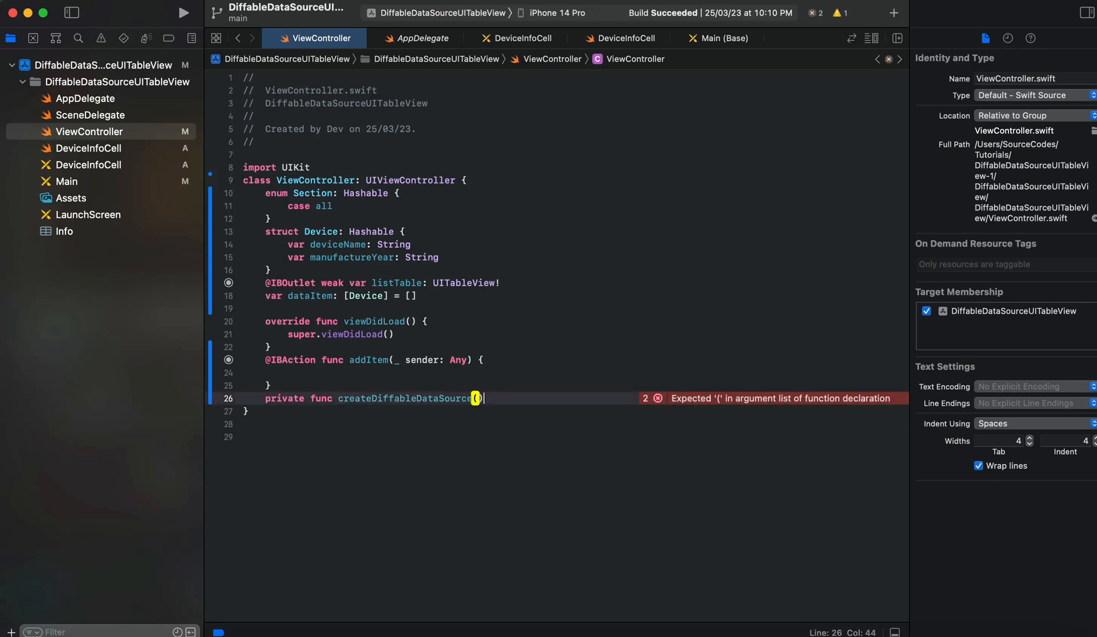
# Step: Give it the return type UITableViewDiffableDataSource<Section, Device> and an empty body
pyautogui.write('-> ui')
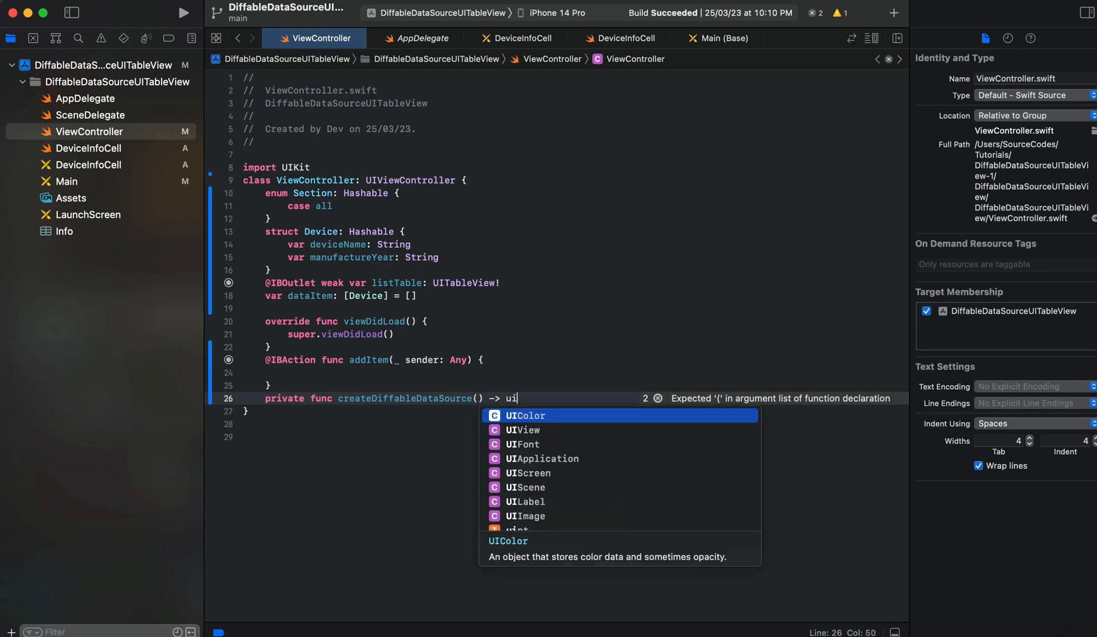
pyautogui.write('did')
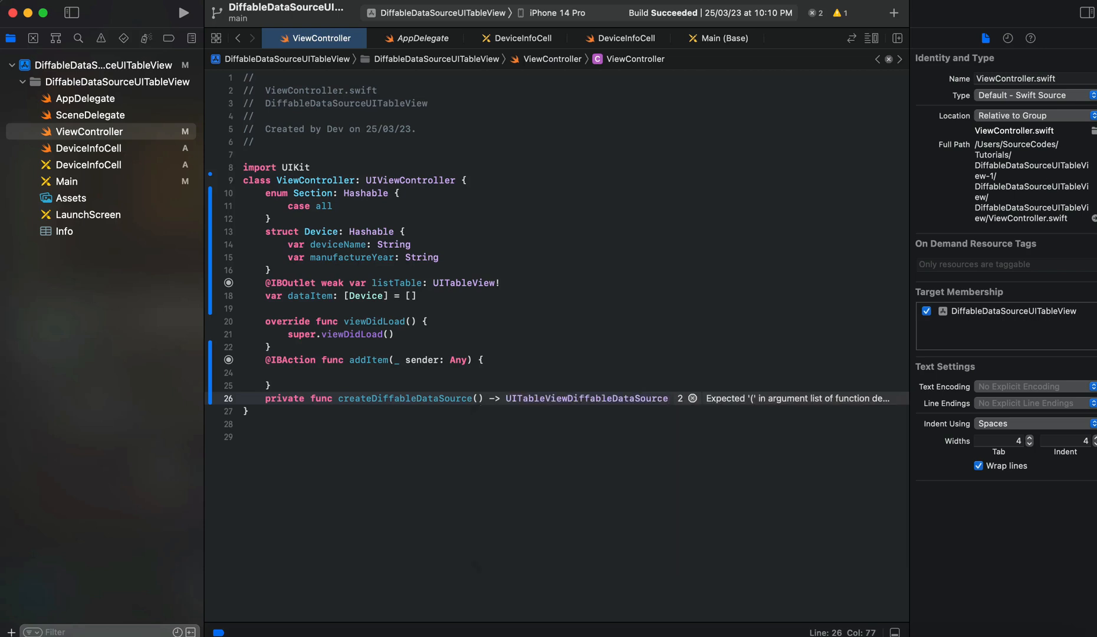
pyautogui.click(674, 399)
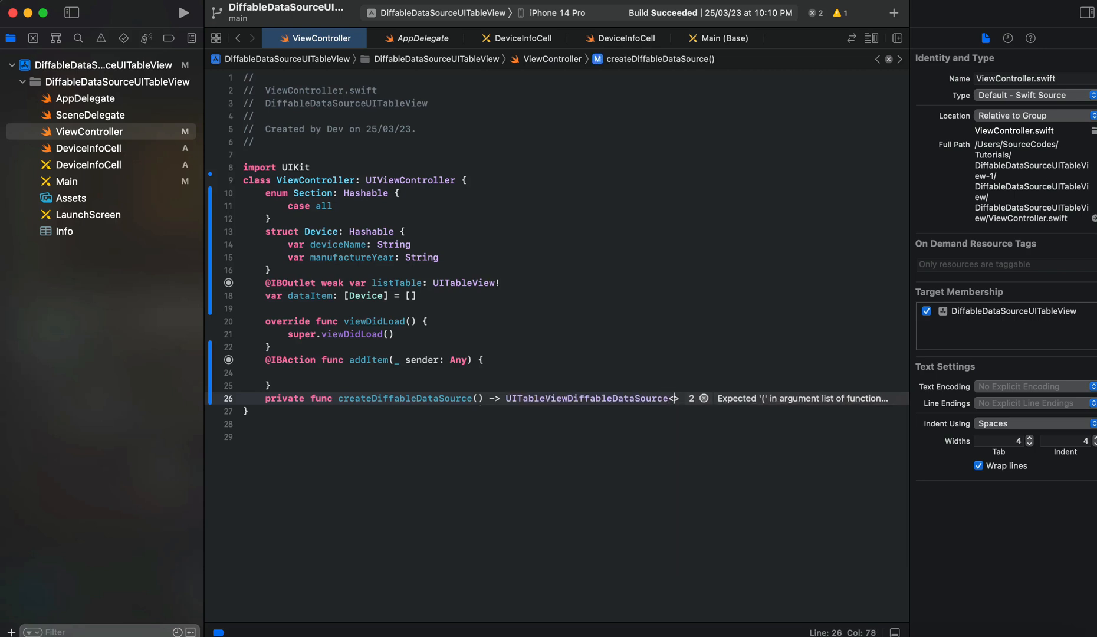
pyautogui.write('<Section,')
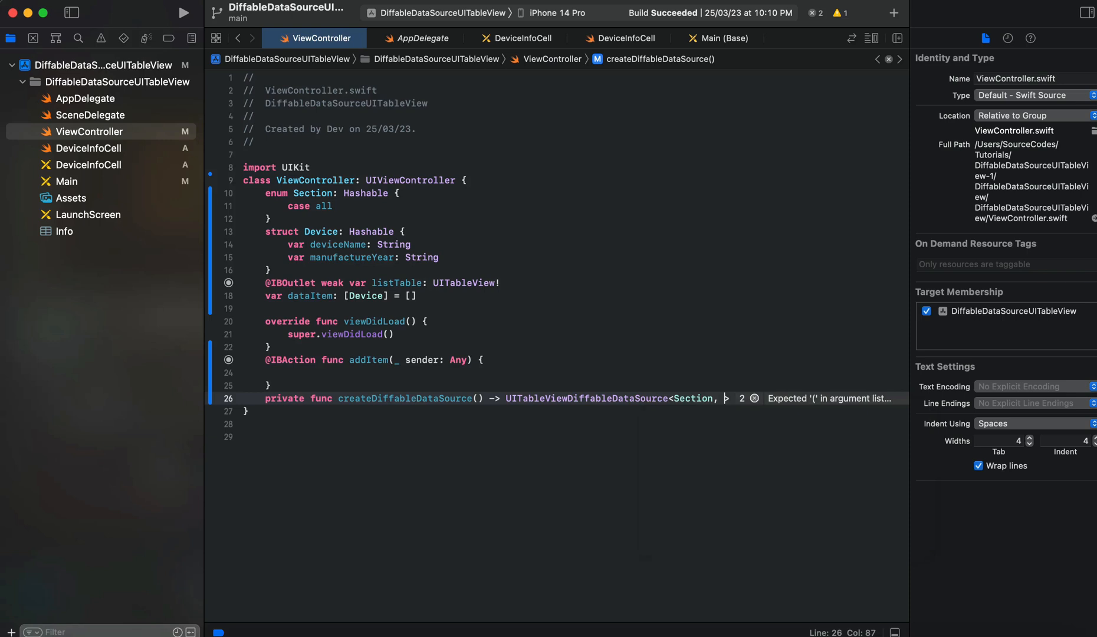
pyautogui.write('Device')
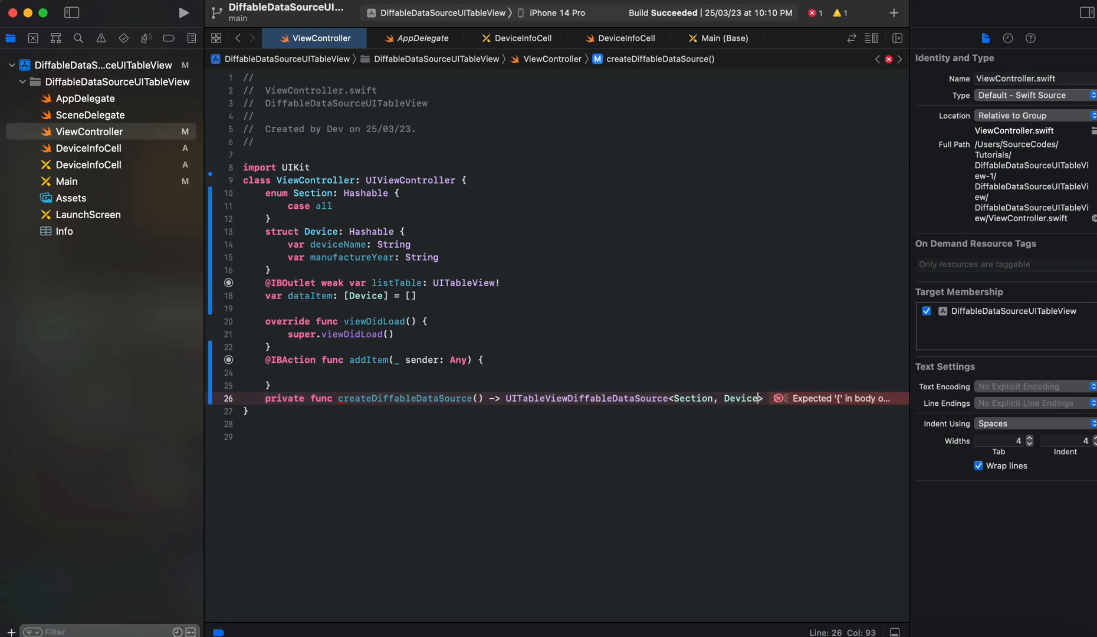
pyautogui.write('{')
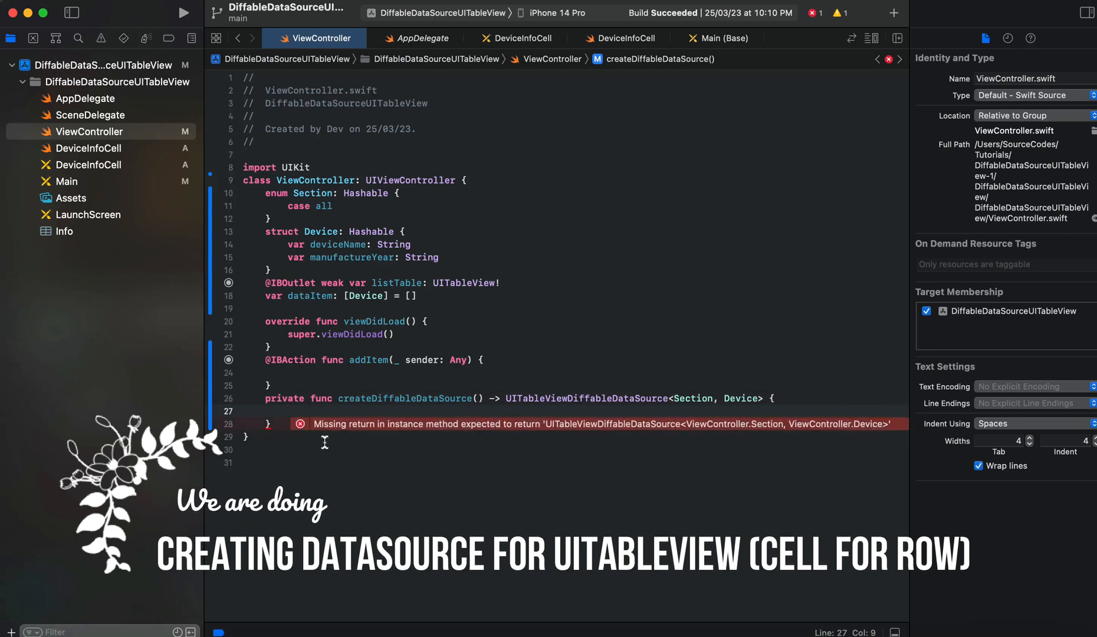
# Step: Write let dataSource = UITableViewDiffableDataSource<Section, Device>(tableView: listTable) { tableView, indexPath, device in
pyautogui.write('le')
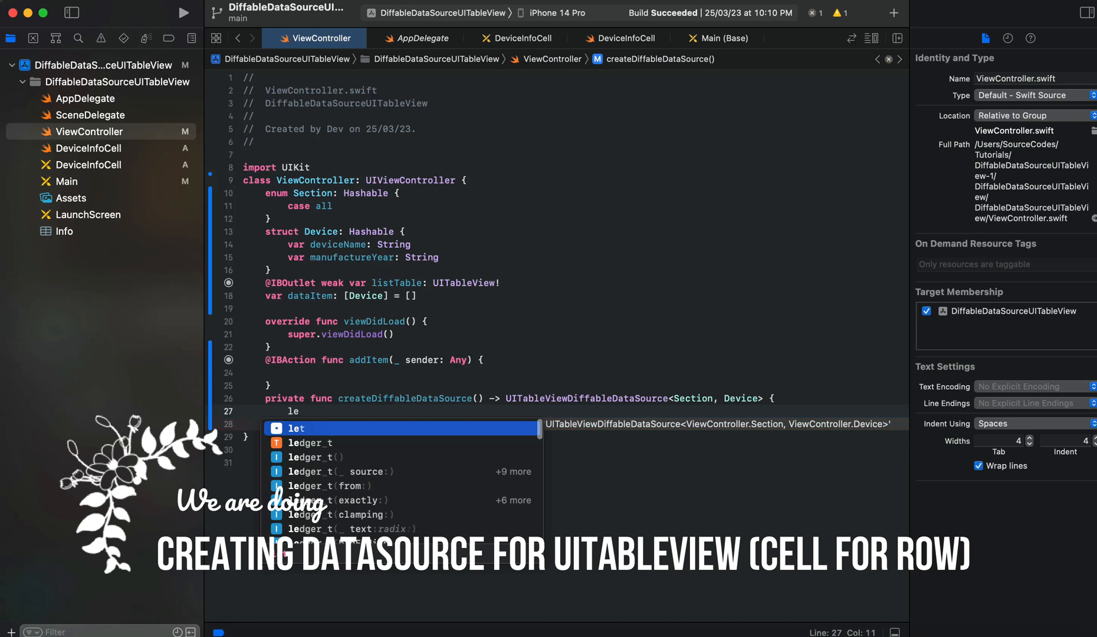
pyautogui.write('dataSou')
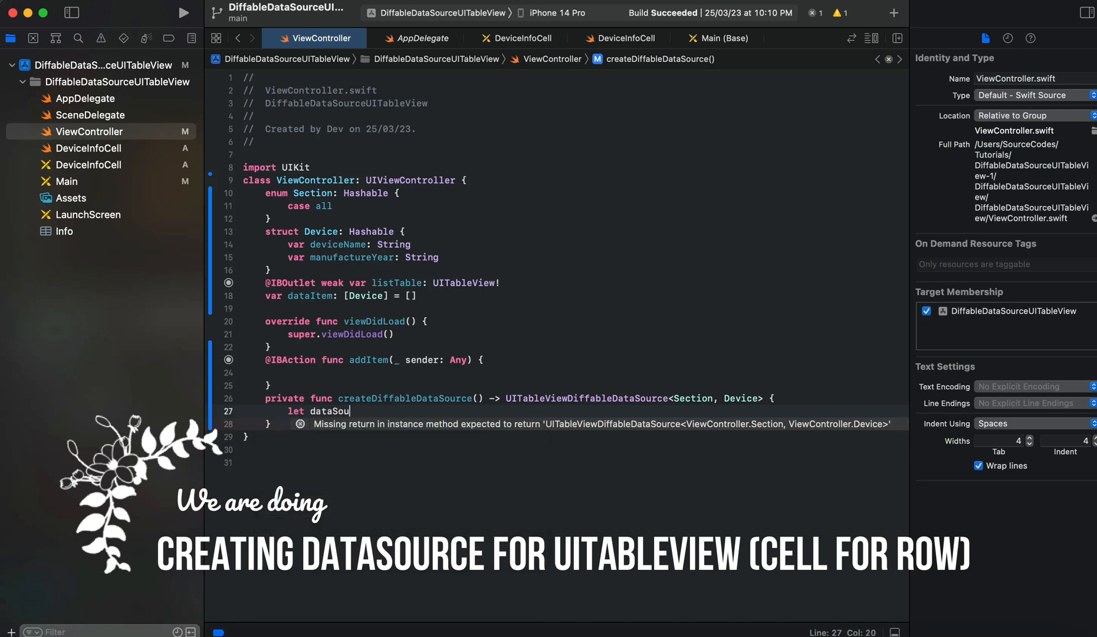
pyautogui.write('rce =')
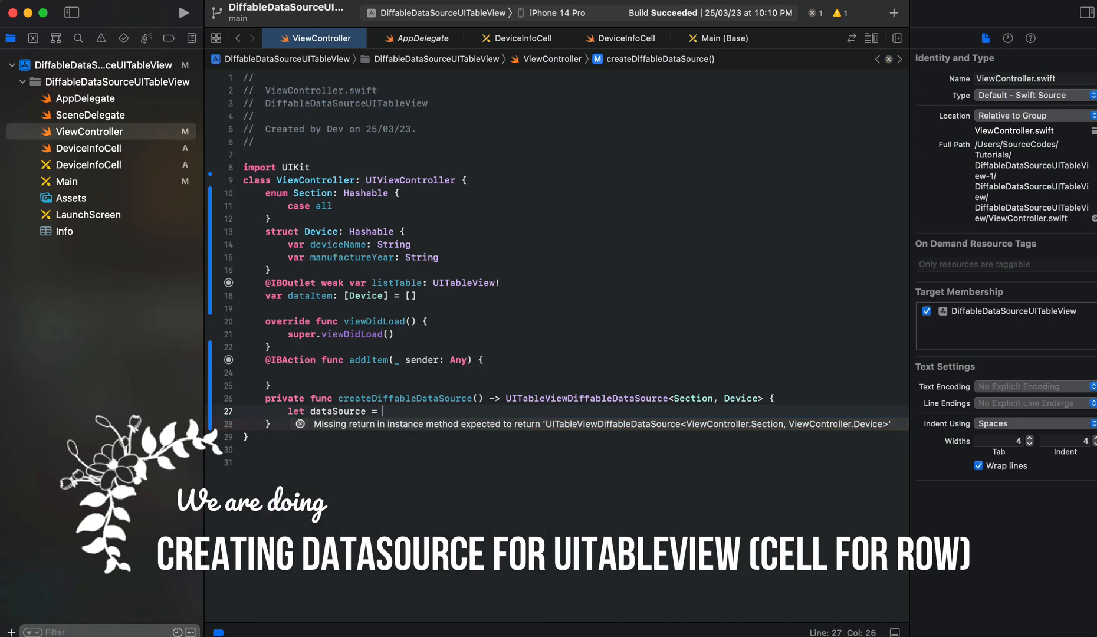
pyautogui.write('ui')
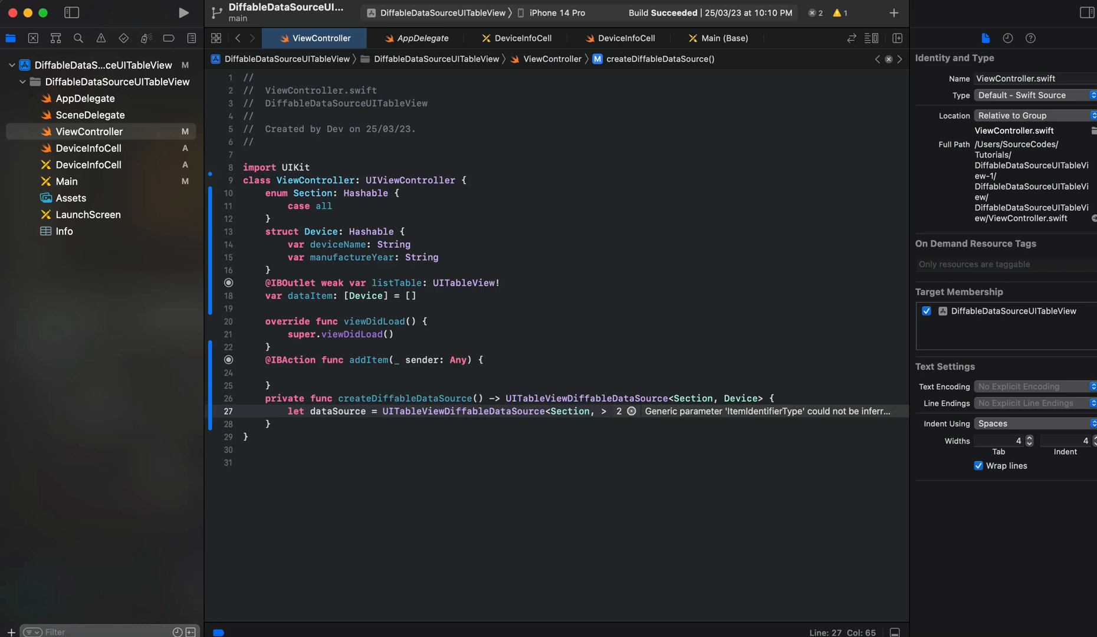
pyautogui.write('Device')
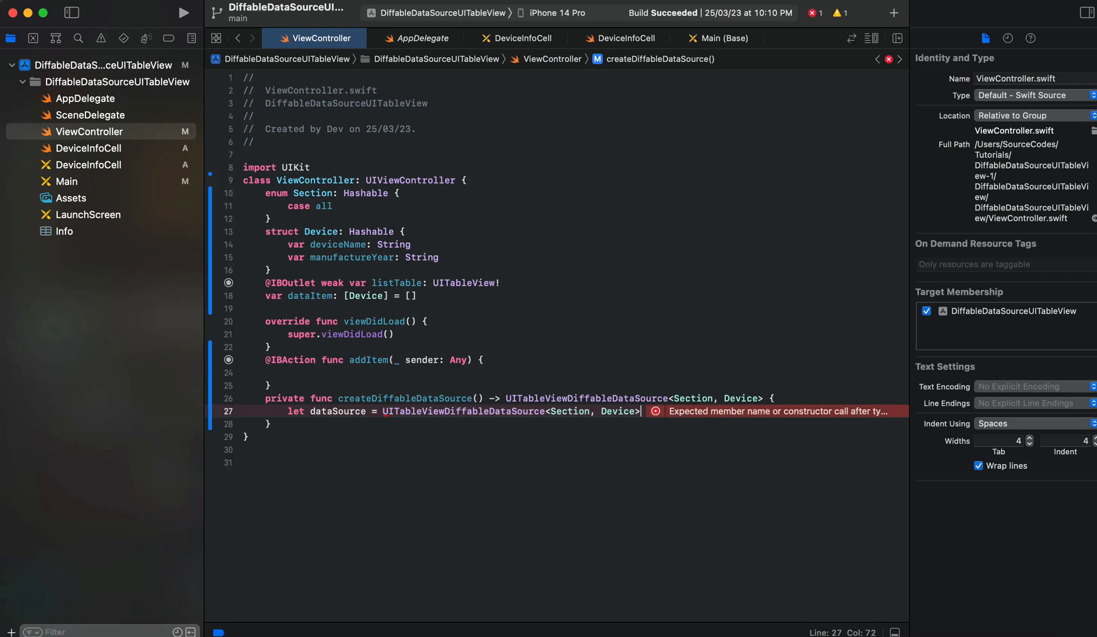
pyautogui.press('Backspace')
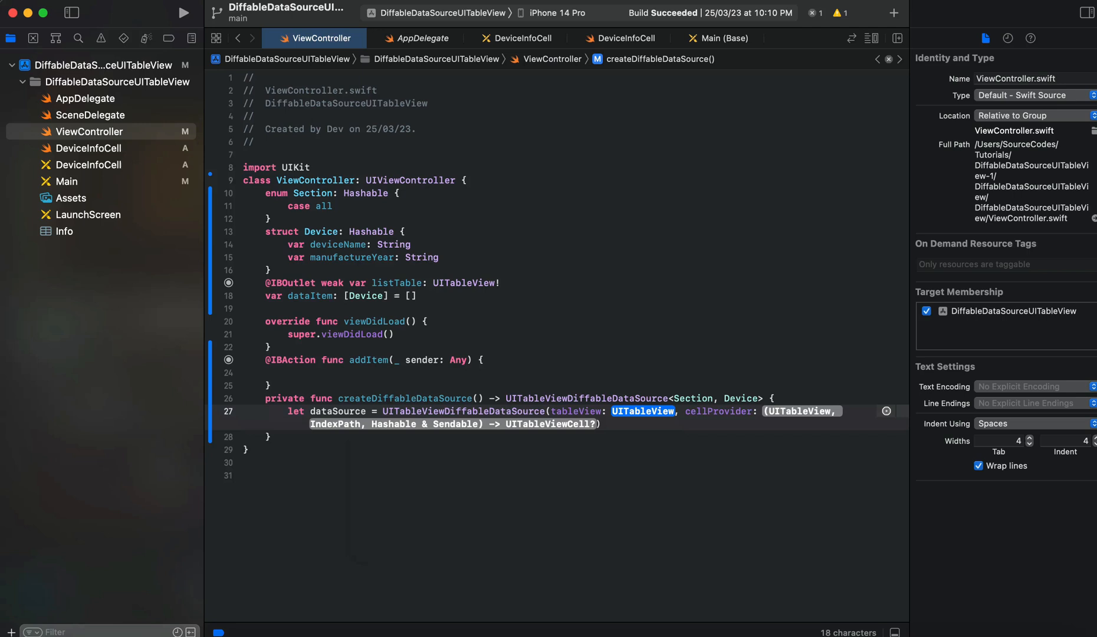
pyautogui.write('listTable) { t')
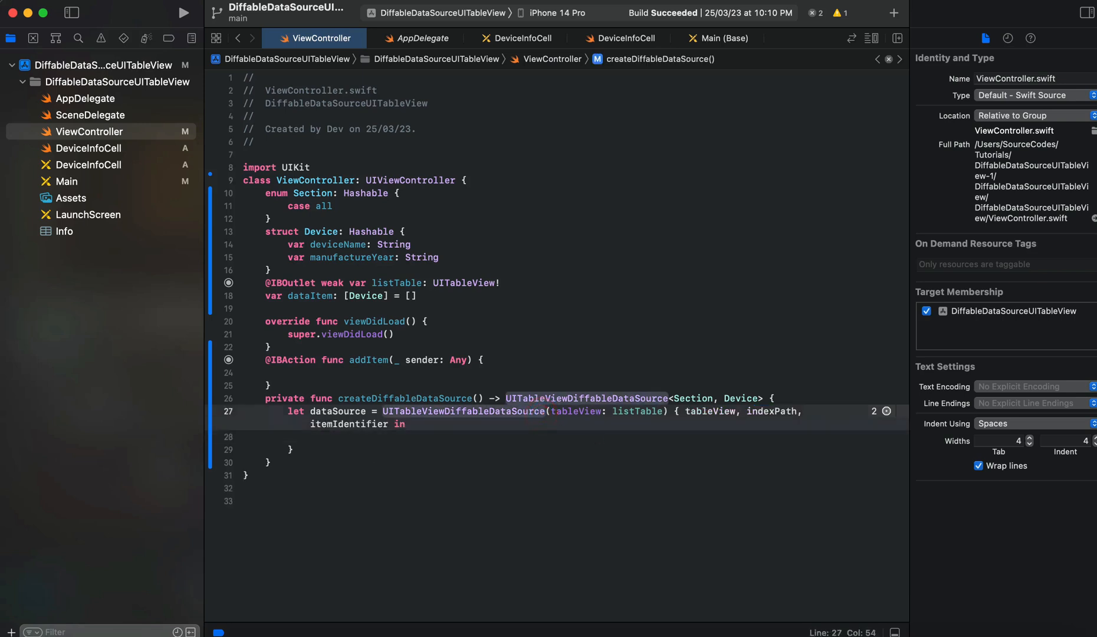
pyautogui.write('Section, Device>')
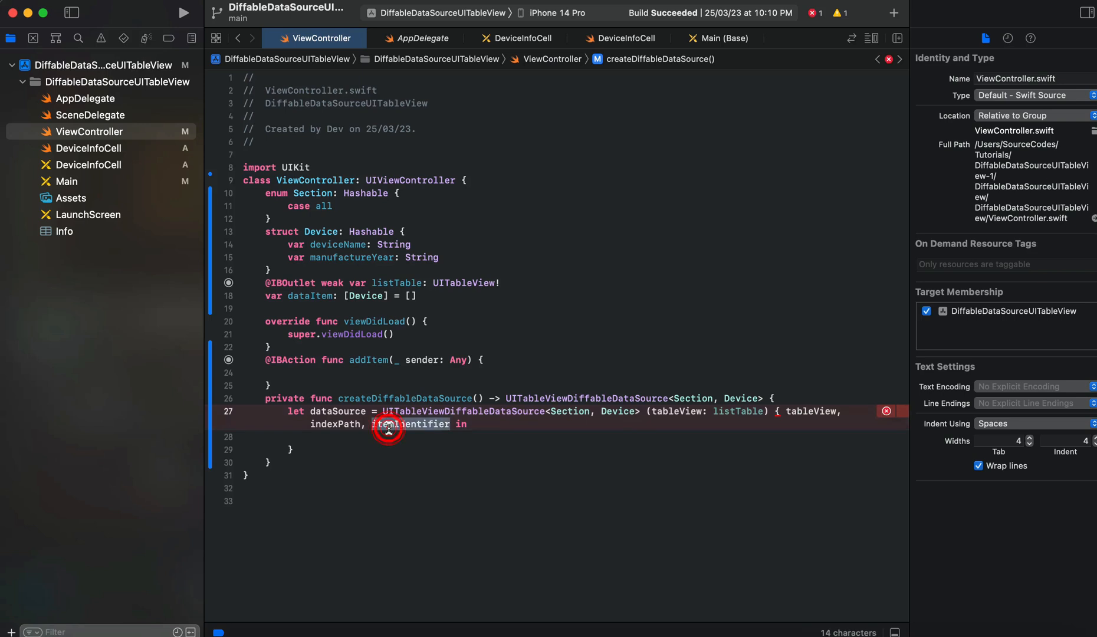
pyautogui.write('dev')
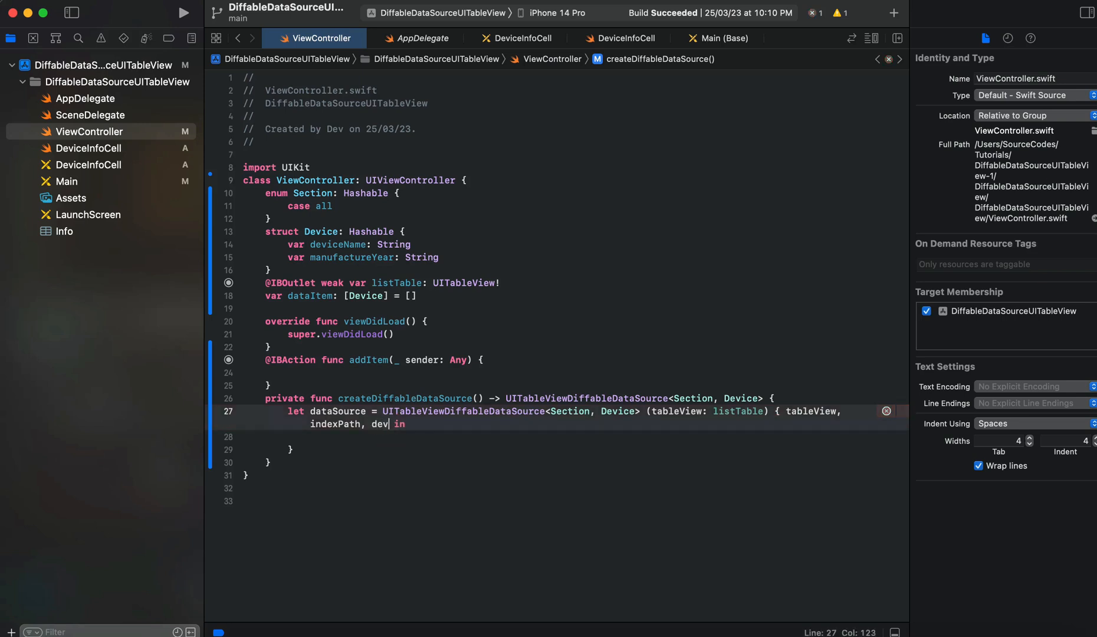
pyautogui.write('ice')
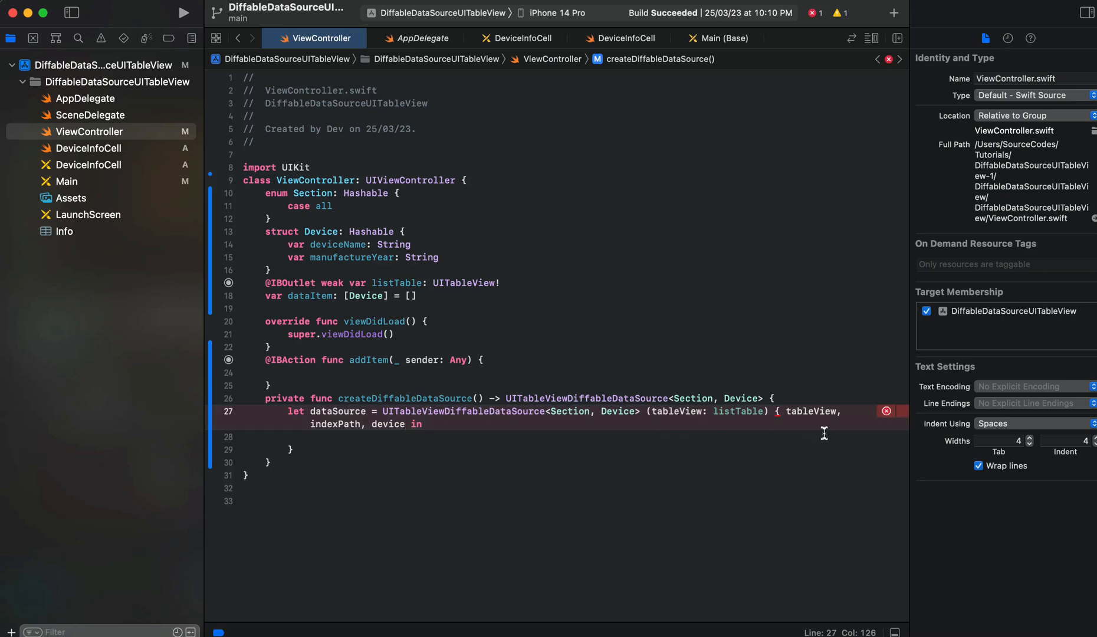
pyautogui.click(886, 410)
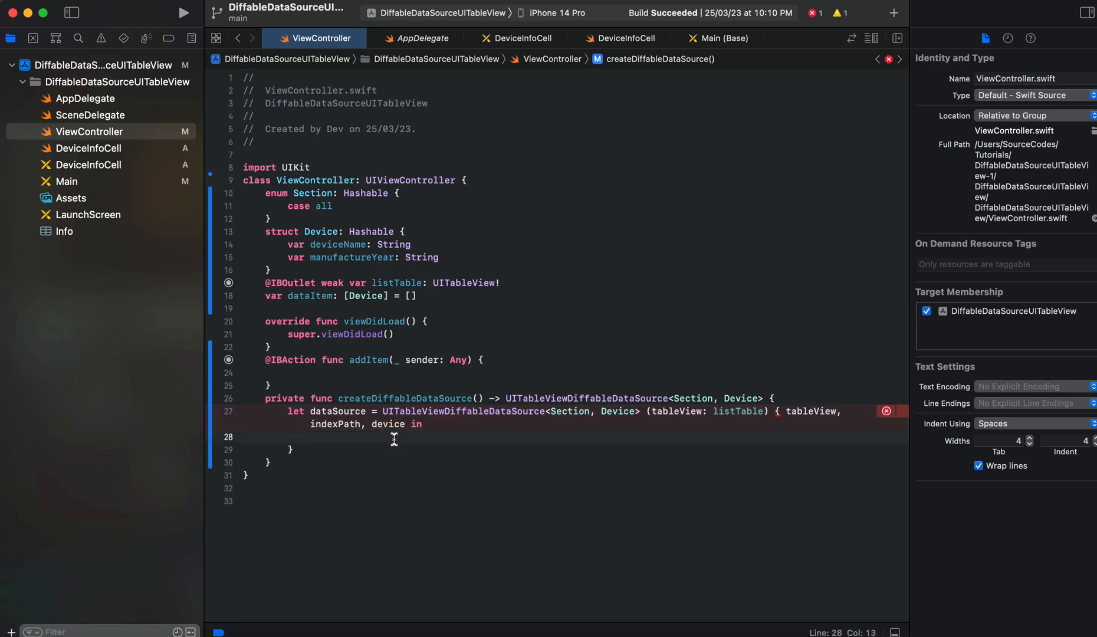
# Step: Guard-let a cell dequeued with DeviceInfoCell.cellIdentifier as DeviceInfoCell
pyautogui.write('guard e')
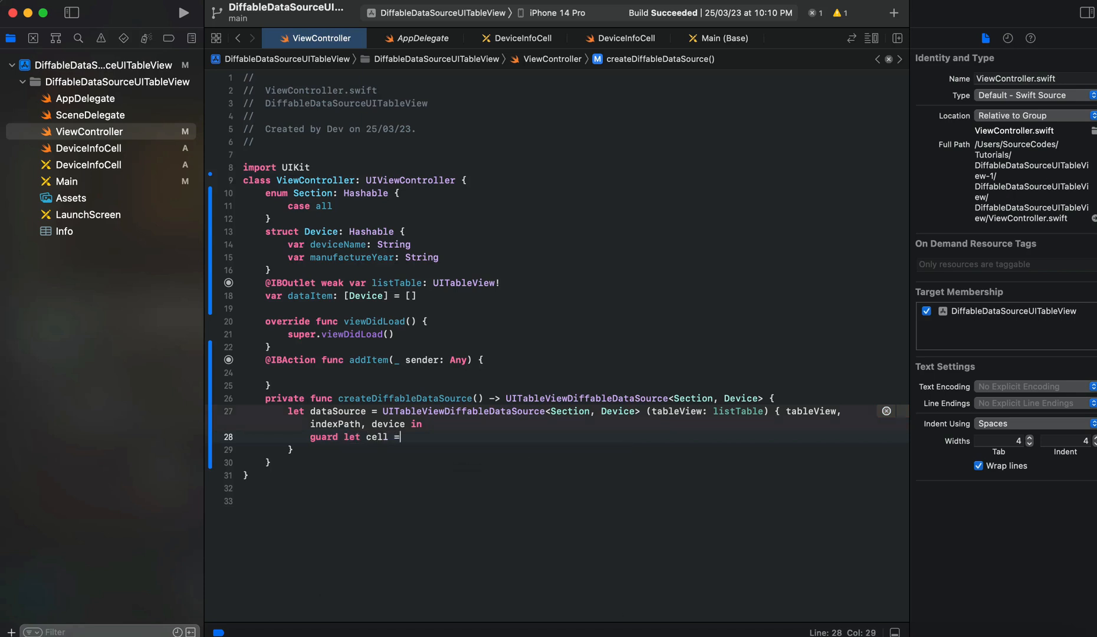
pyautogui.write('ta')
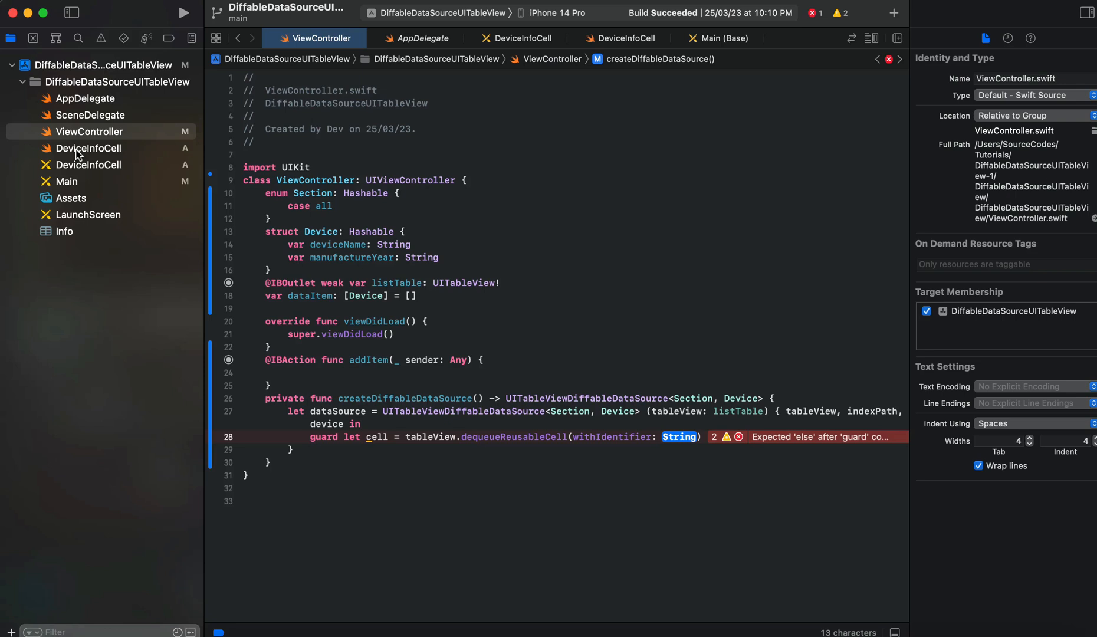
pyautogui.write('dentifie')
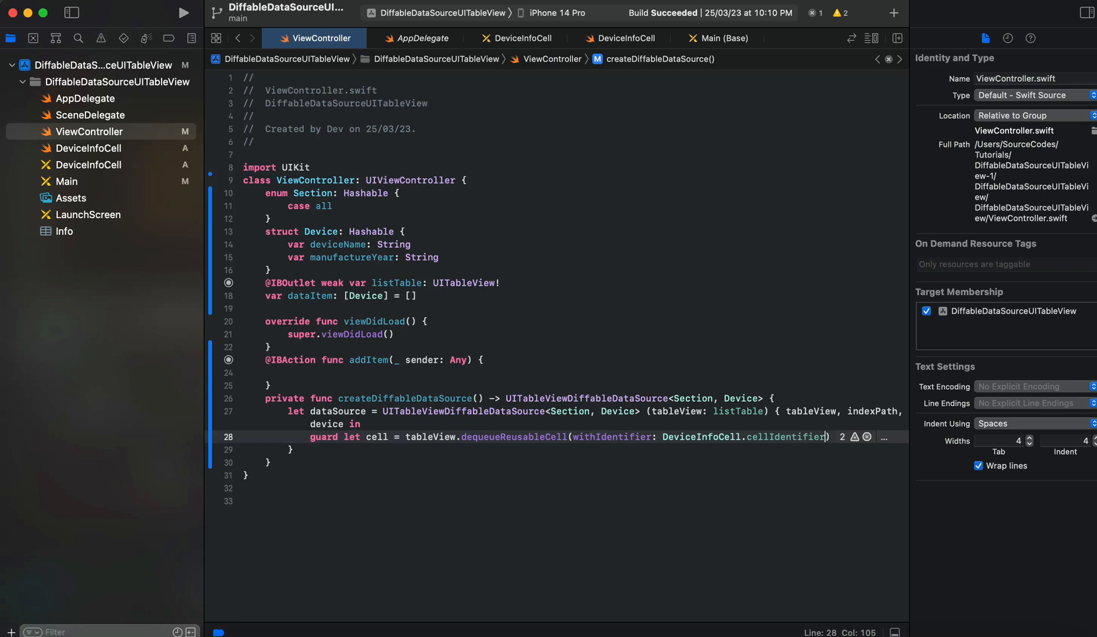
pyautogui.write('c')
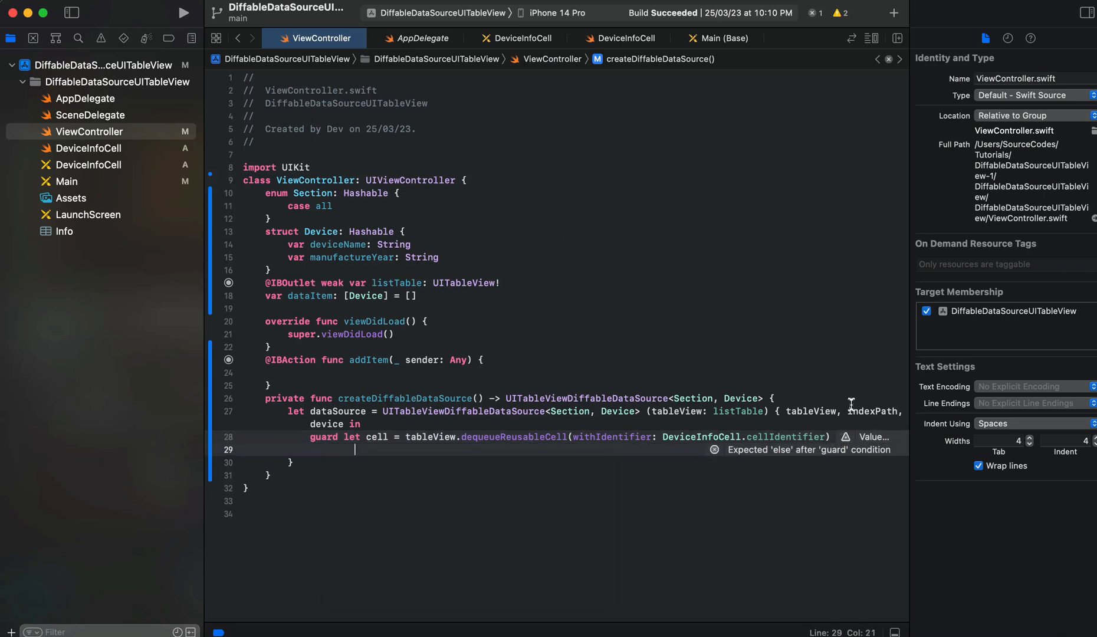
# Step: Add else { return UITableViewCell() } and begin the cell property access
pyautogui.click(843, 438)
pyautogui.write(' else {')
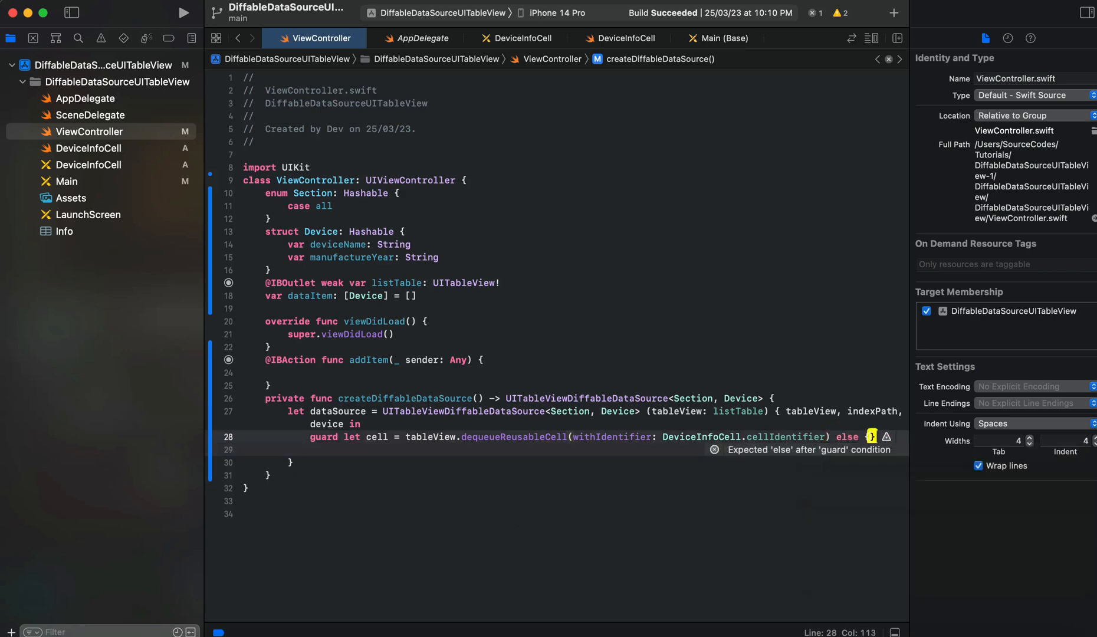
pyautogui.write('r')
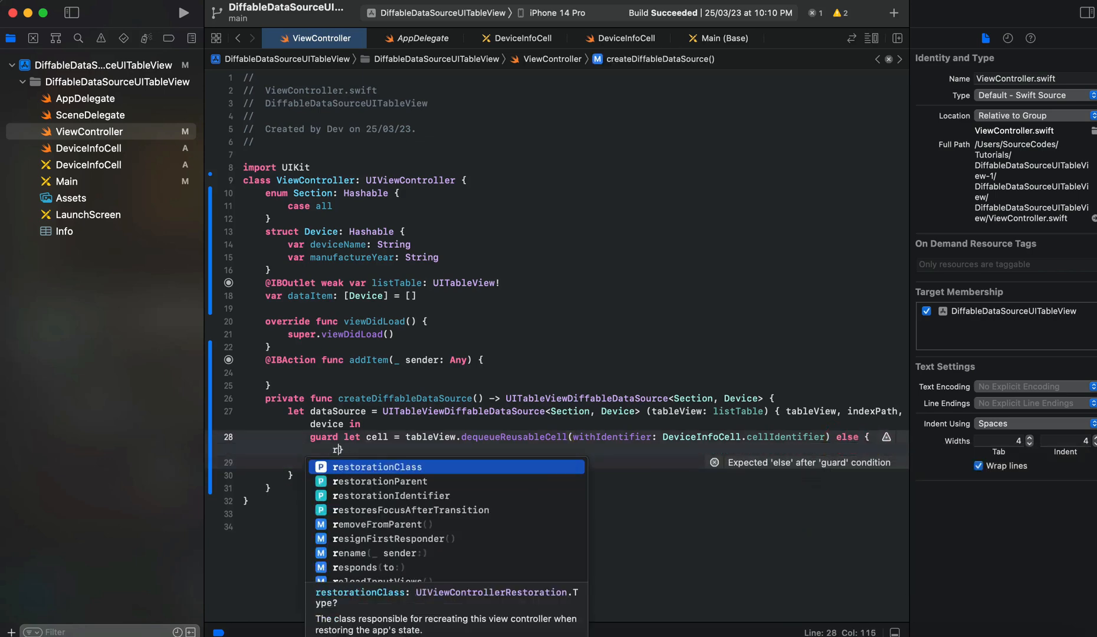
pyautogui.write('etun }')
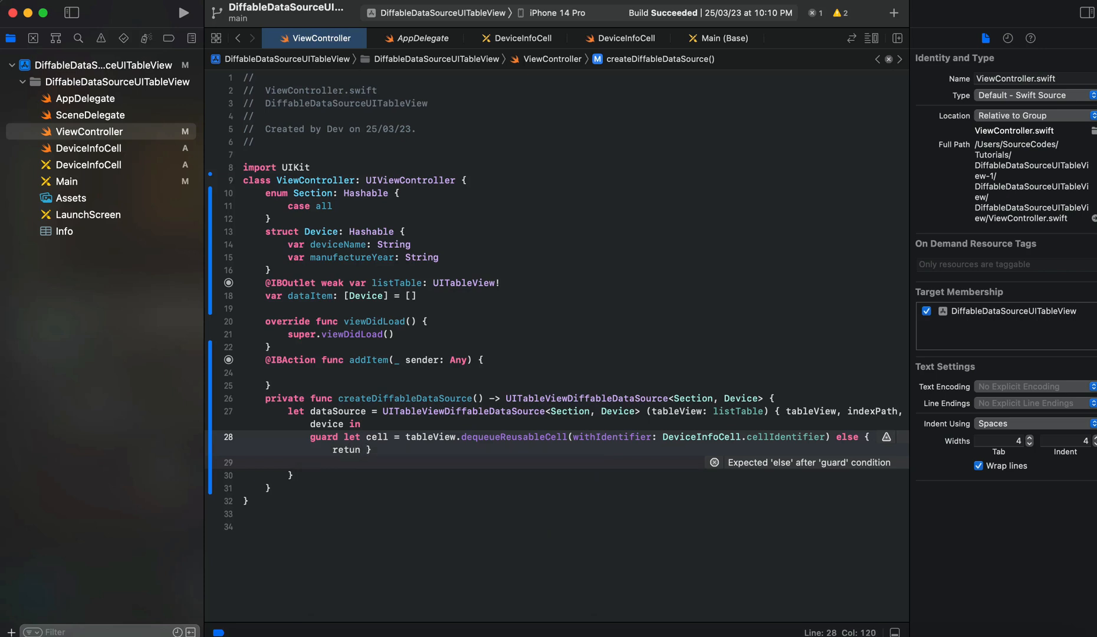
pyautogui.press('Backspace')
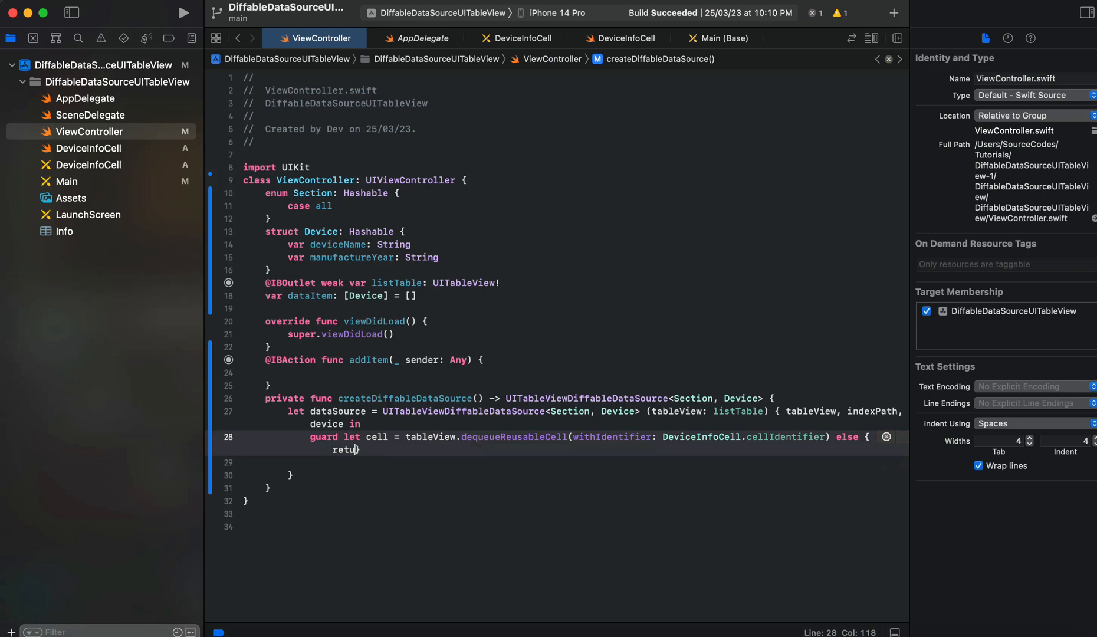
pyautogui.write('rn')
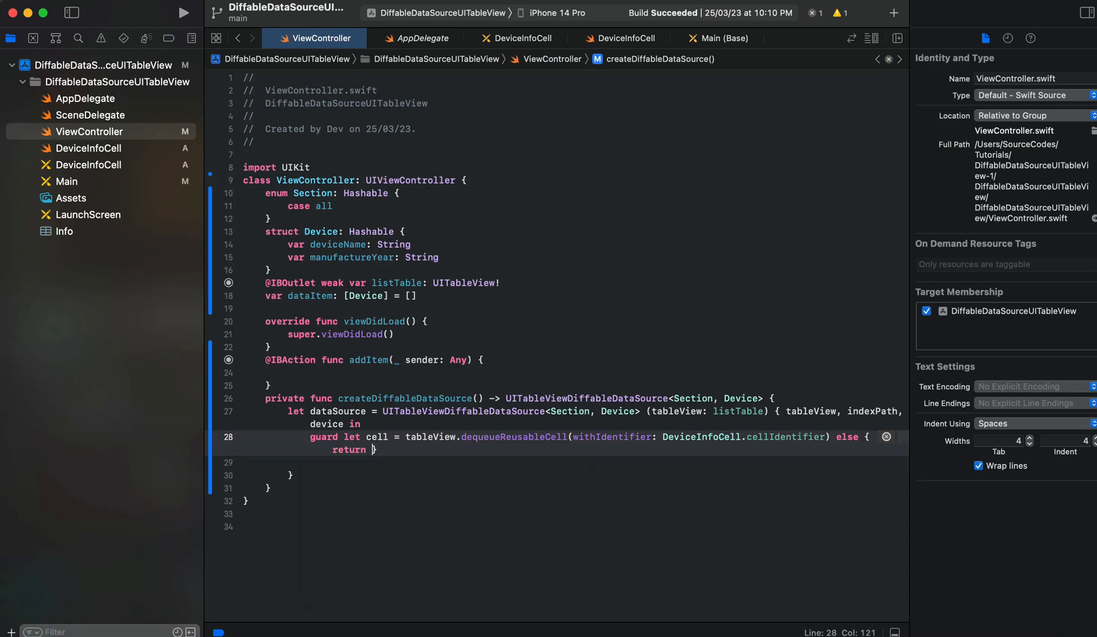
pyautogui.write('UITableViewCell(')
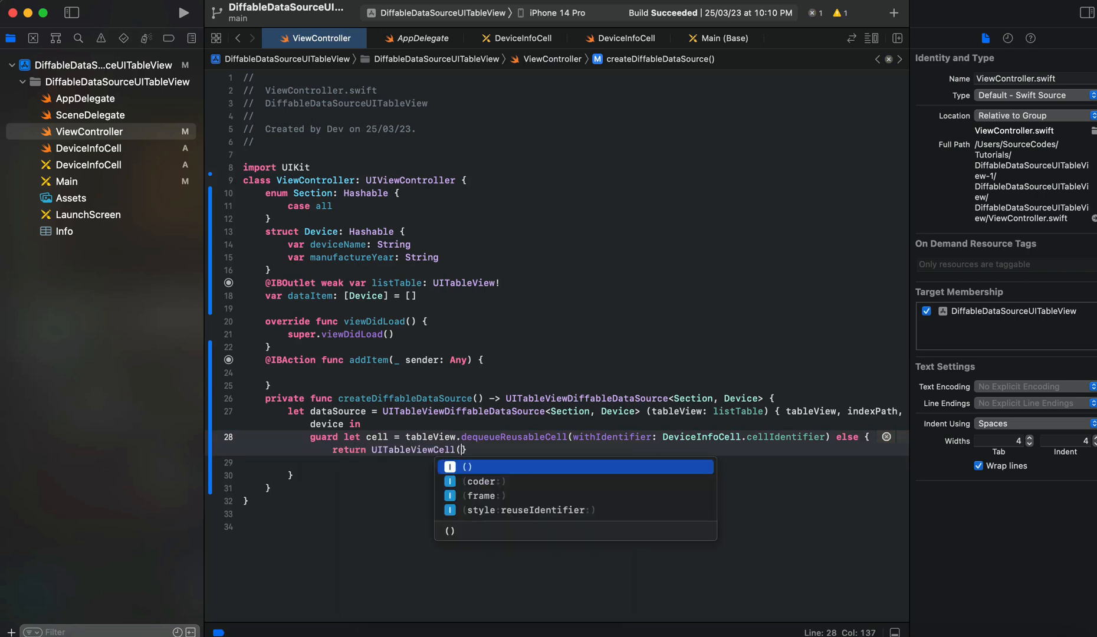
pyautogui.press('Return')
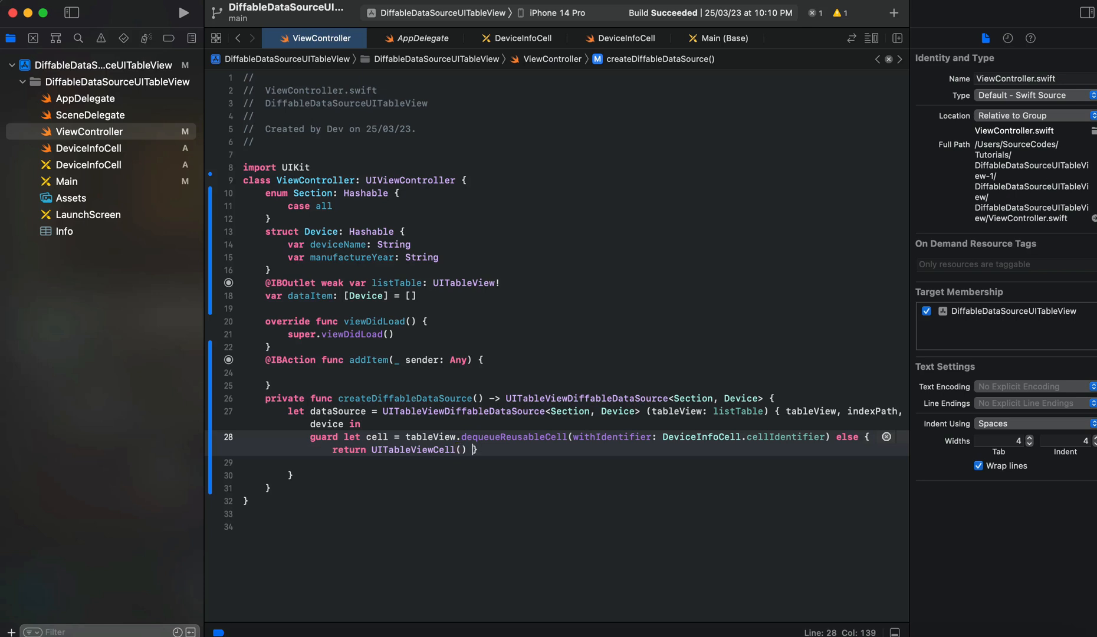
pyautogui.write('cell.')
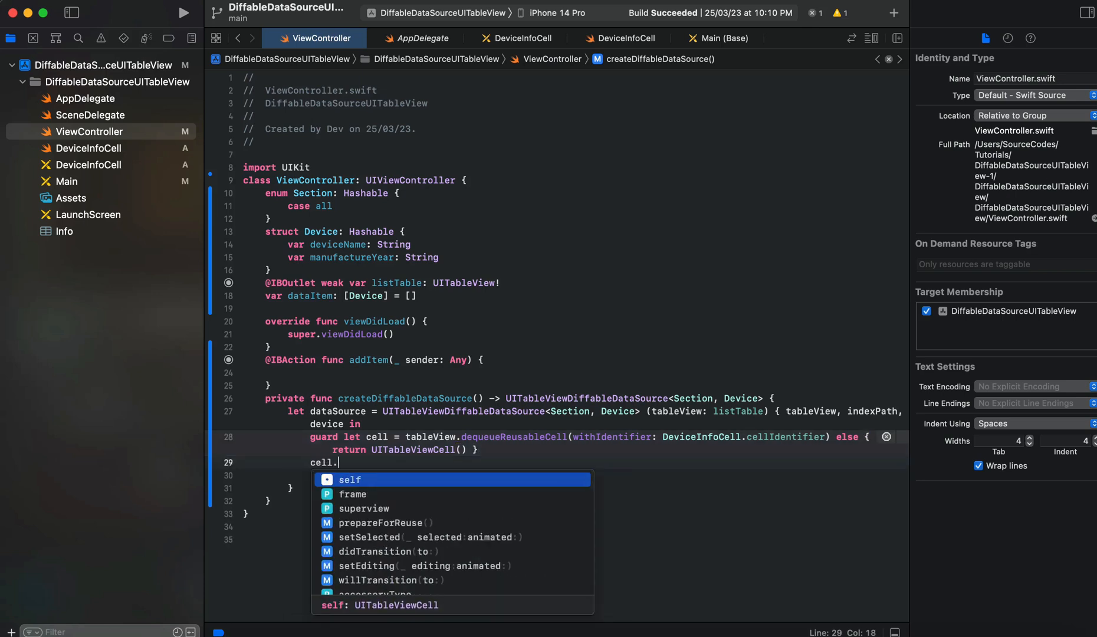
# Step: In DeviceInfoCell.swift add func setNameFrom(_ name: String) { deviceInfoLabel.text = name }
pyautogui.click(89, 147)
pyautogui.write('func')
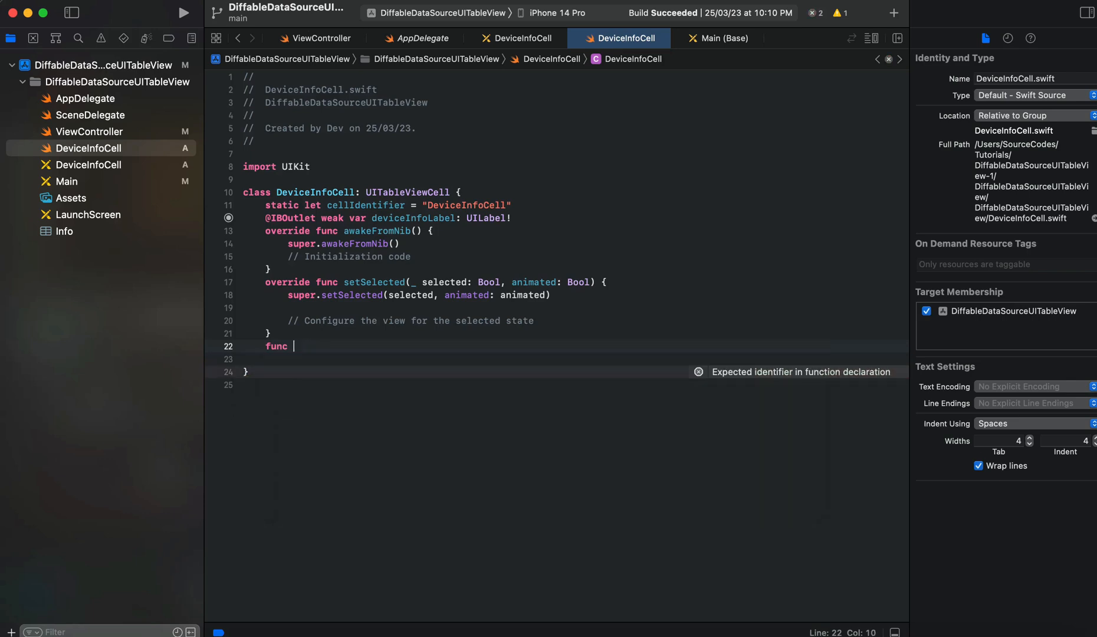
pyautogui.write('setNameFro')
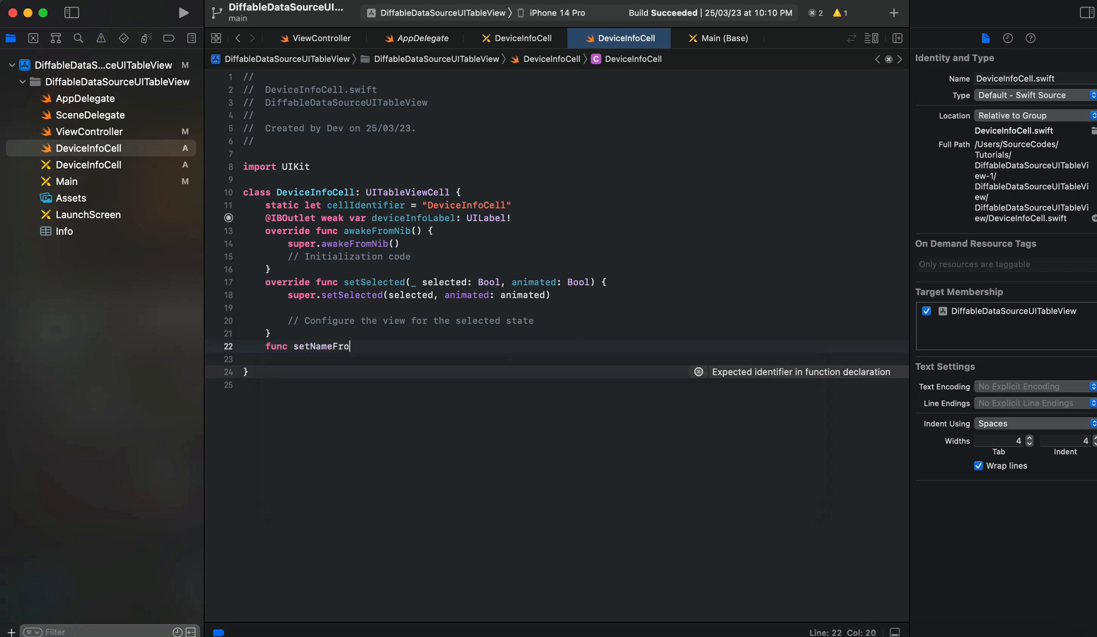
pyautogui.write('m()')
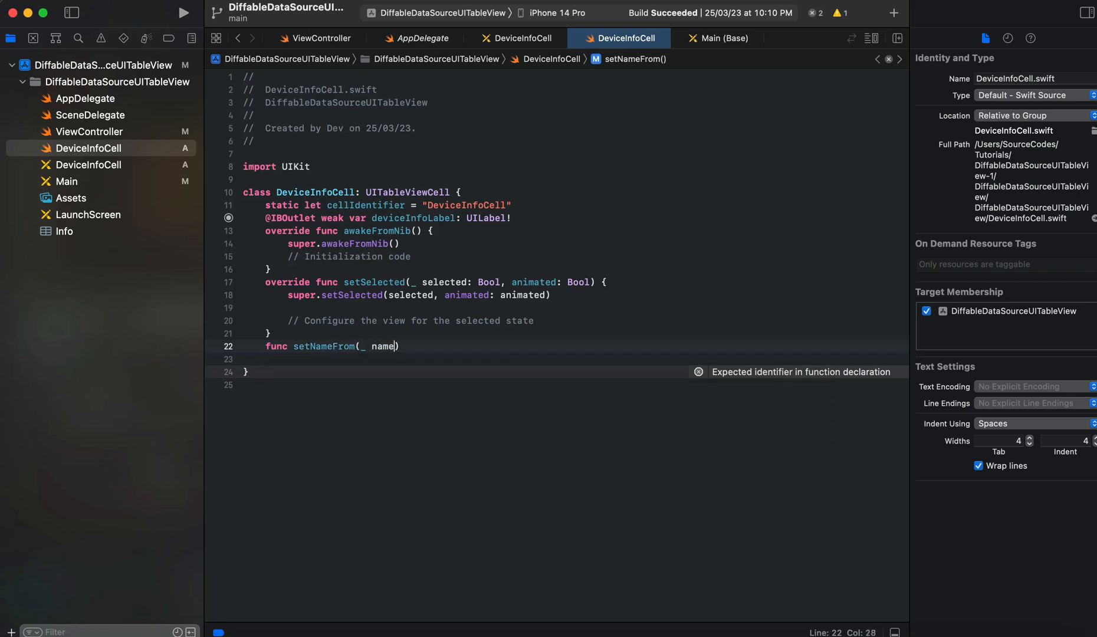
pyautogui.write(': String)')
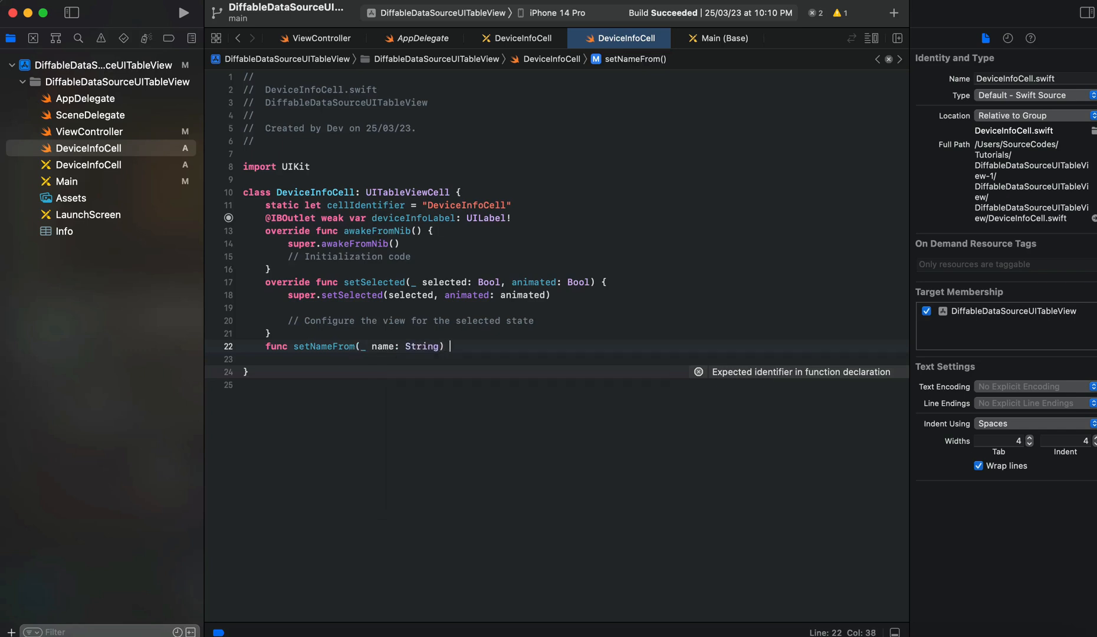
pyautogui.write('{')
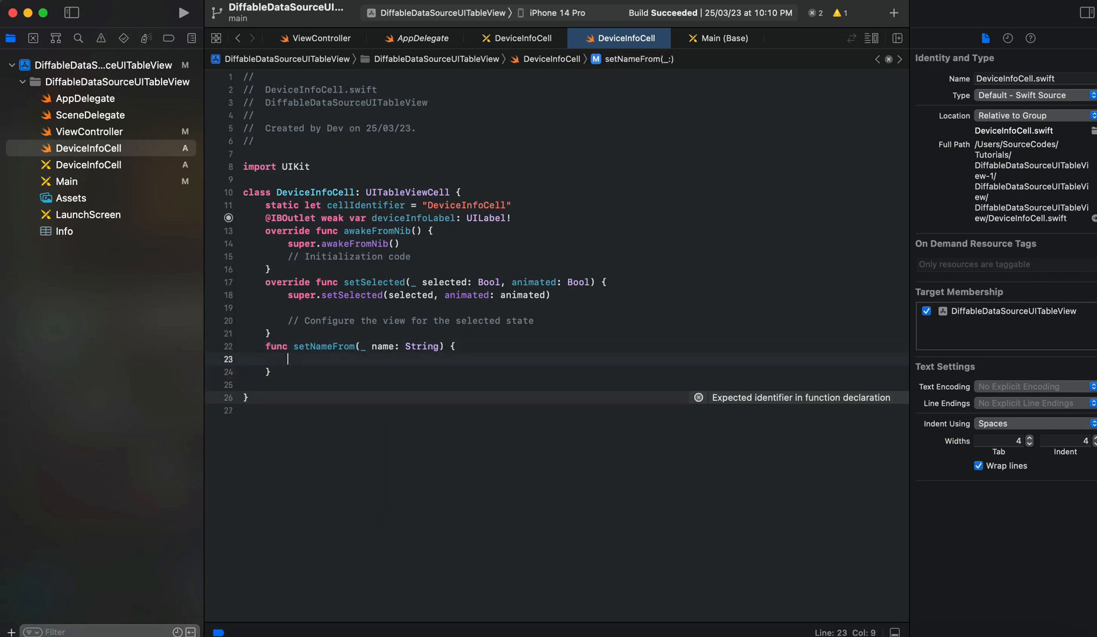
pyautogui.write('deviceInfoLabel.text =')
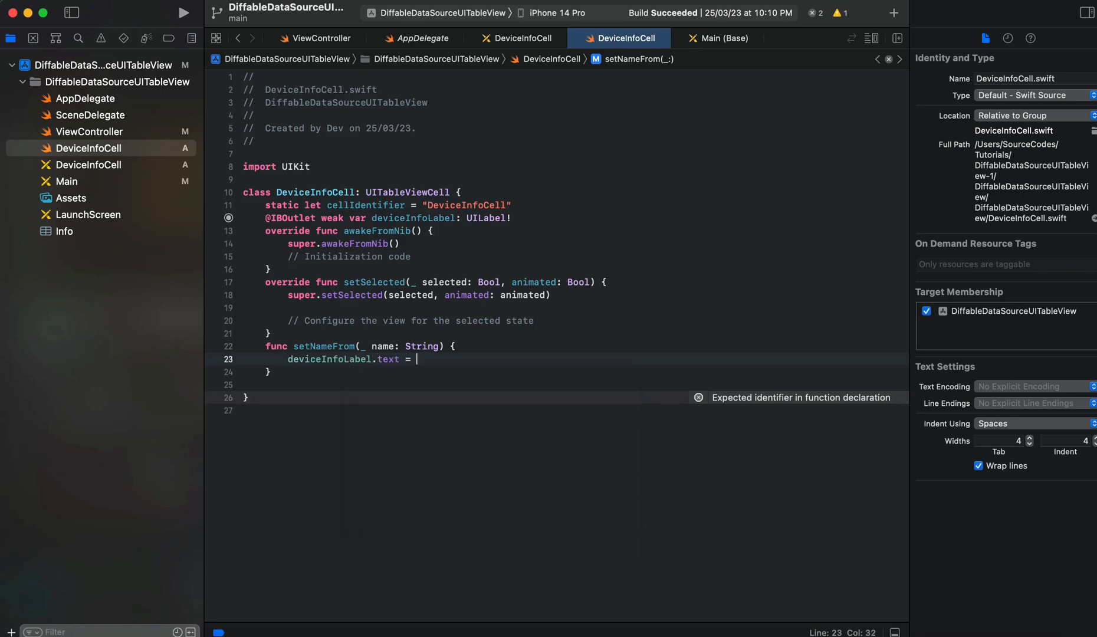
pyautogui.write('name')
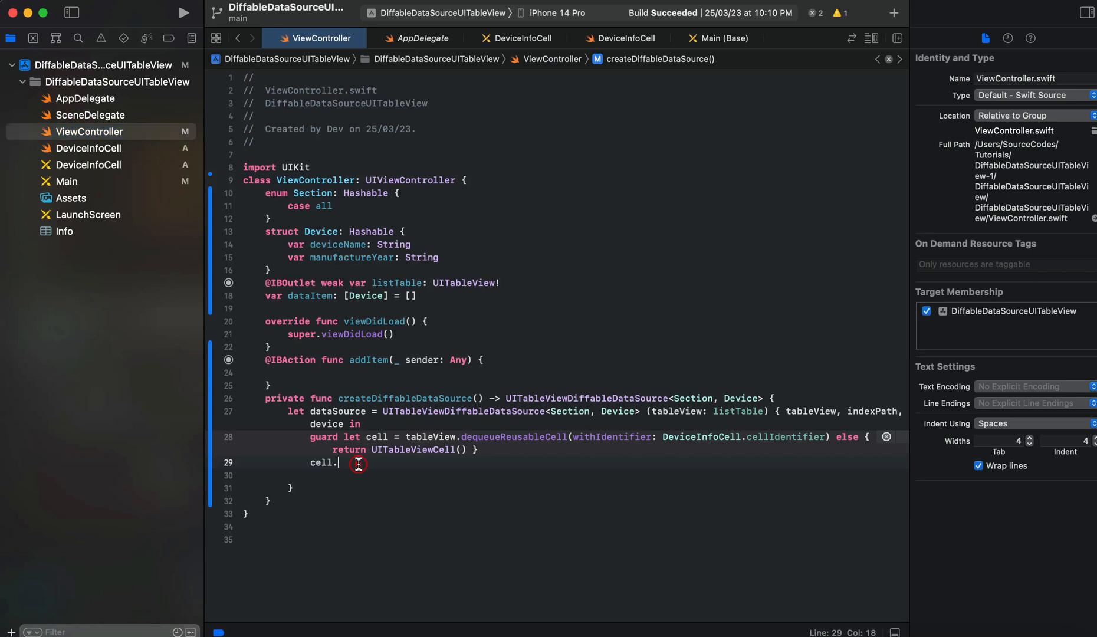
# Step: Make the closure call cell.setNameFrom(device.deviceName) and return cell
pyautogui.write('devi')
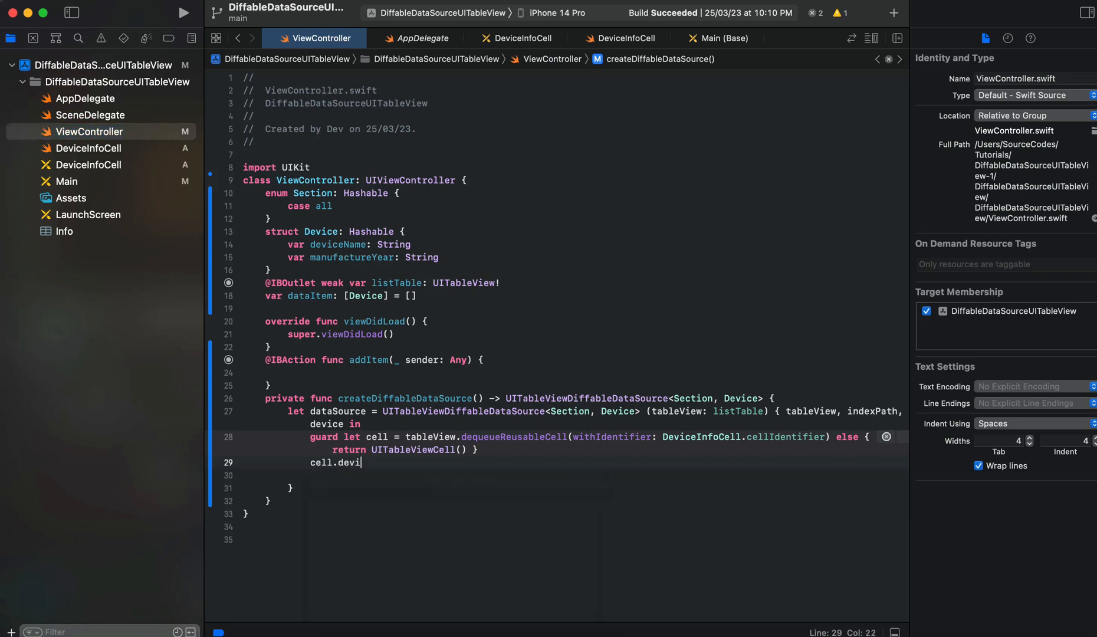
pyautogui.write('setn')
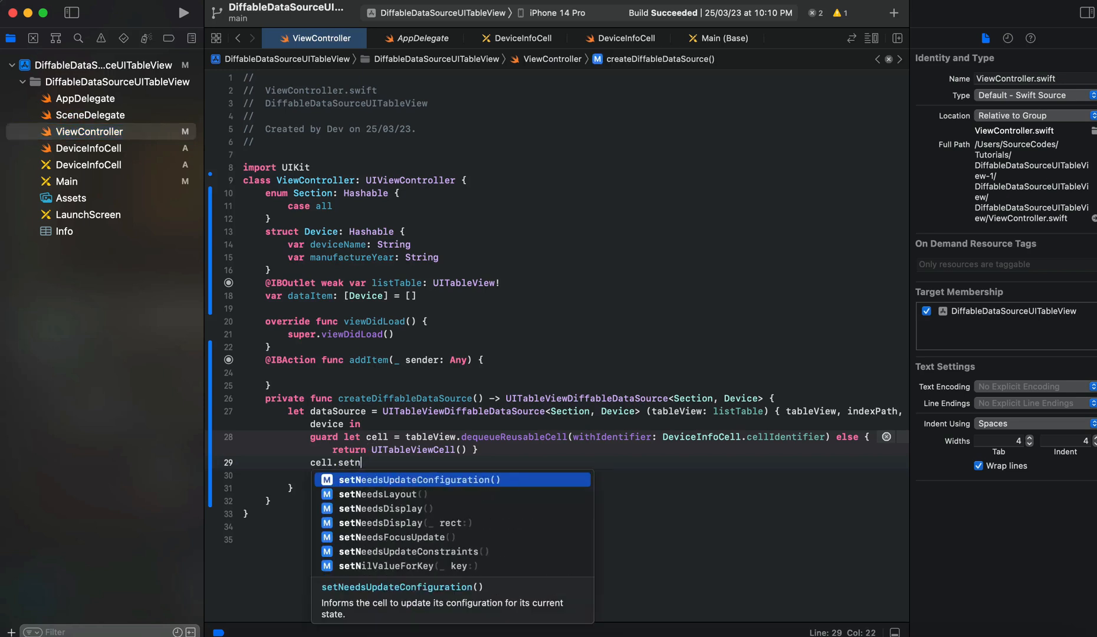
pyautogui.write('as')
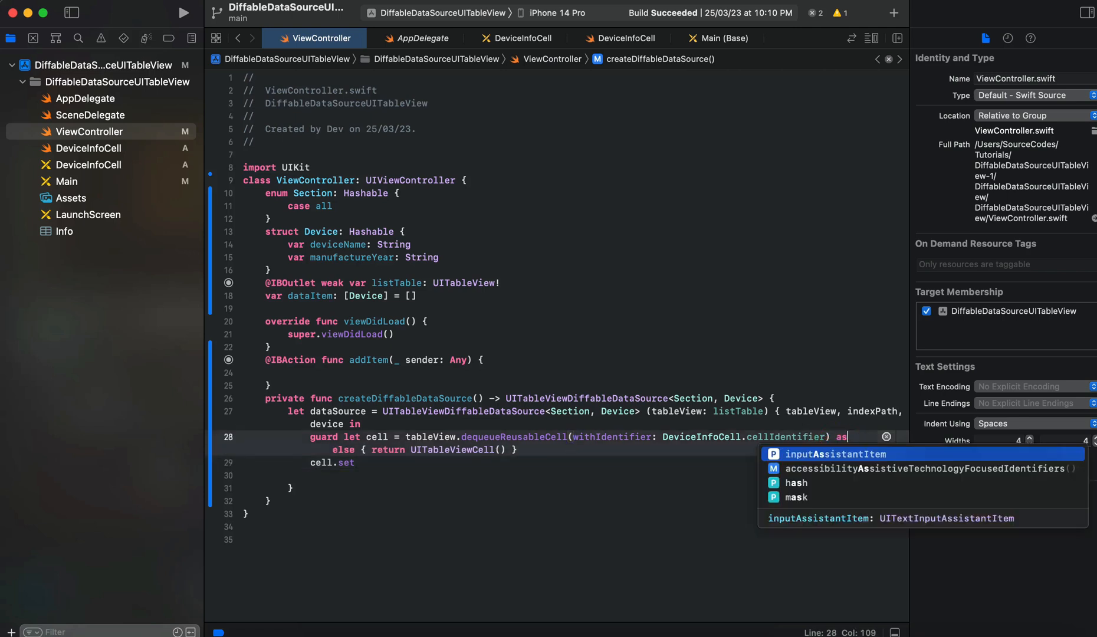
pyautogui.write('? deviceInfoCell')
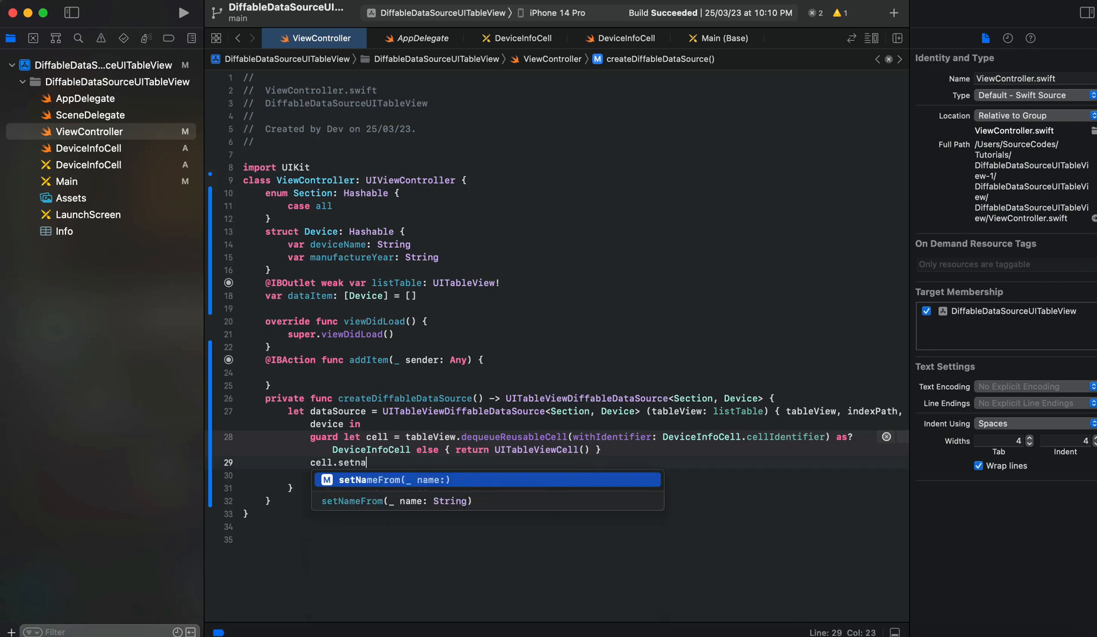
pyautogui.write('(devicen.)')
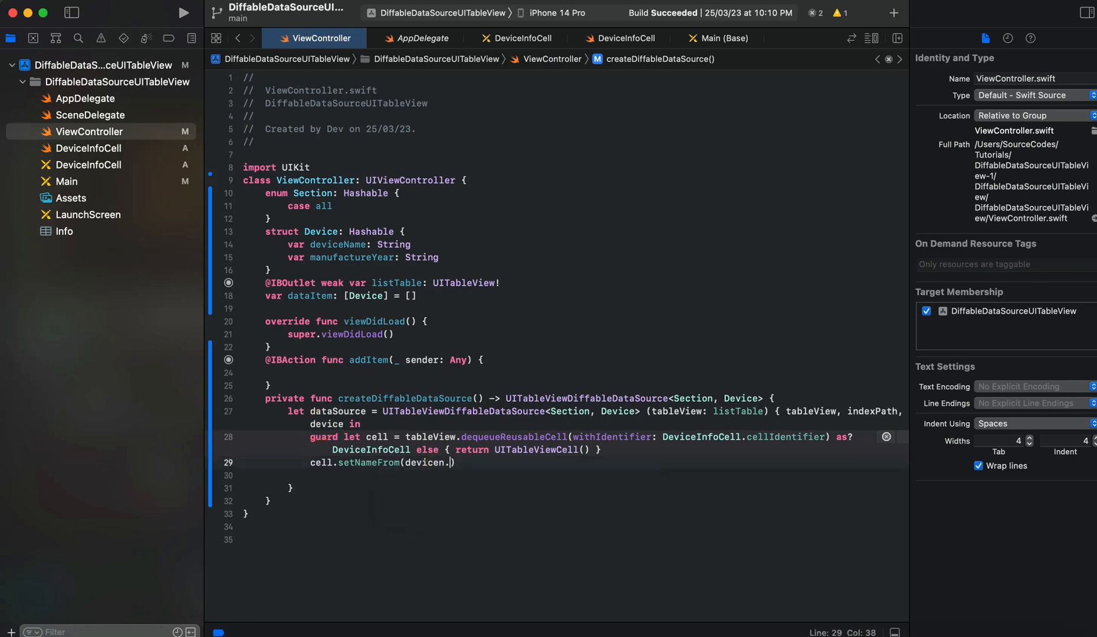
pyautogui.press('backspace')
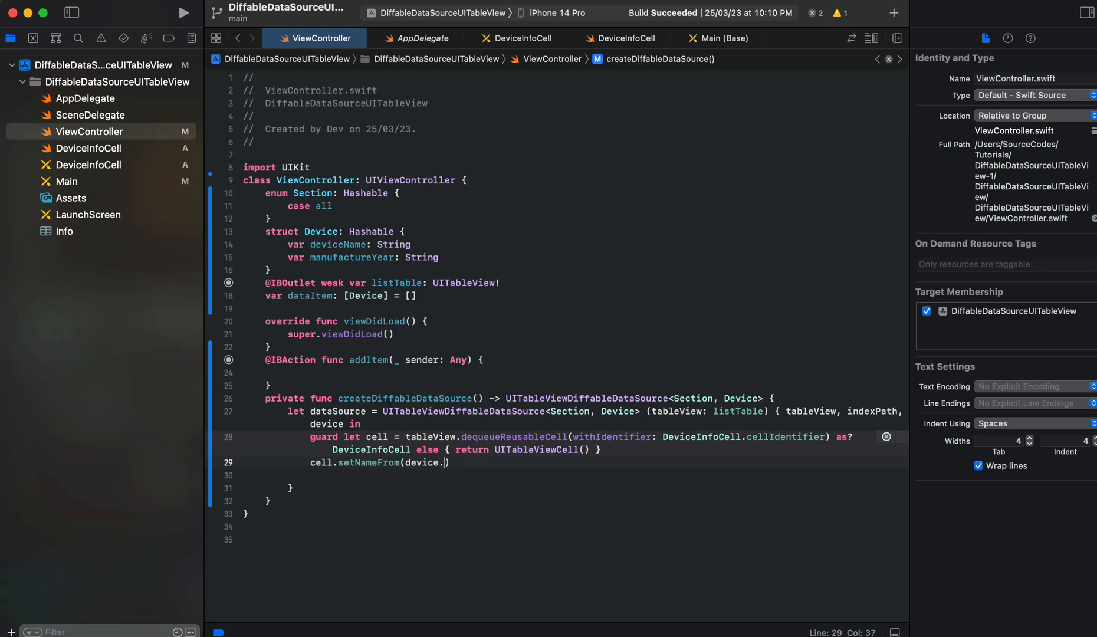
pyautogui.write('deviceName)')
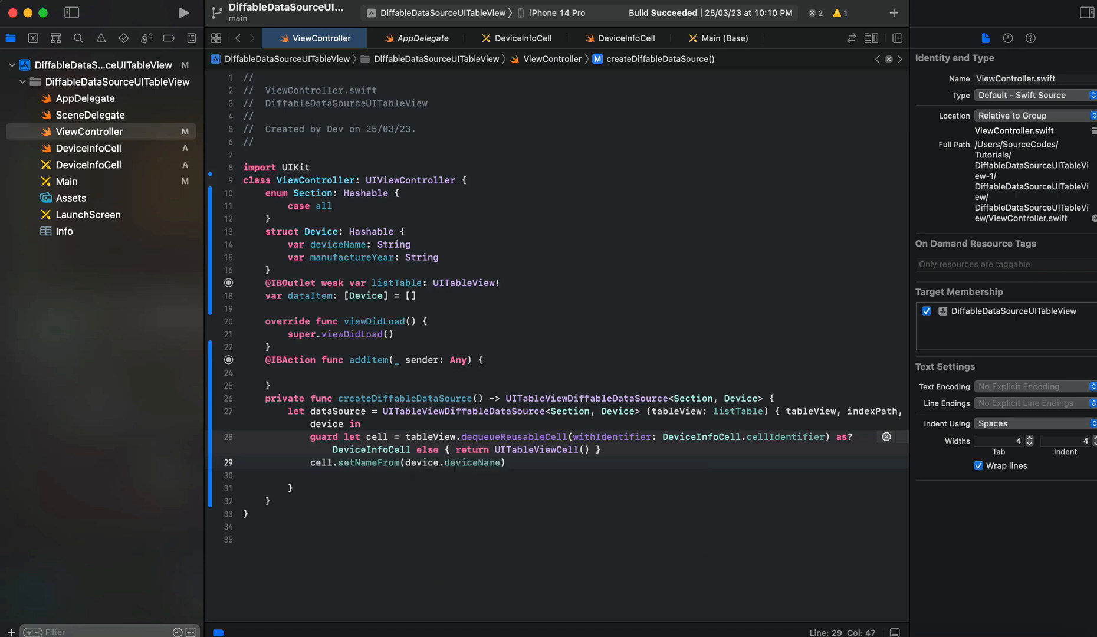
pyautogui.write('retur')
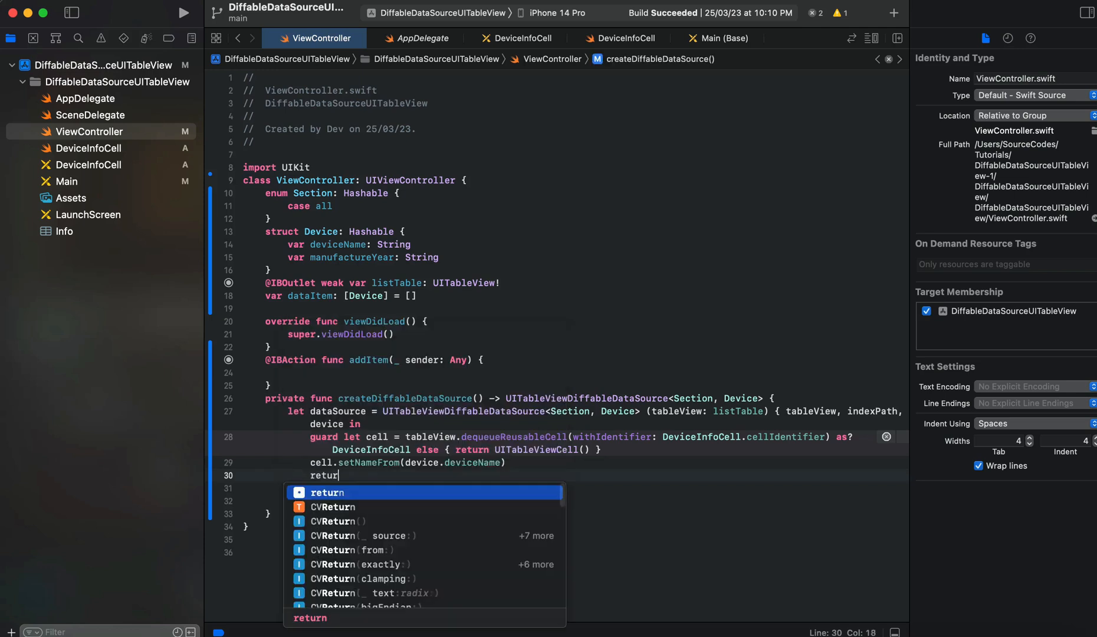
pyautogui.write('cell')
pyautogui.click(573, 500)
pyautogui.write('}')
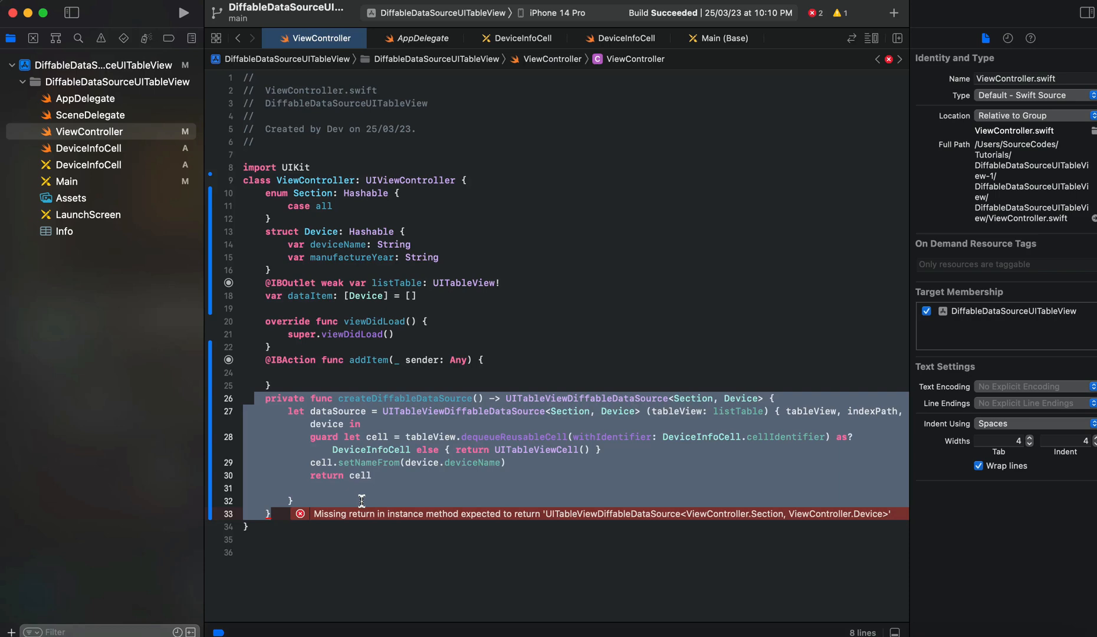
# Step: Return dataSource from createDiffableDataSource after the closure
pyautogui.press('return')
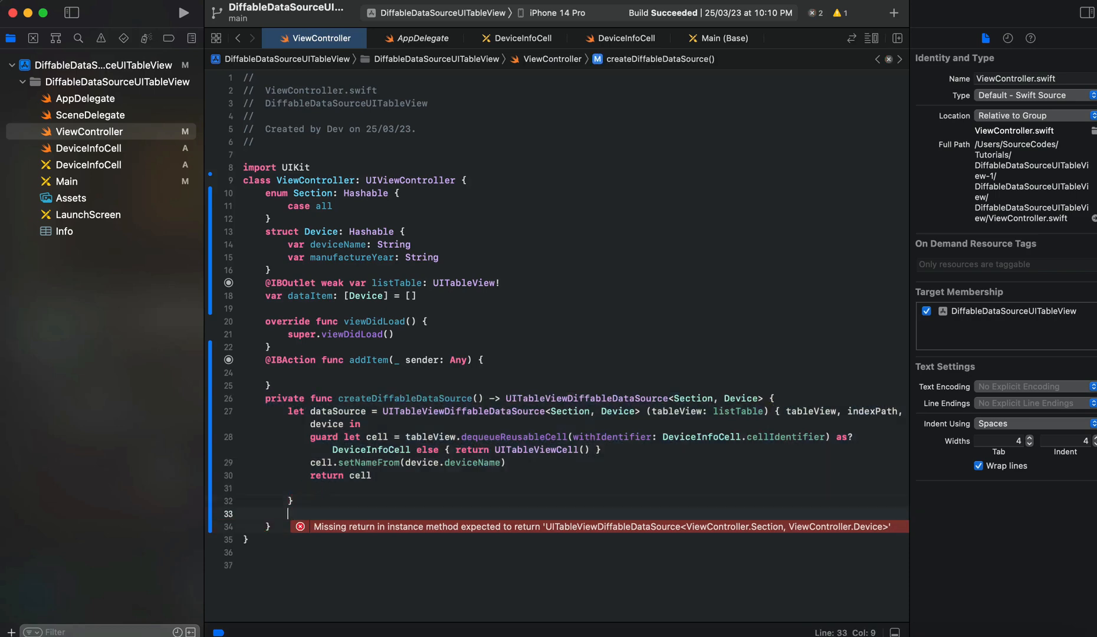
pyautogui.write('return d')
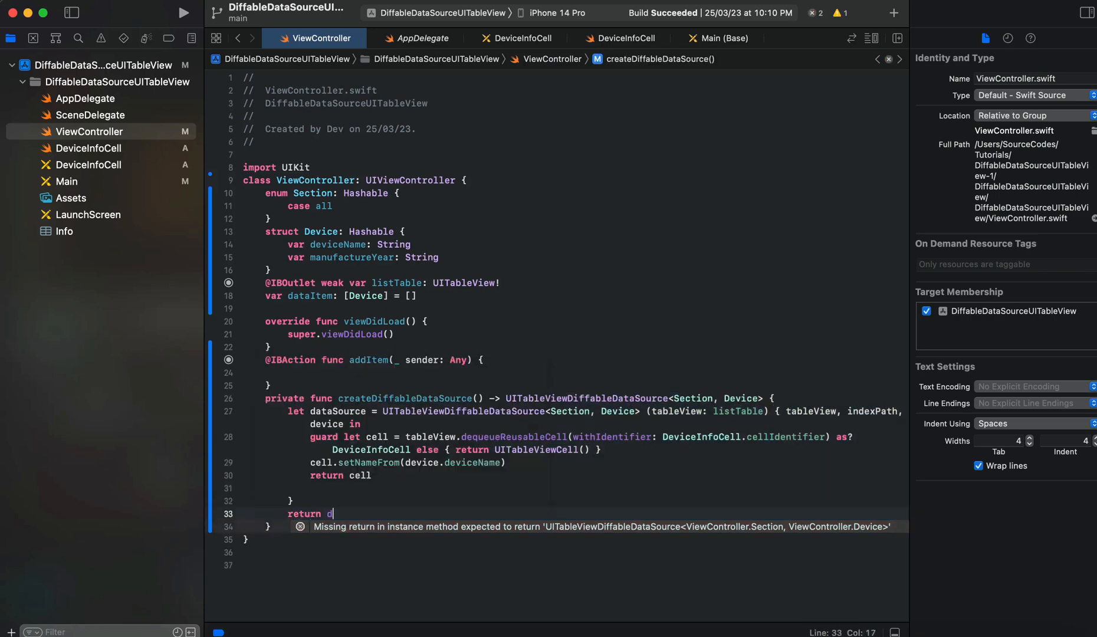
pyautogui.write('ataSource')
pyautogui.write('var')
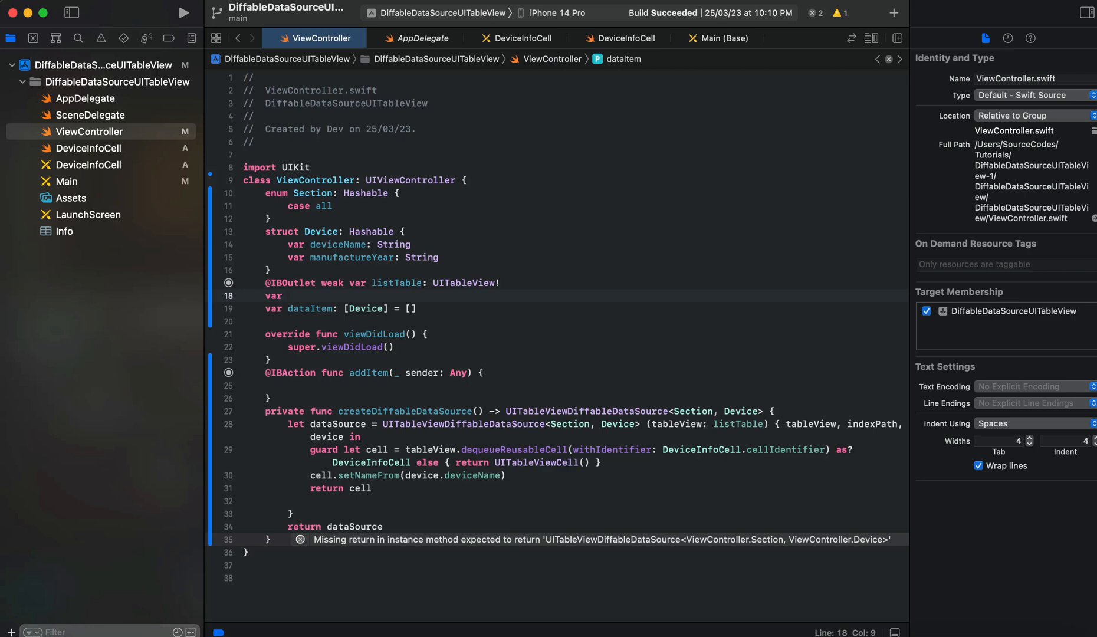
# Step: Add lazy var dataSource = createDiffableDataSource() below the listTable outlet
pyautogui.write('lazy')
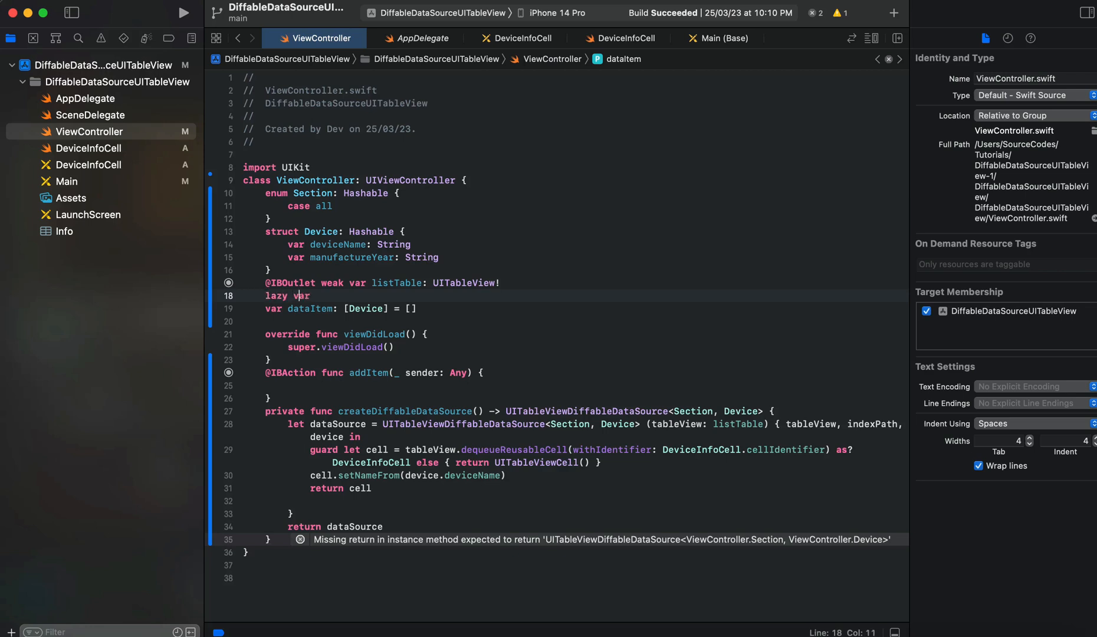
pyautogui.write('data')
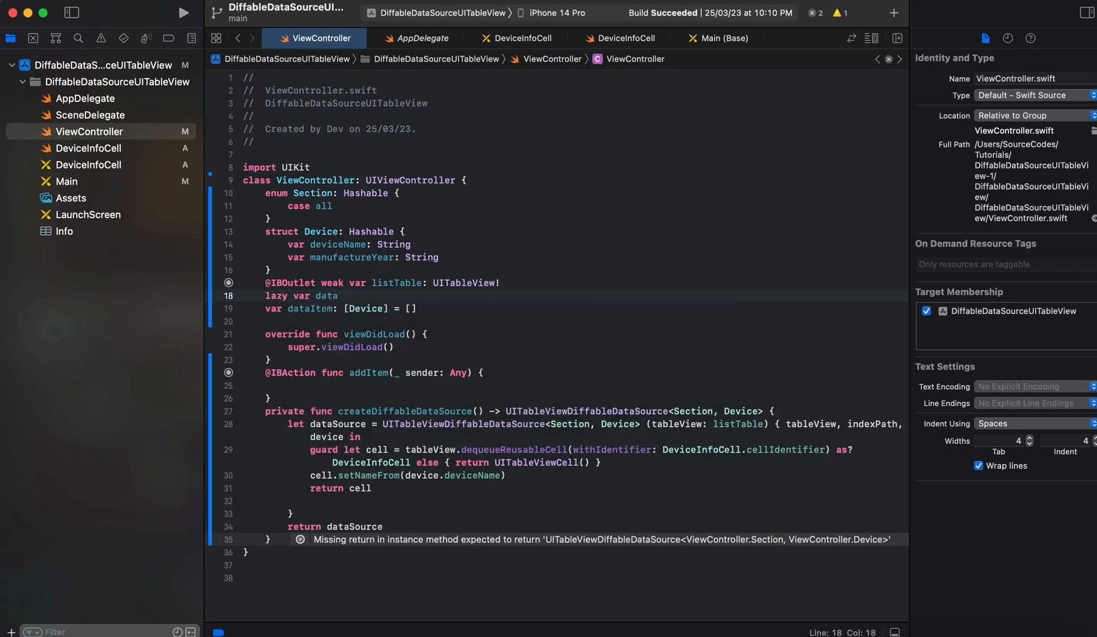
pyautogui.write('Source =')
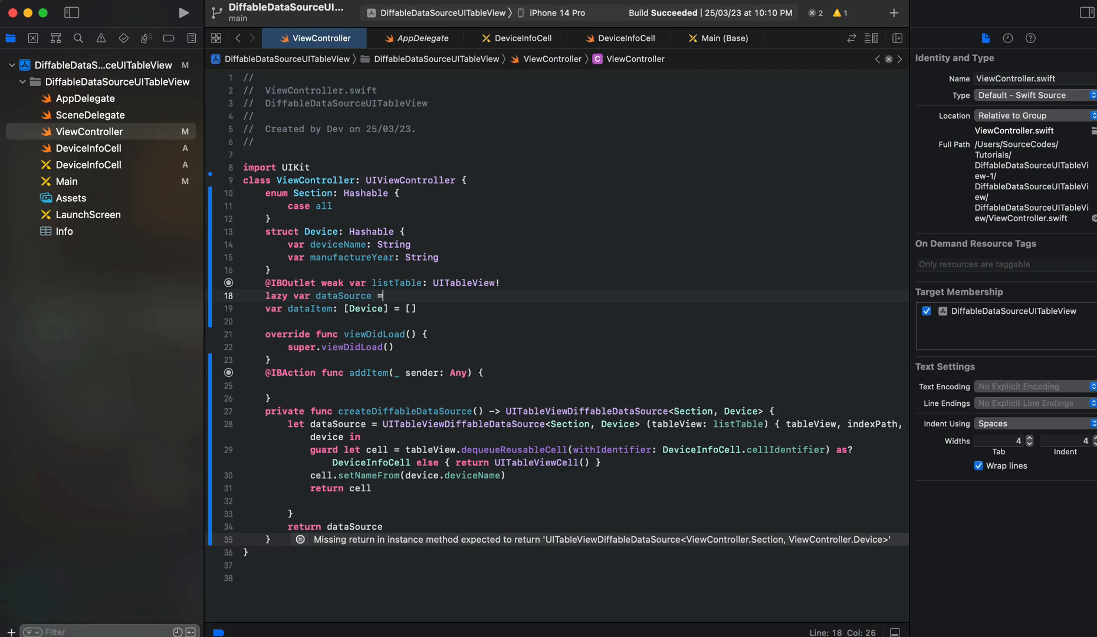
pyautogui.write('createDiffableDataSource(')
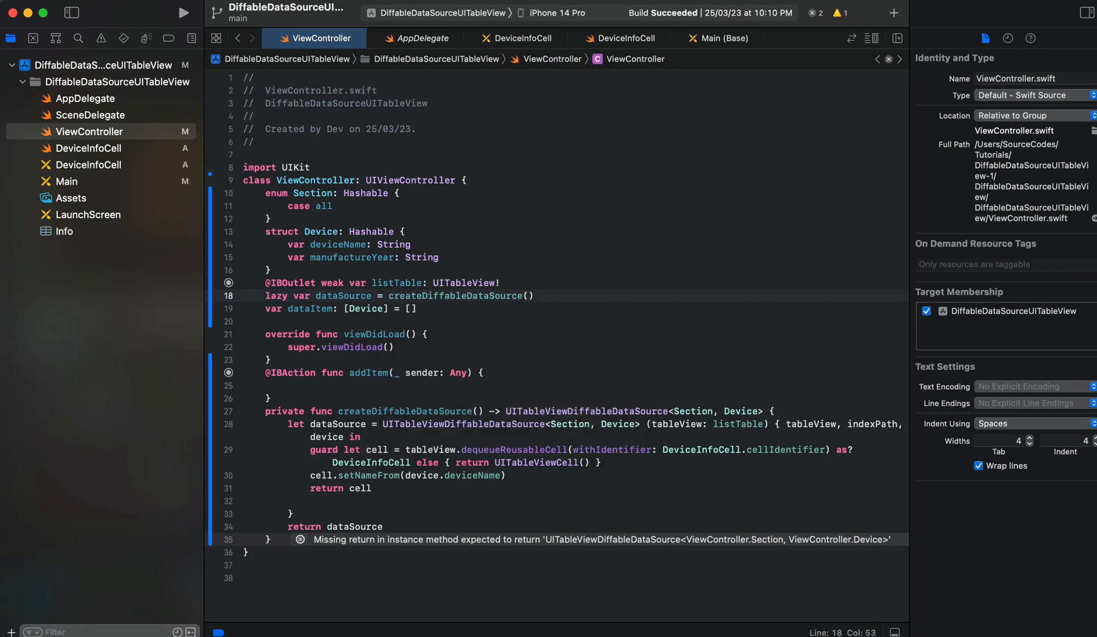
pyautogui.click(535, 295)
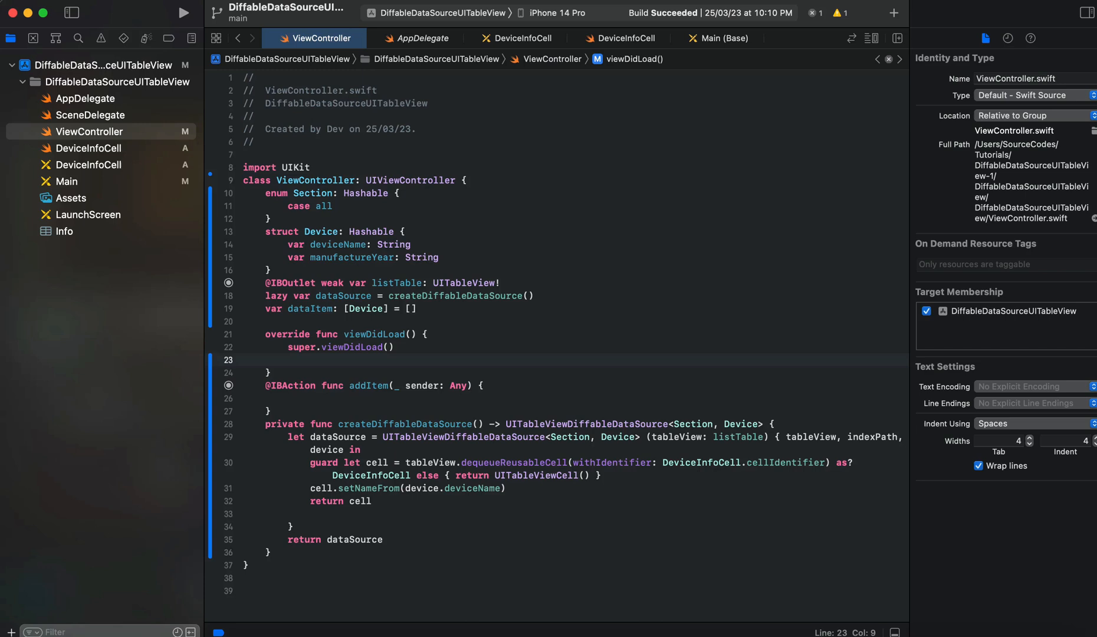
# Step: Register the DeviceInfoCell nib under DeviceInfoCell.cellIdentifier on listTable in viewDidLoad
pyautogui.write('listTable')
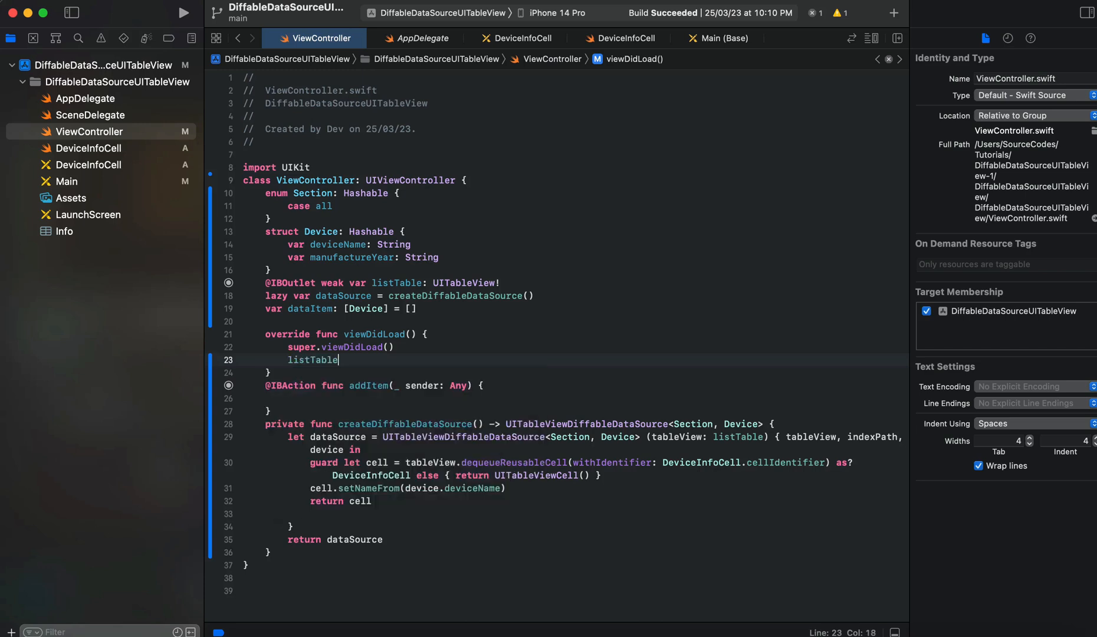
pyautogui.write('.')
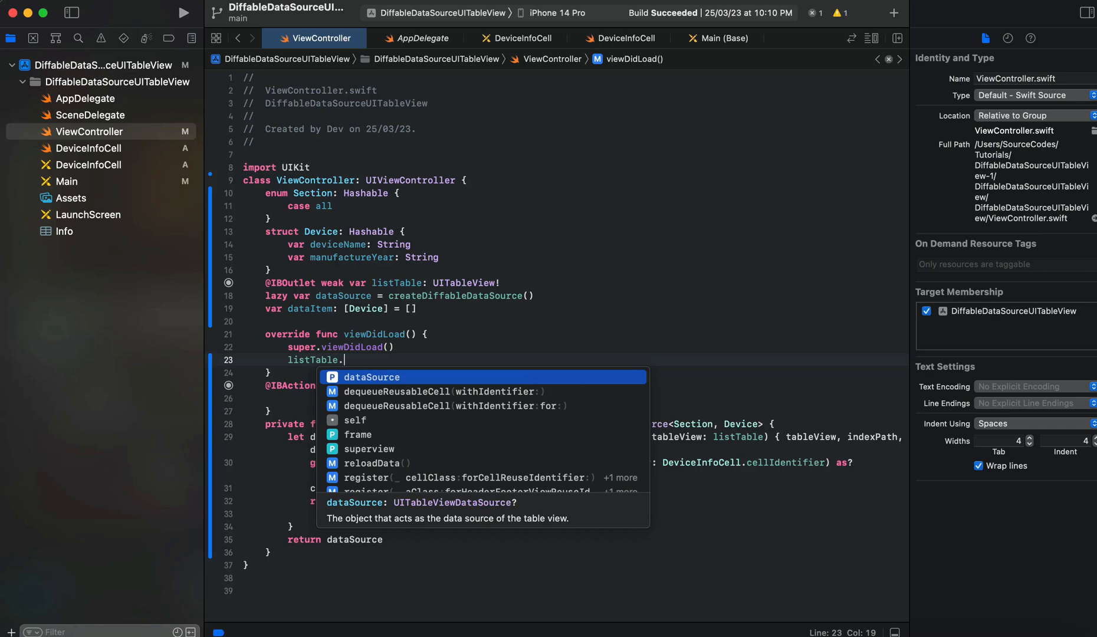
pyautogui.write('re')
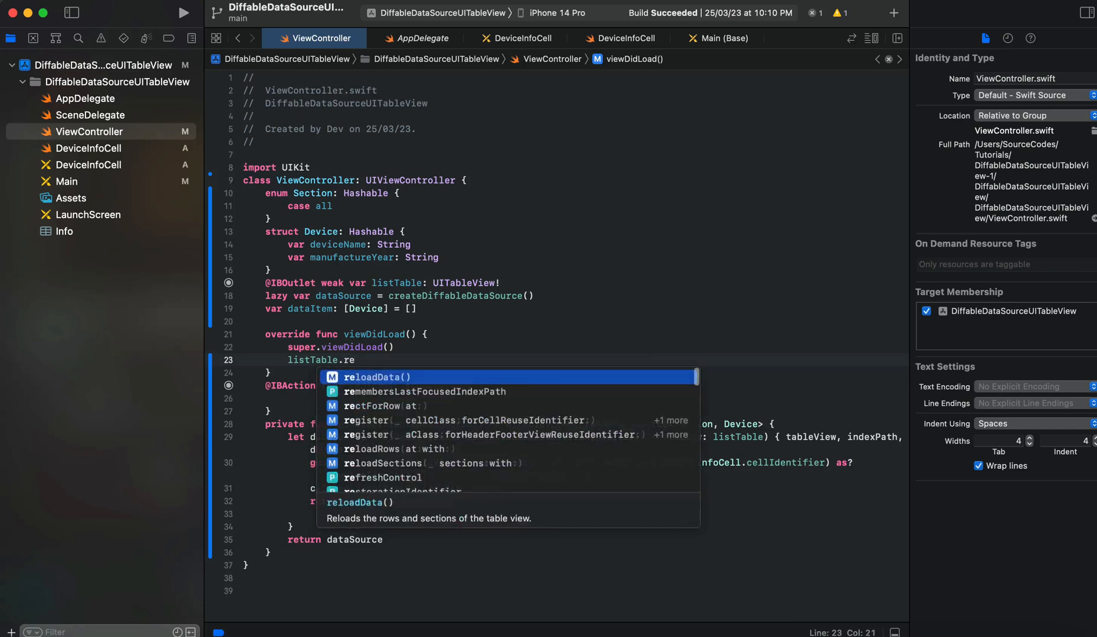
pyautogui.write('gi')
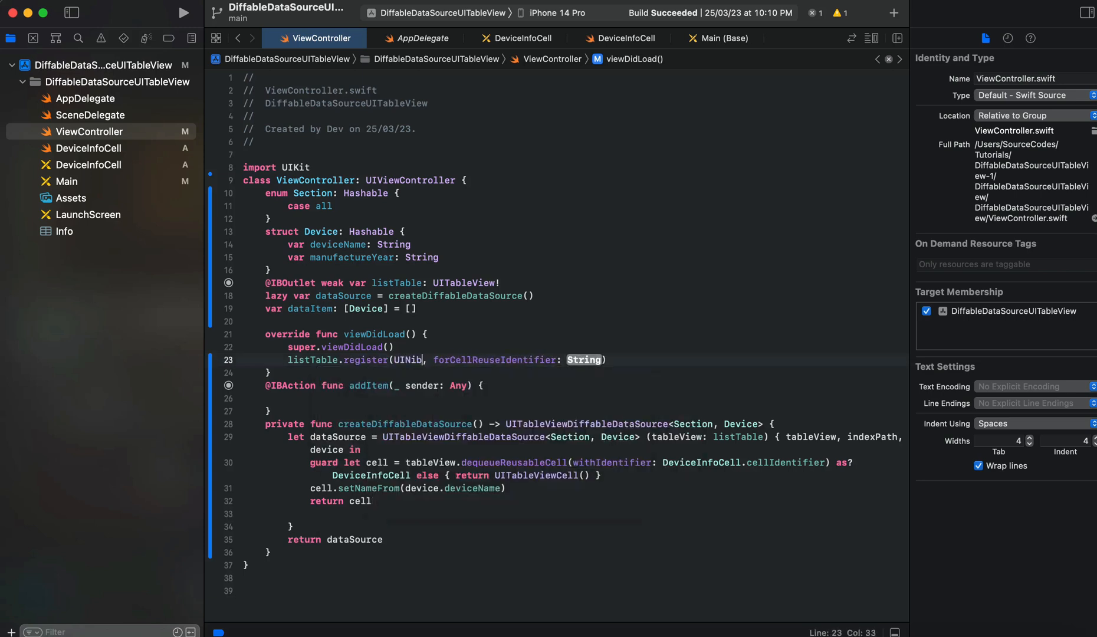
pyautogui.write('(nibName: String, bundle: Bundle?)')
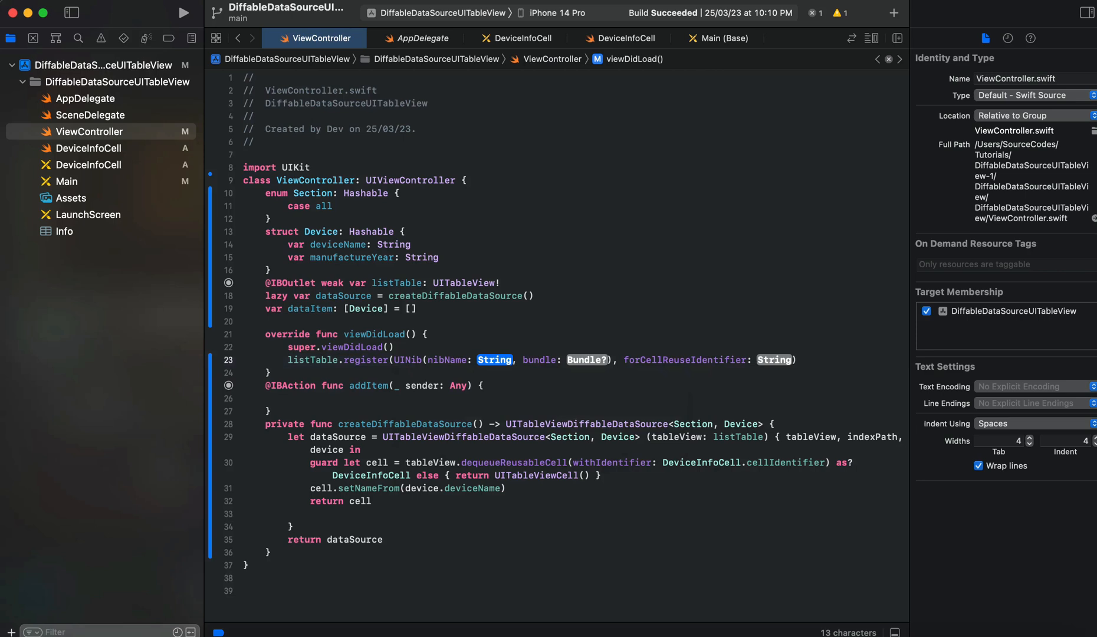
pyautogui.write('ni')
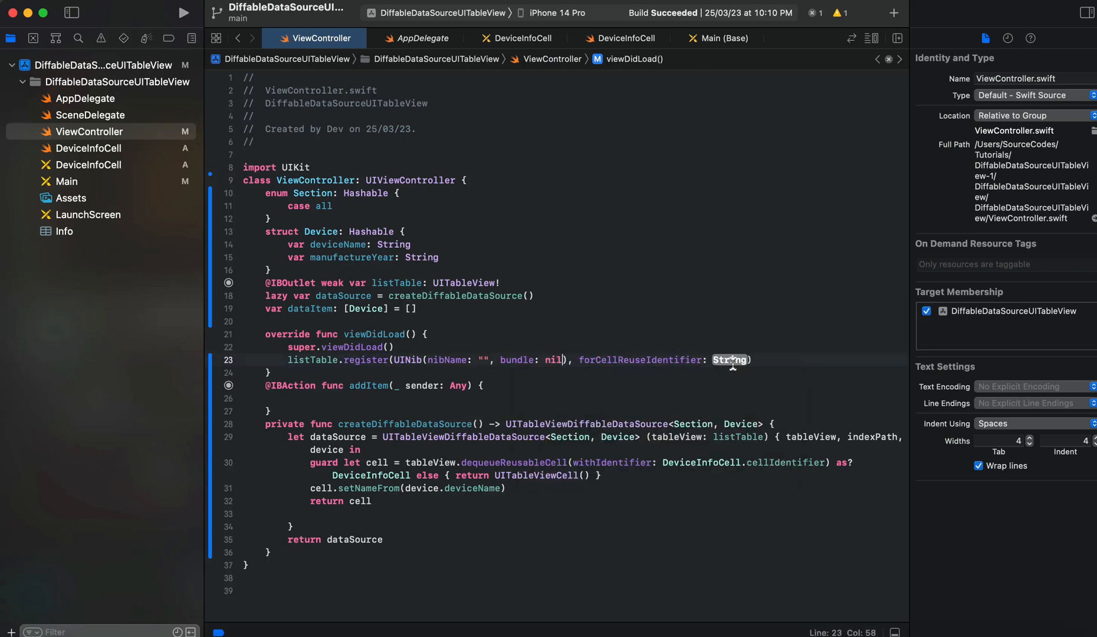
pyautogui.write('devi')
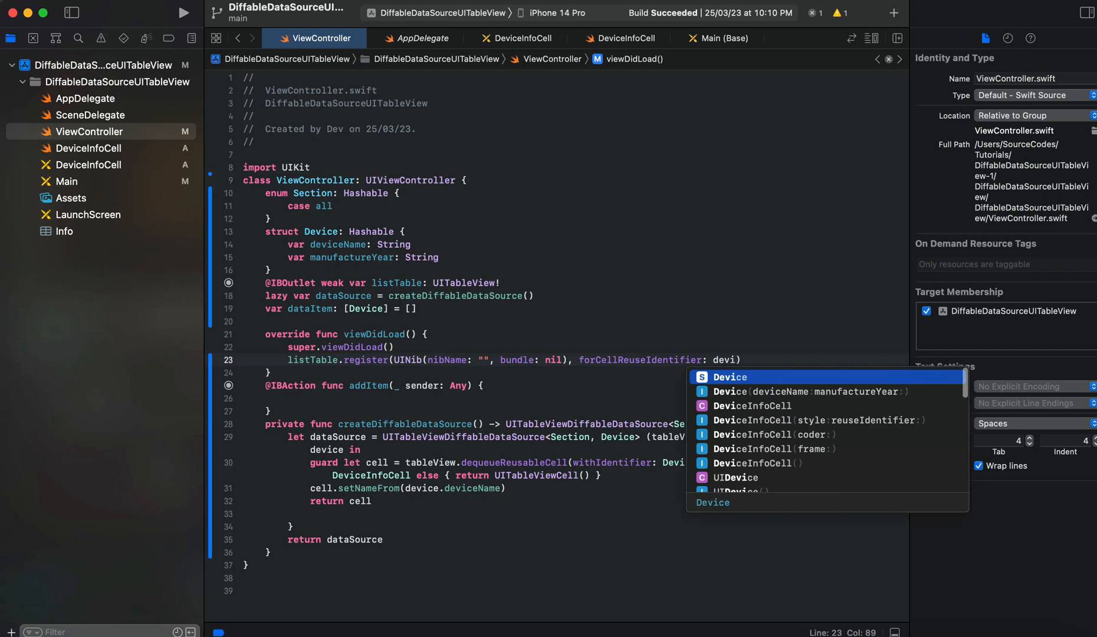
pyautogui.write('ceInfoCell')
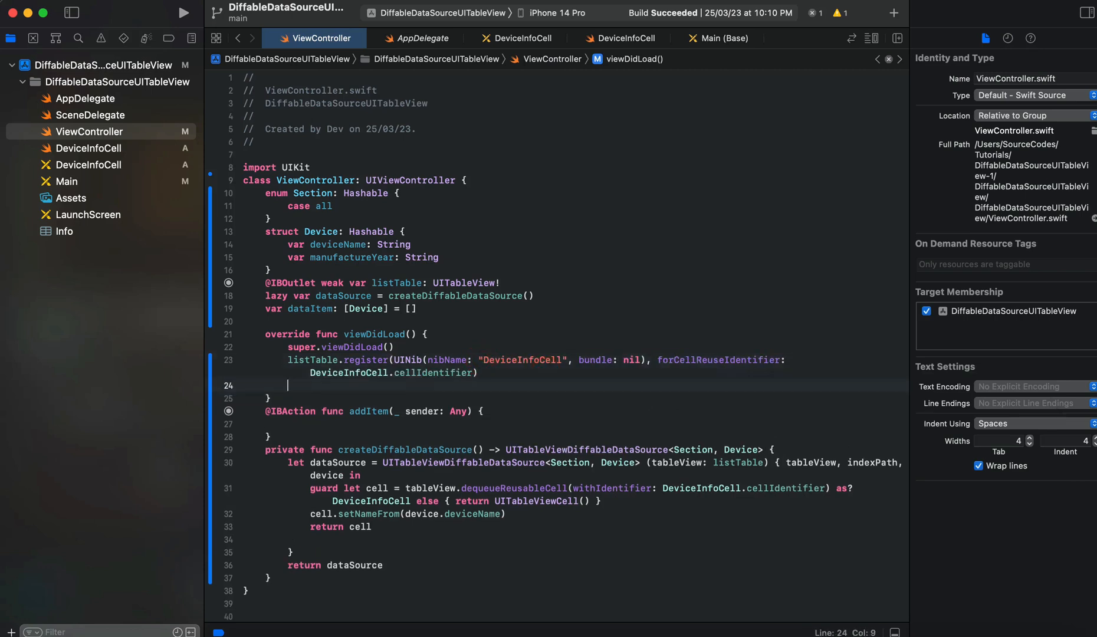
pyautogui.write('sel')
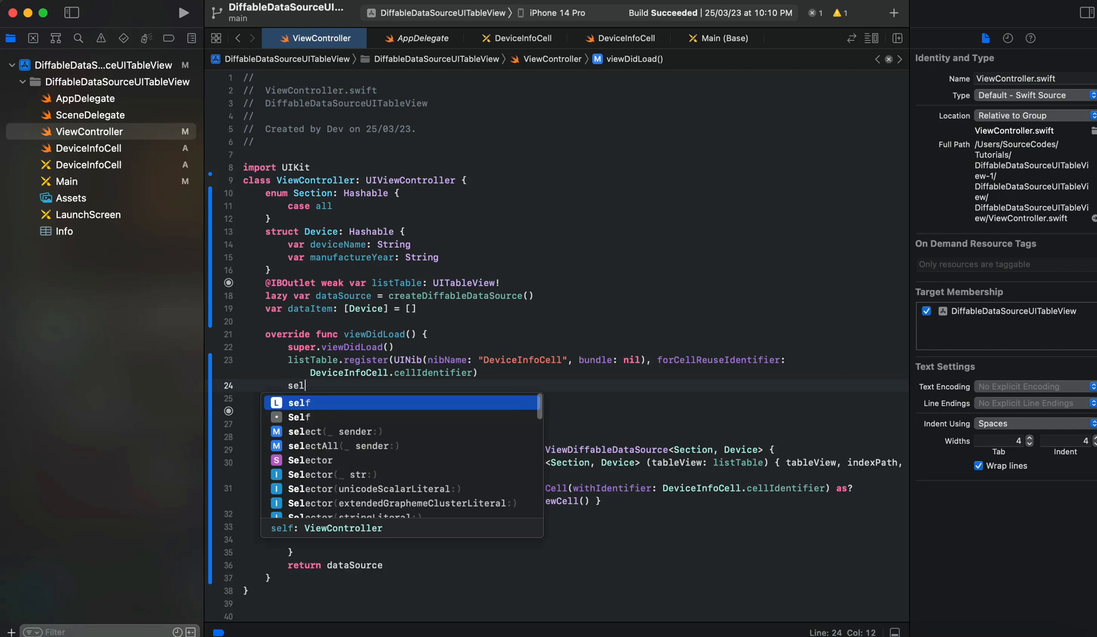
# Step: Assign listTable.dataSource = dataSource
pyautogui.write('listTable.')
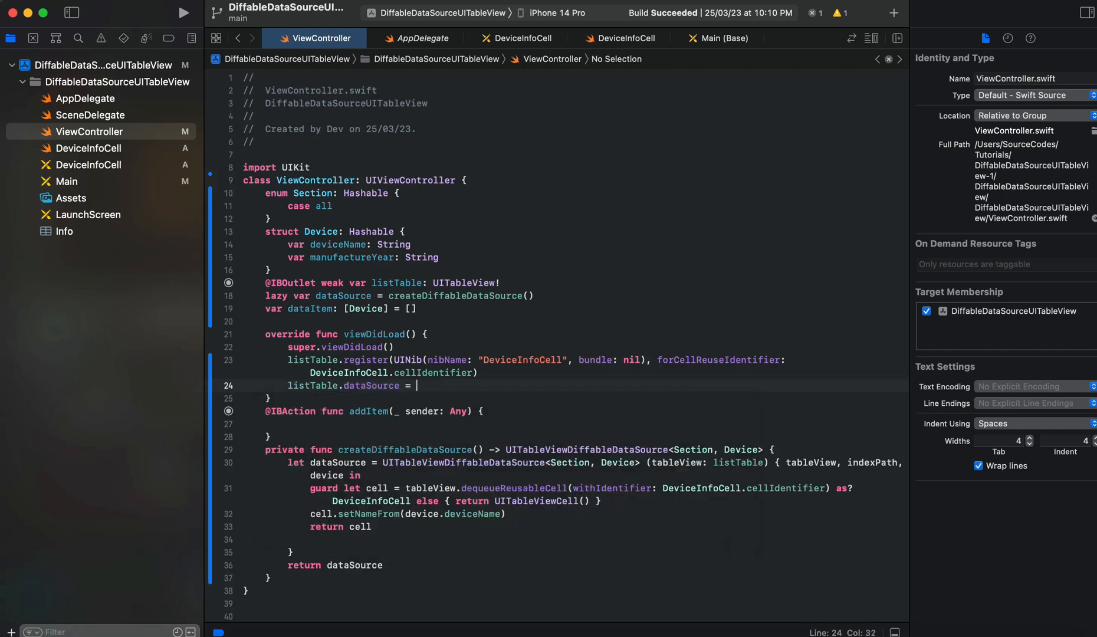
pyautogui.write('dataSource')
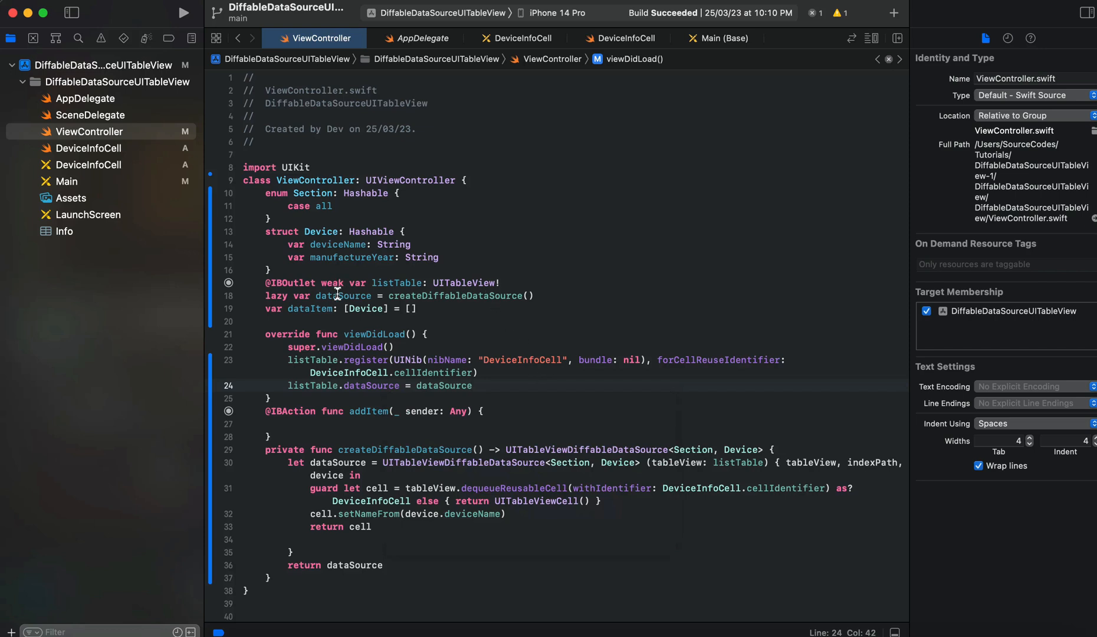
pyautogui.click(475, 386)
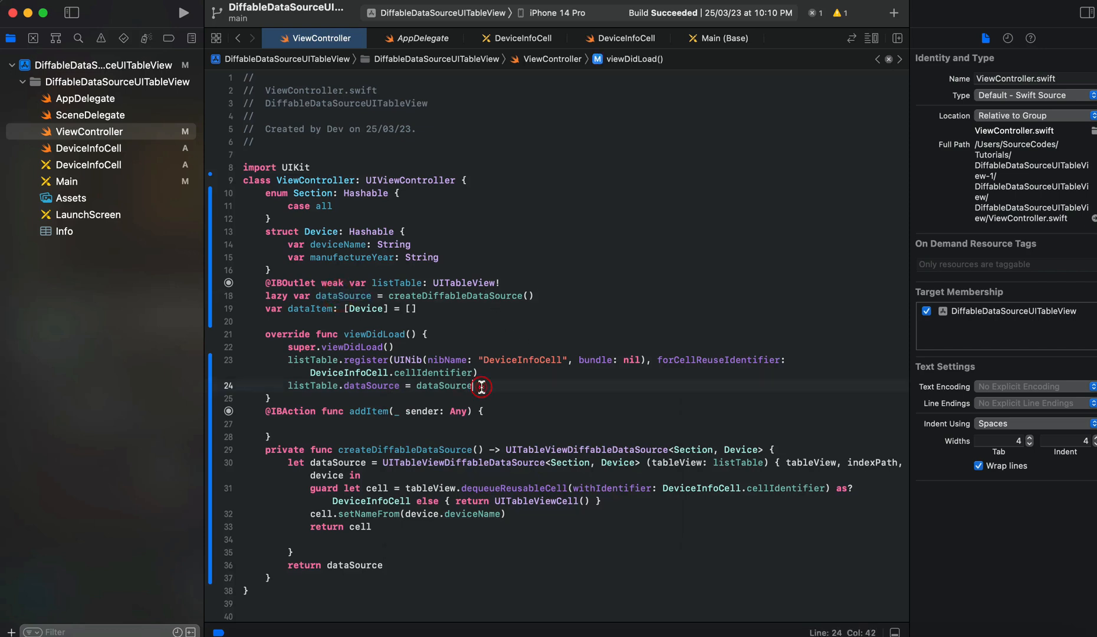
pyautogui.scroll(-3)
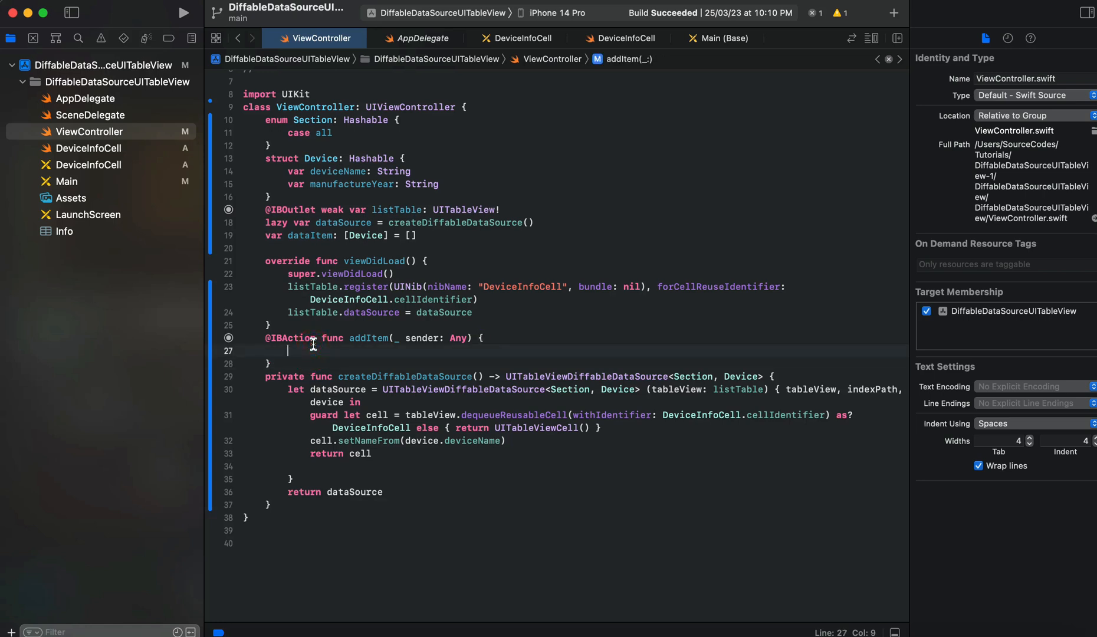
# Step: Append Device(deviceName: "iPad", manufactureYear: "2018") to dataItem and start dataSource.apply(
pyautogui.write('dataItem.')
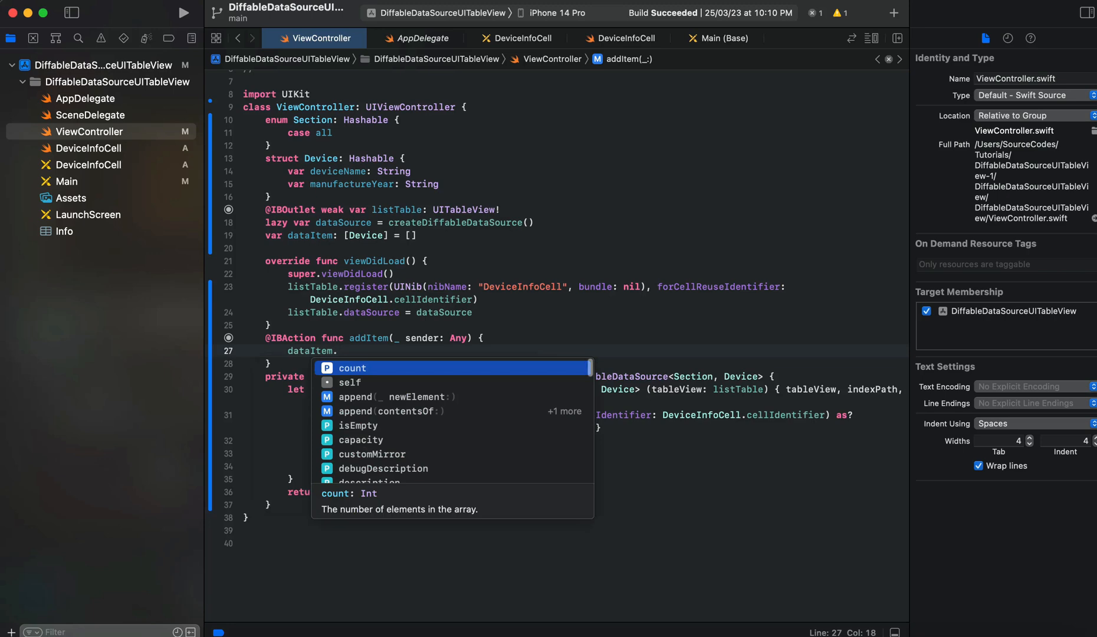
pyautogui.write('add')
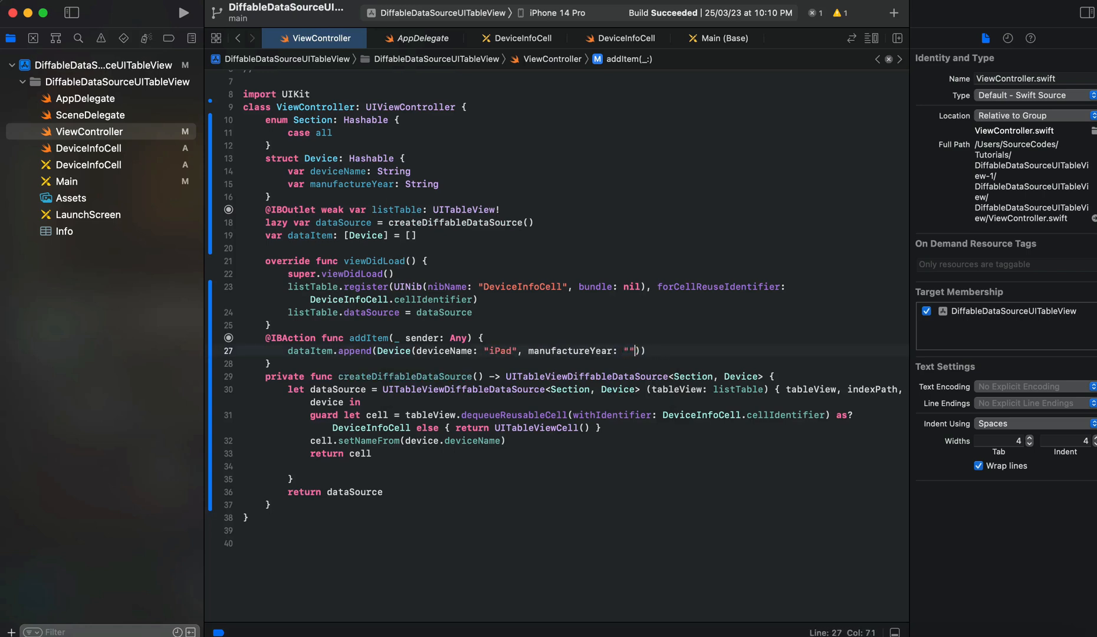
pyautogui.write('20')
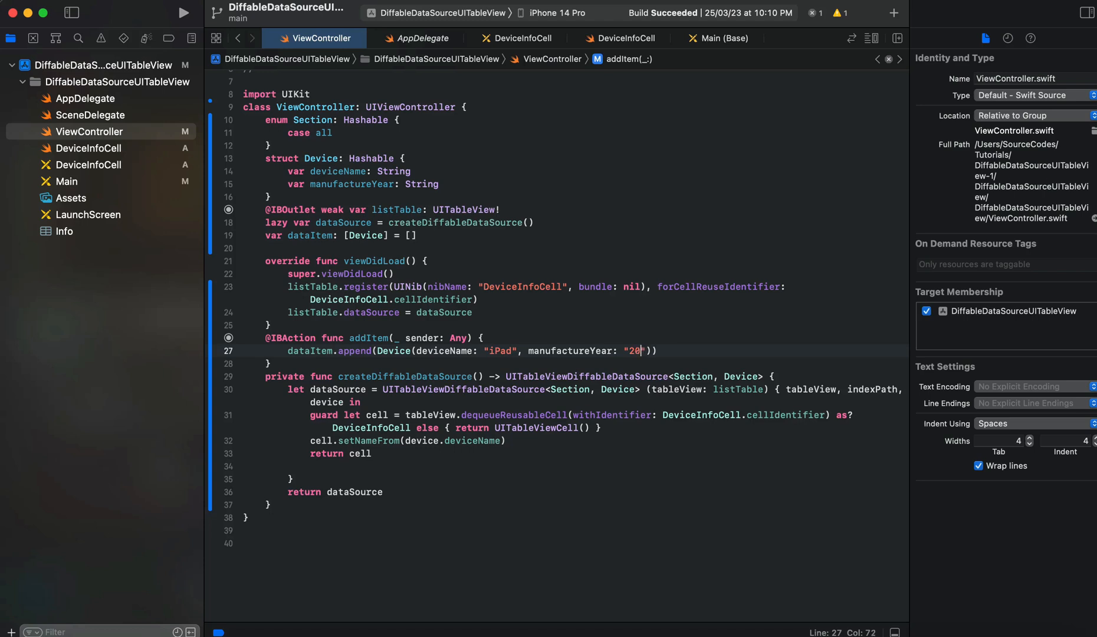
pyautogui.write('18')
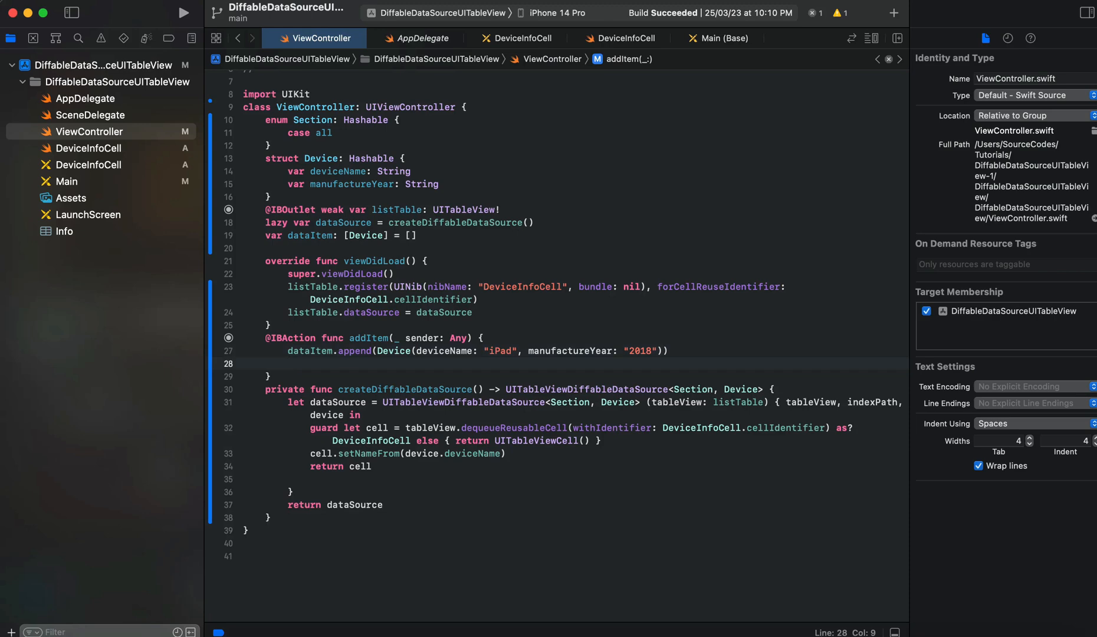
pyautogui.write('dataSource.apply(snapshot: NSDiffableDataSourceSnapshot<Section, Device>')
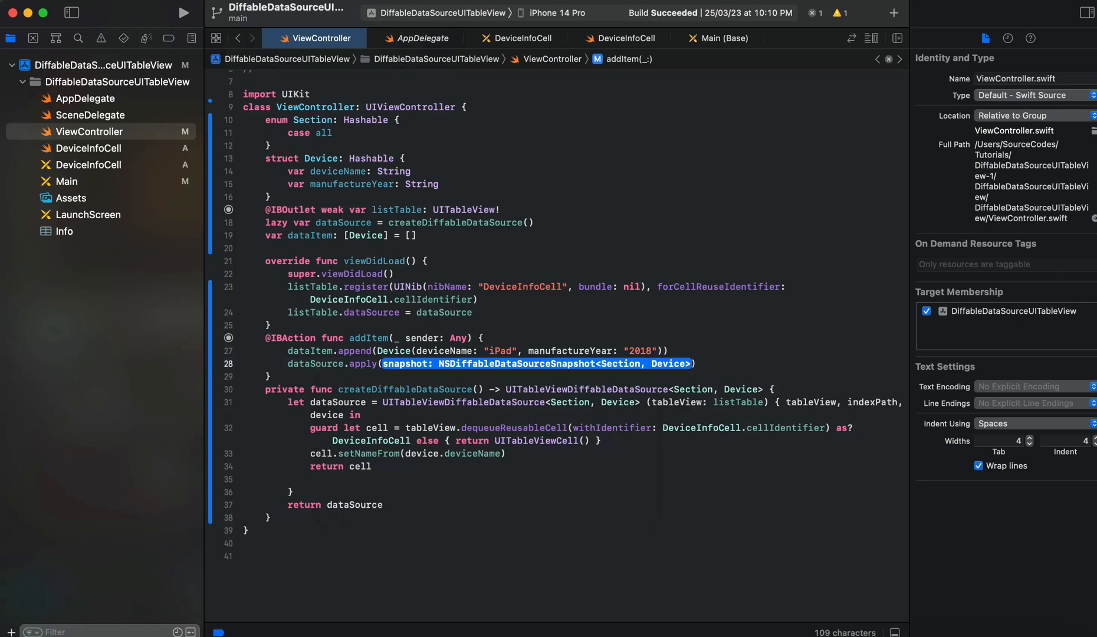
pyautogui.click(693, 363)
pyautogui.write('var s')
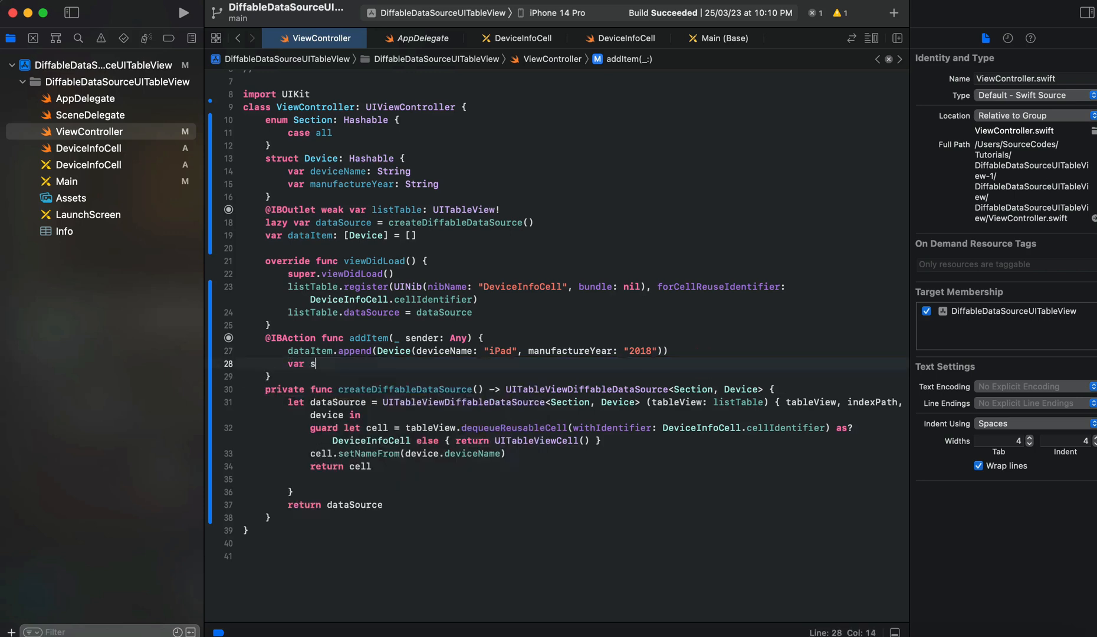
# Step: Declare the snapshot as NSDiffableDataSourceSnapshot<Section, Device> in addItem
pyautogui.write('napshot =')
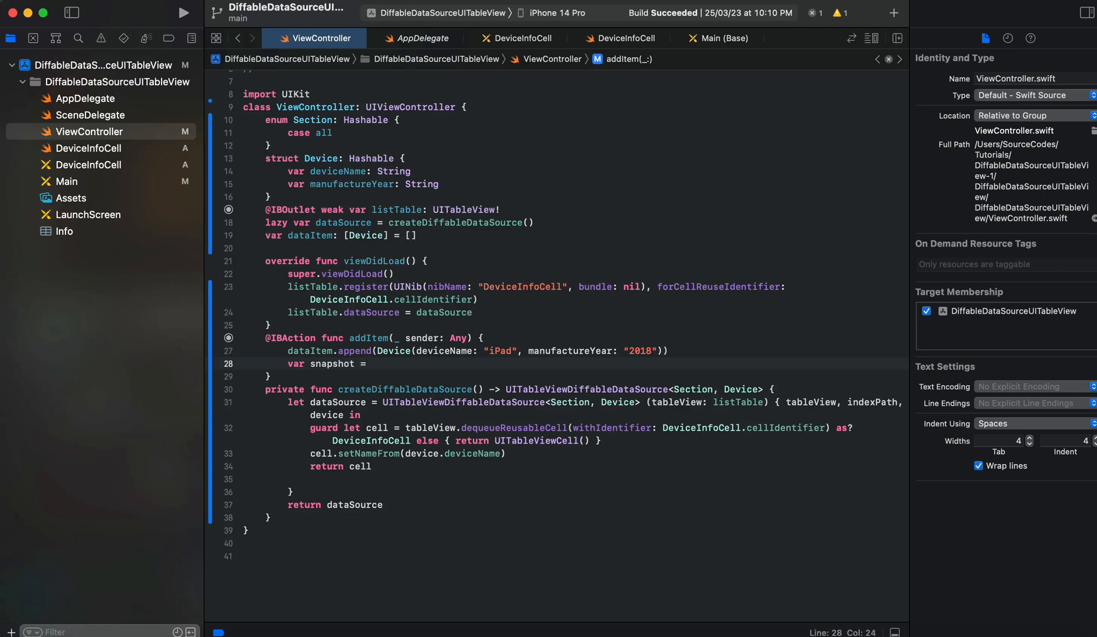
pyautogui.write('nsd')
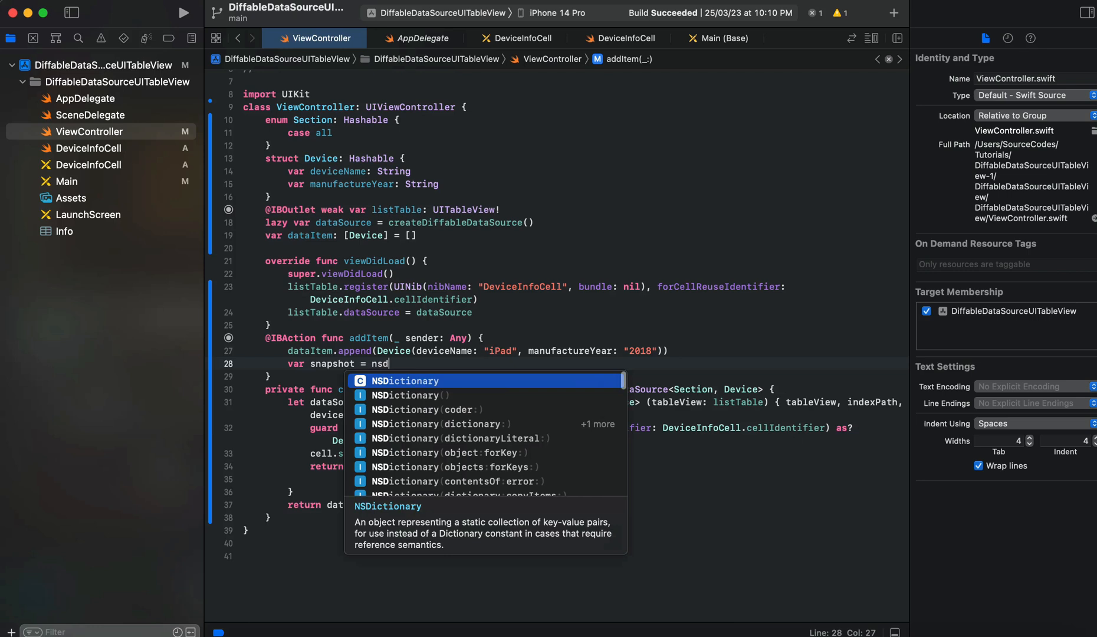
pyautogui.write('iffableDataSourceSnapshot')
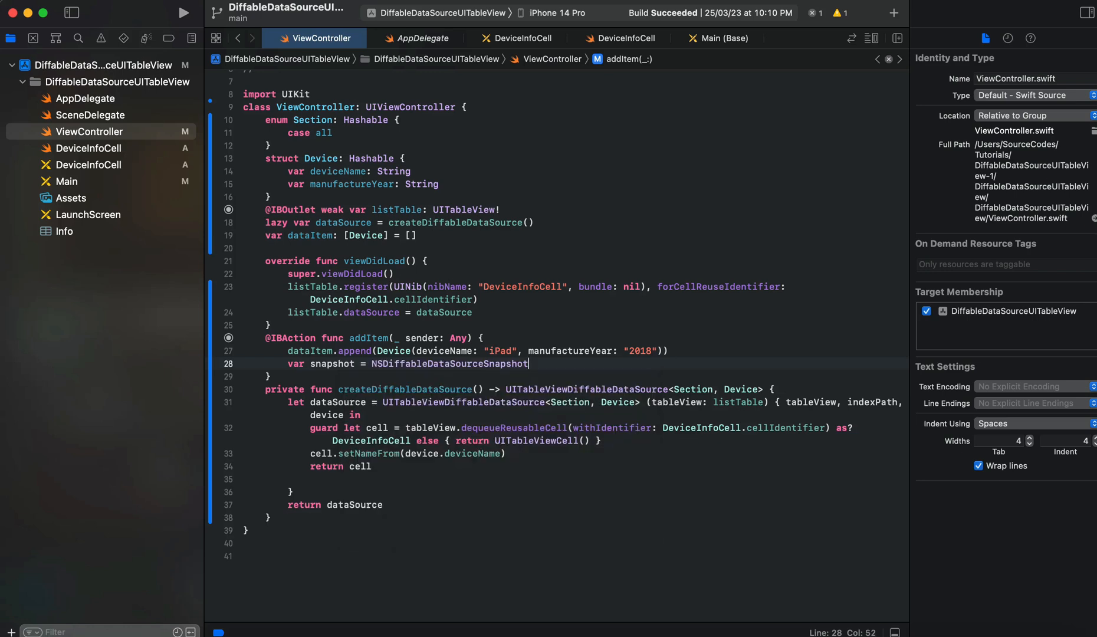
pyautogui.write('<(')
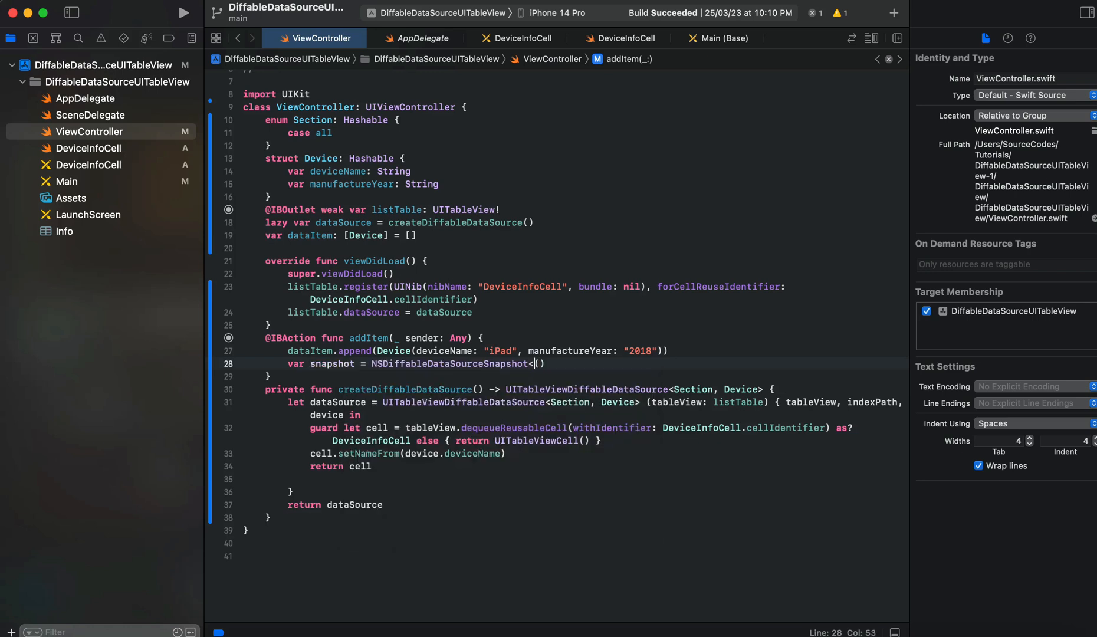
pyautogui.write('Section>')
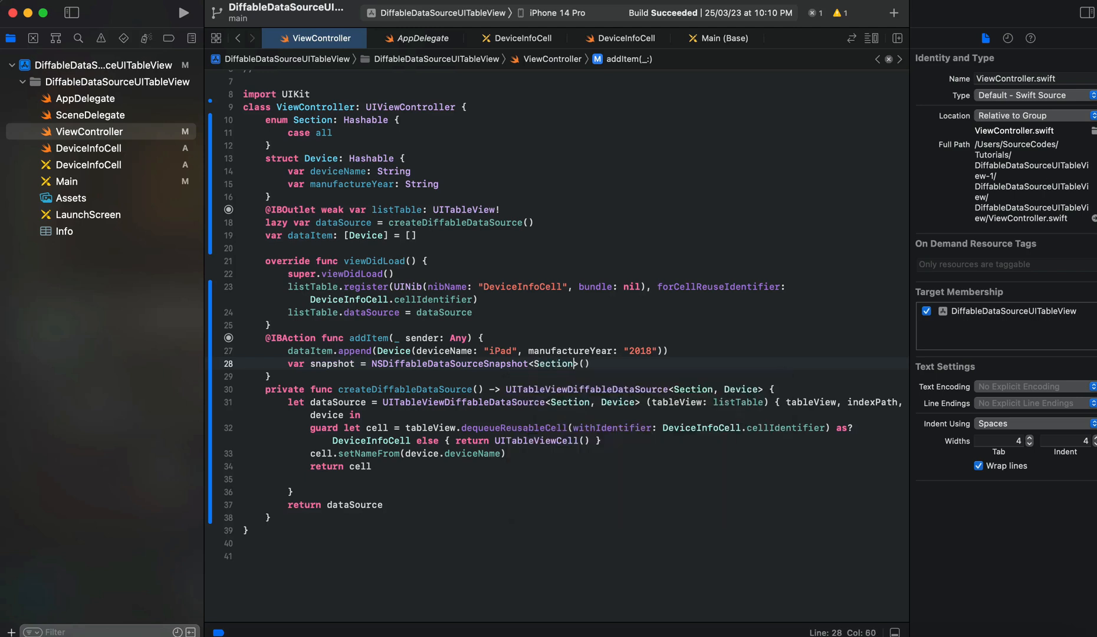
pyautogui.write(', sevice')
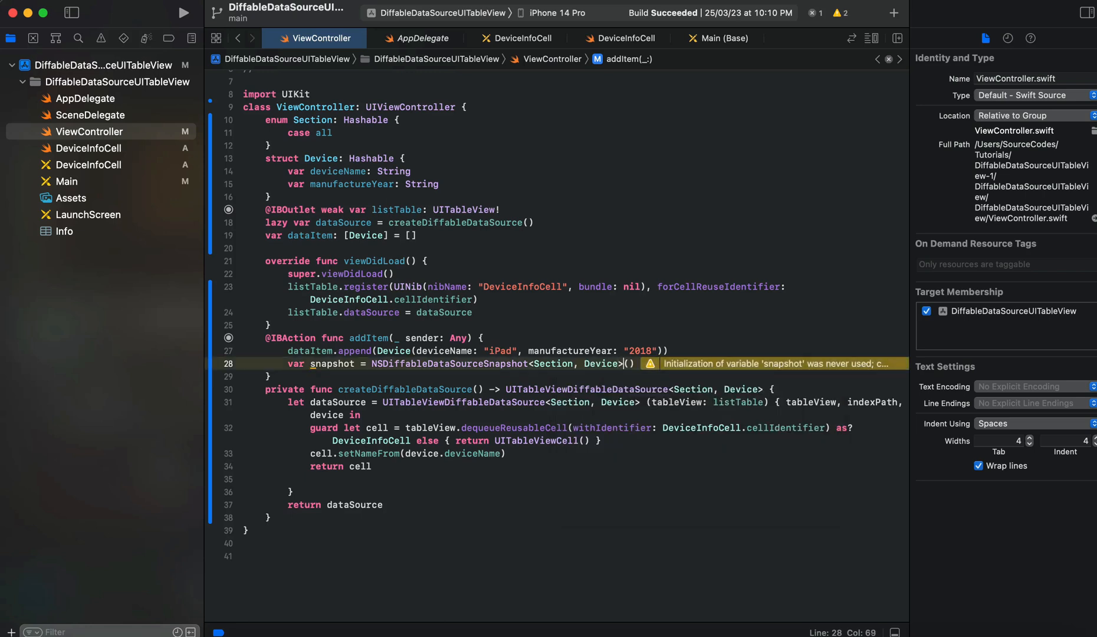
pyautogui.write('sb')
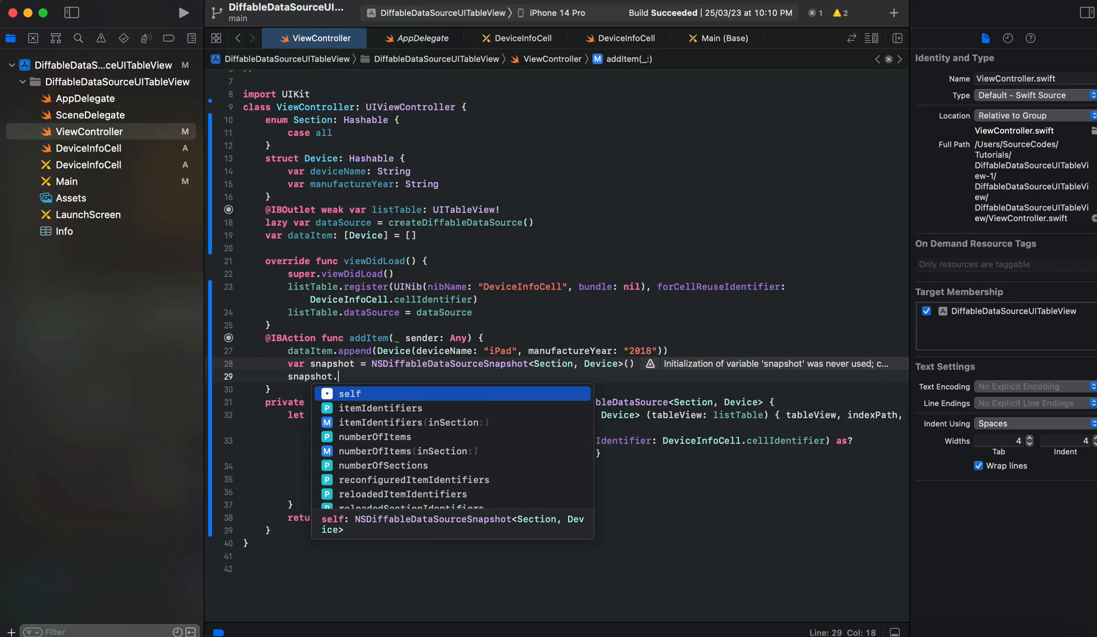
# Step: Append the .all section and the dataItem items to the snapshot
pyautogui.write('appendSections(.')
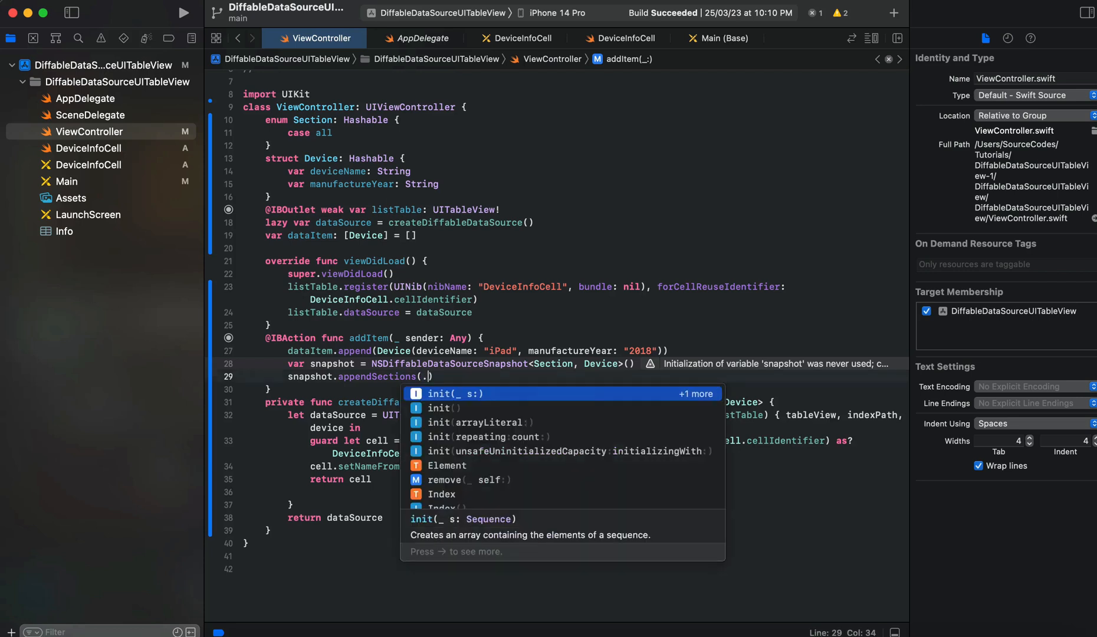
pyautogui.write('.')
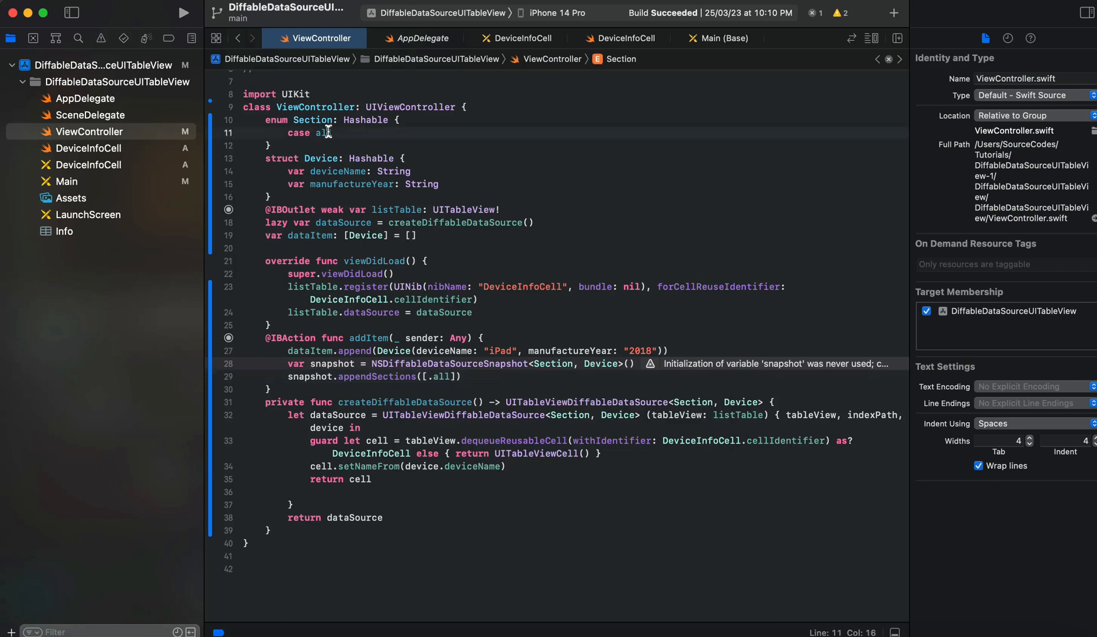
pyautogui.doubleClick(319, 133)
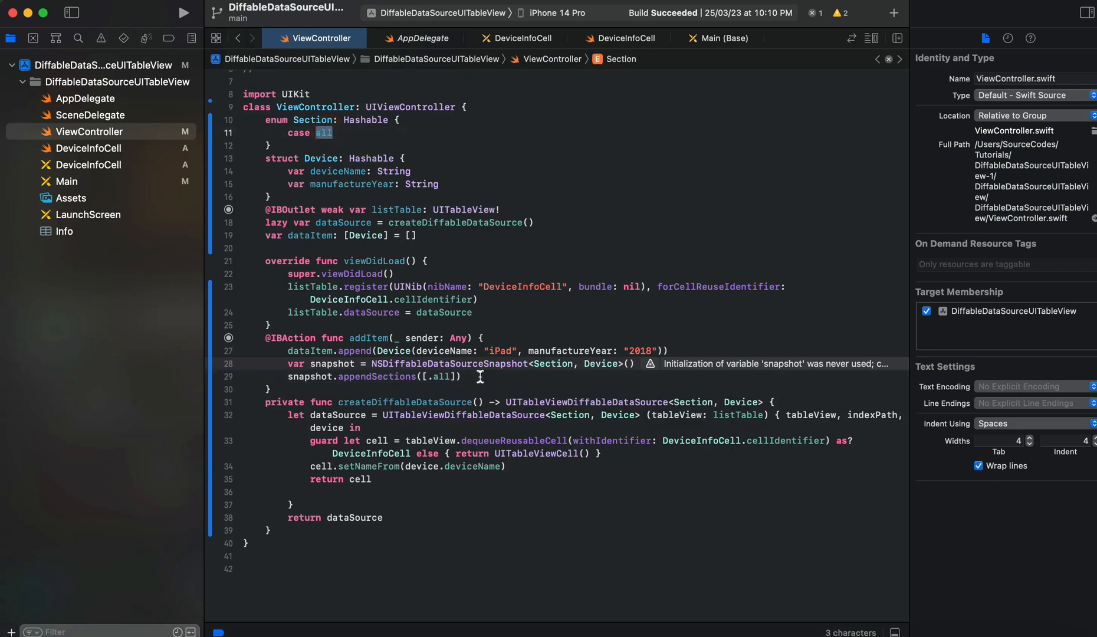
pyautogui.write('sna')
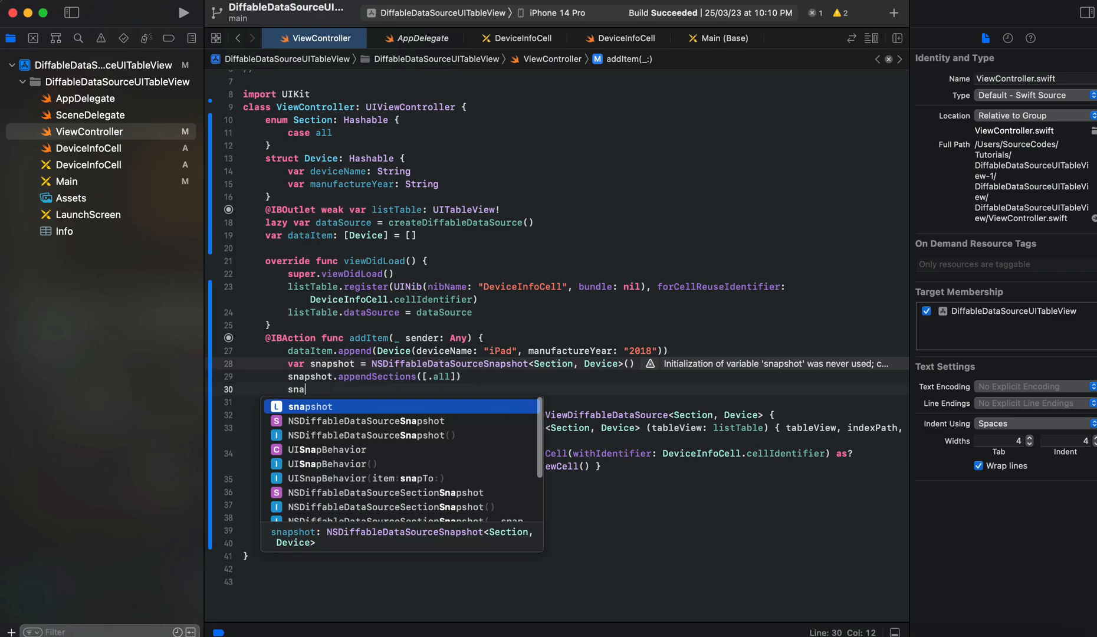
pyautogui.write('shot.app')
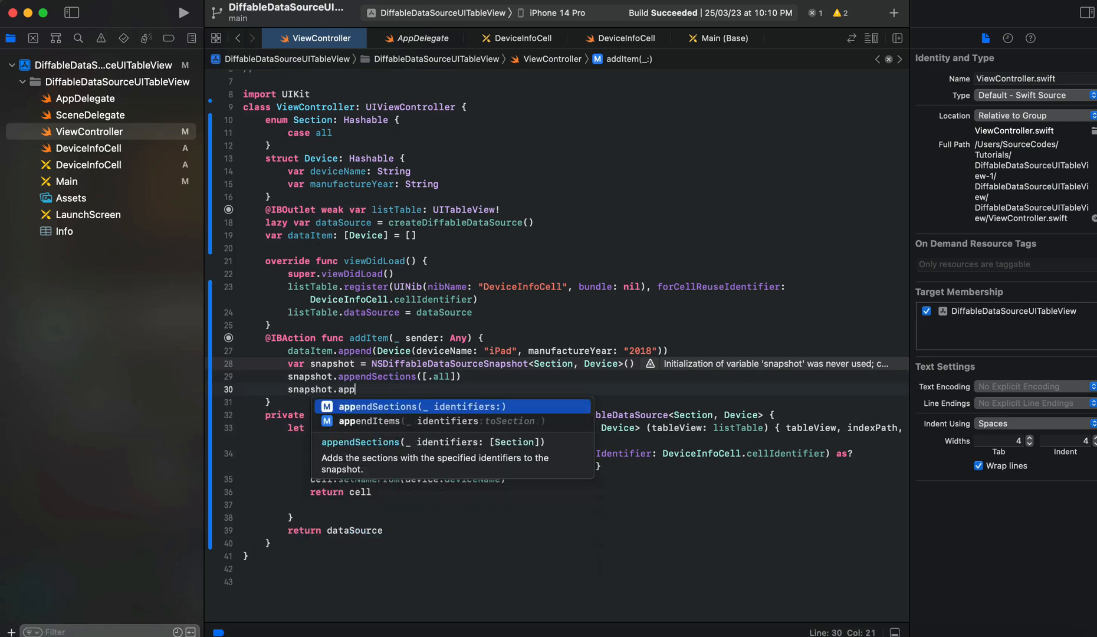
pyautogui.click(369, 422)
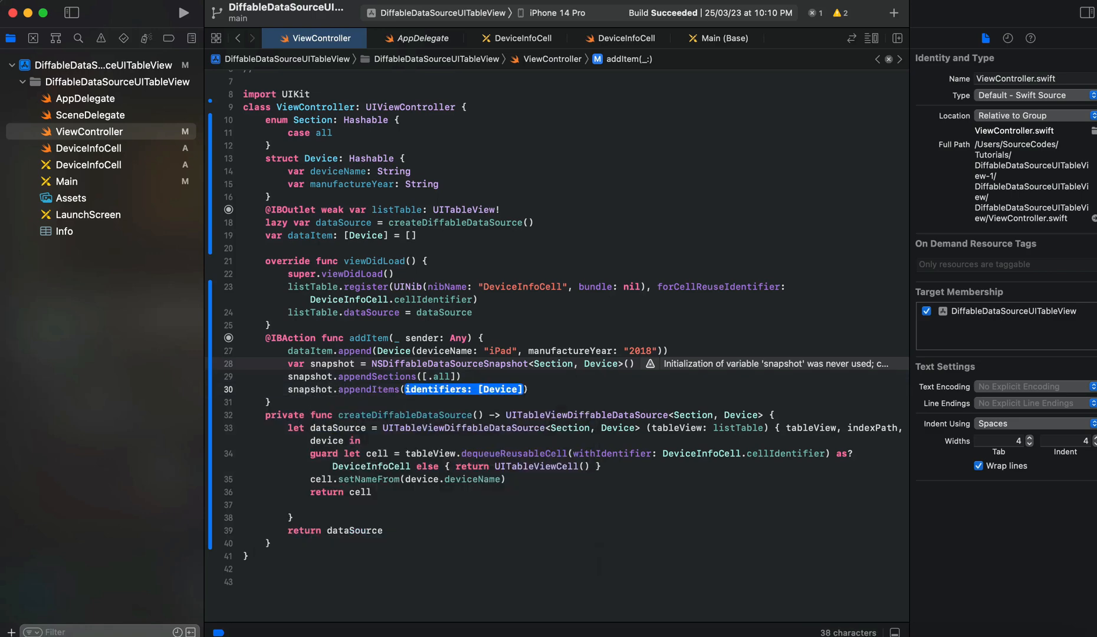
pyautogui.write('dataItem')
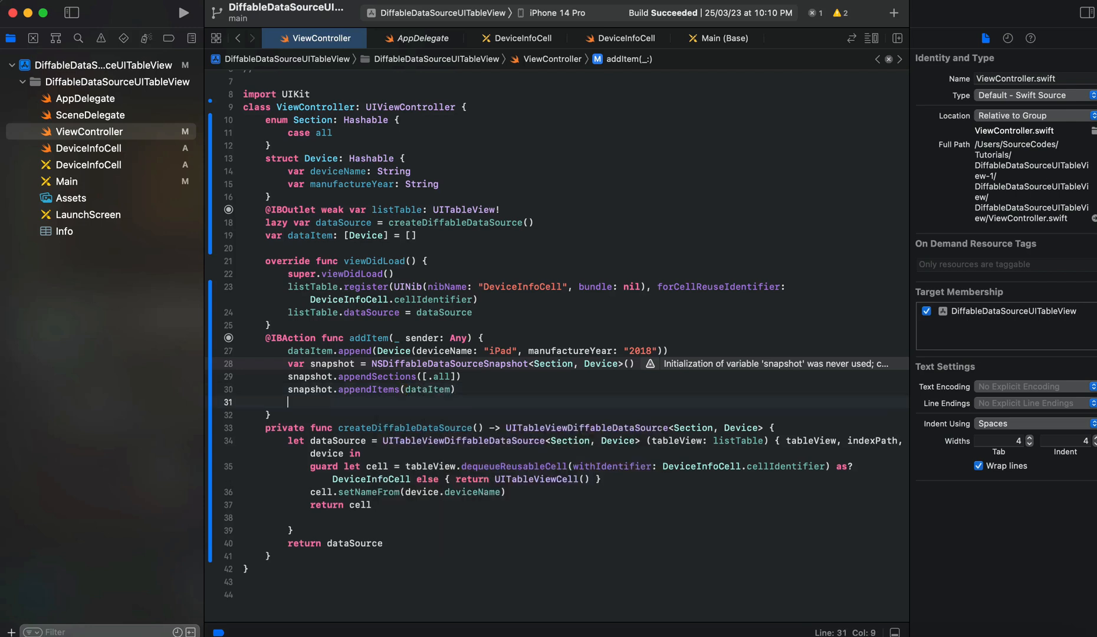
# Step: Apply the snapshot to dataSource with animatingDifferences: true
pyautogui.write('dataSource.apply(snapshot')
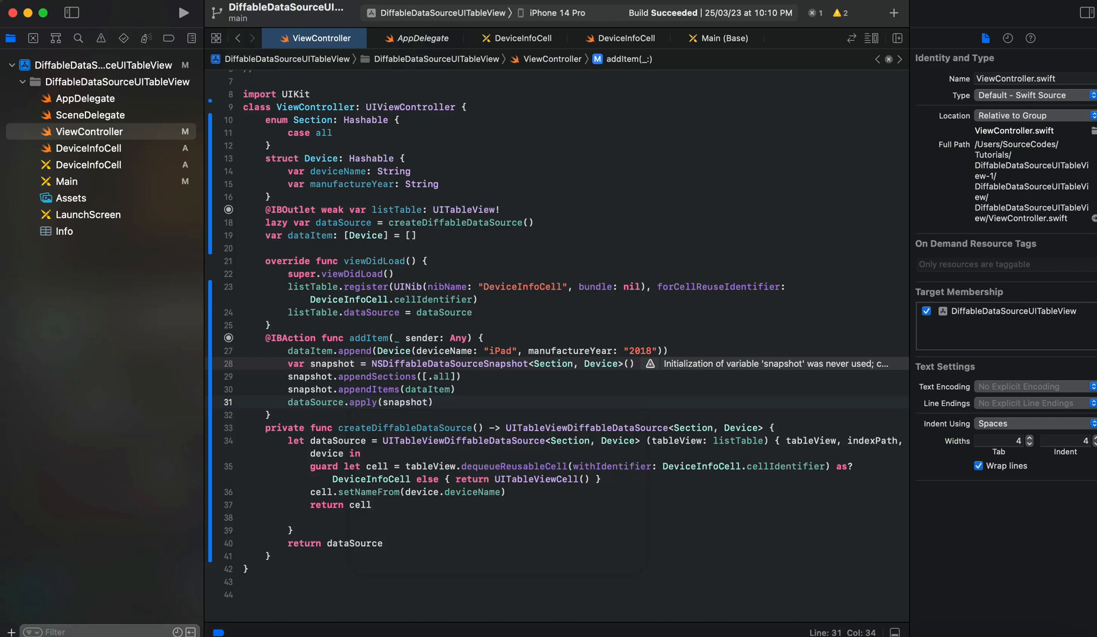
pyautogui.write(', animatingDifferences: Bool')
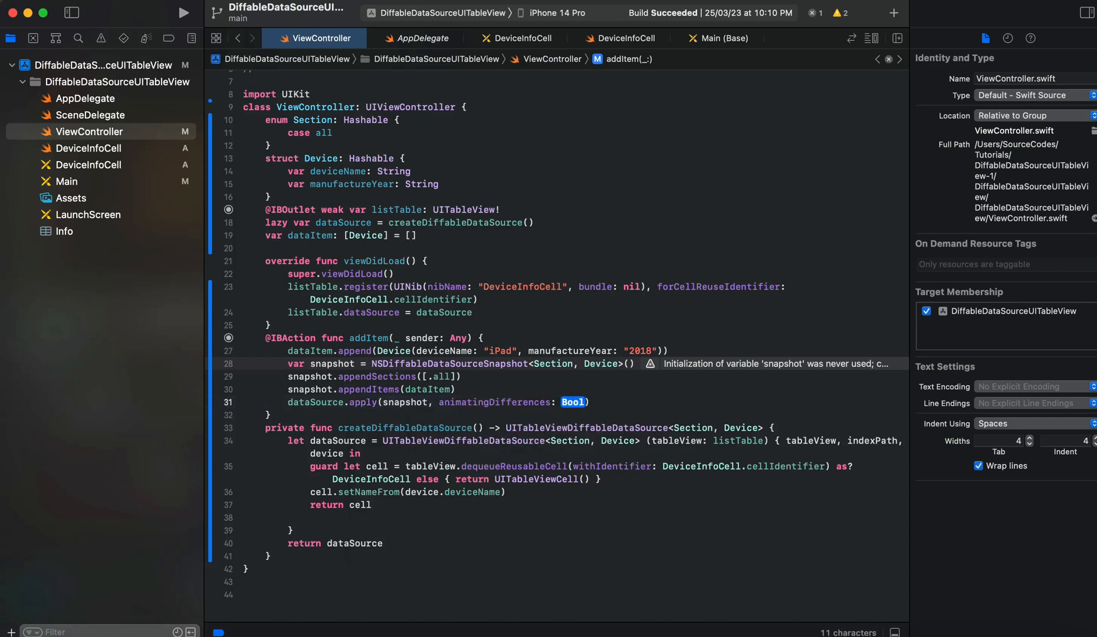
pyautogui.write('true')
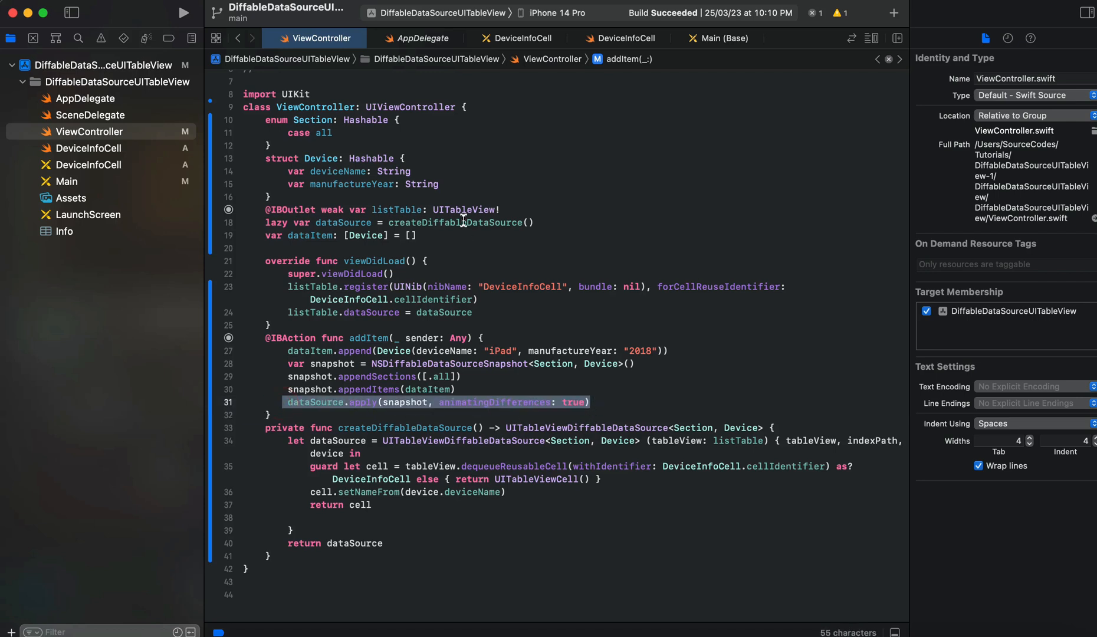
# Step: Build and run the app in the iPhone 14 Pro simulator until the empty list appears
pyautogui.click(183, 13)
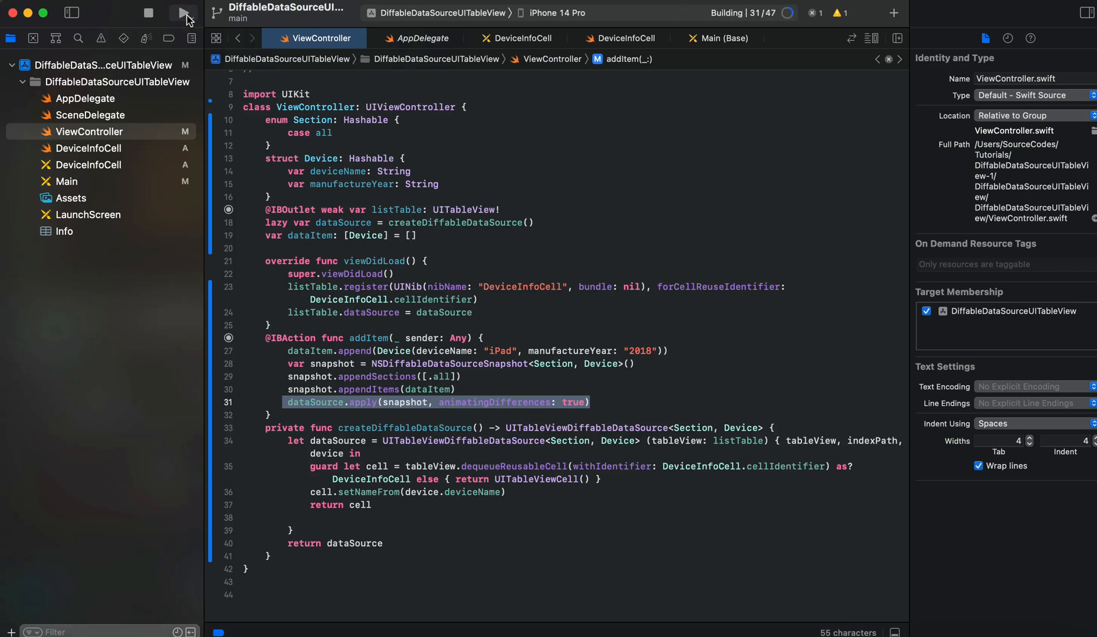
pyautogui.click(185, 16)
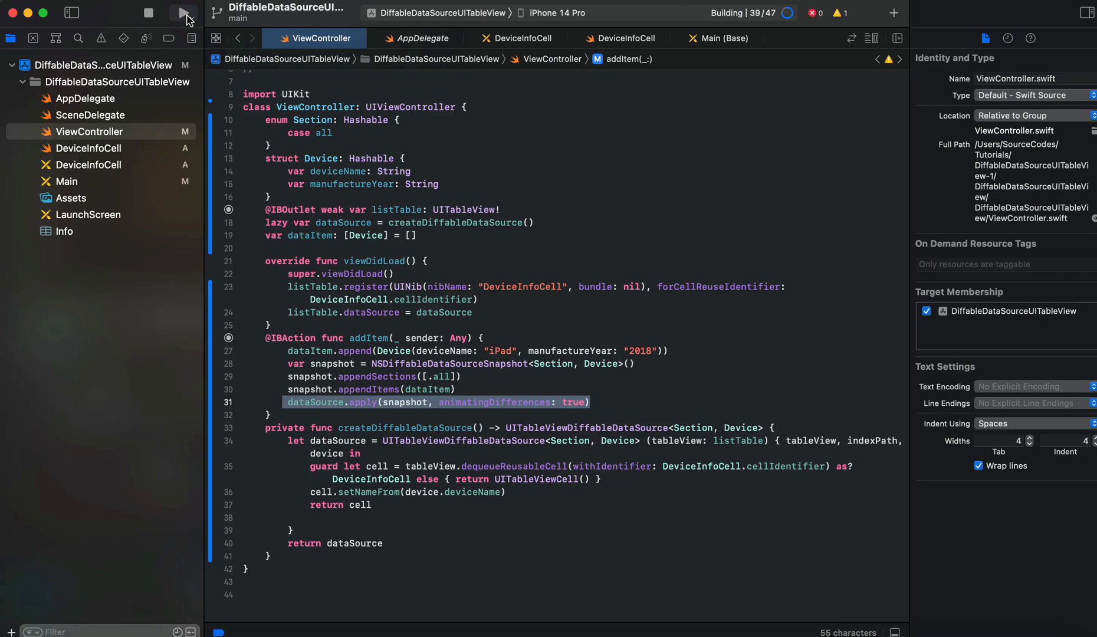
pyautogui.click(185, 13)
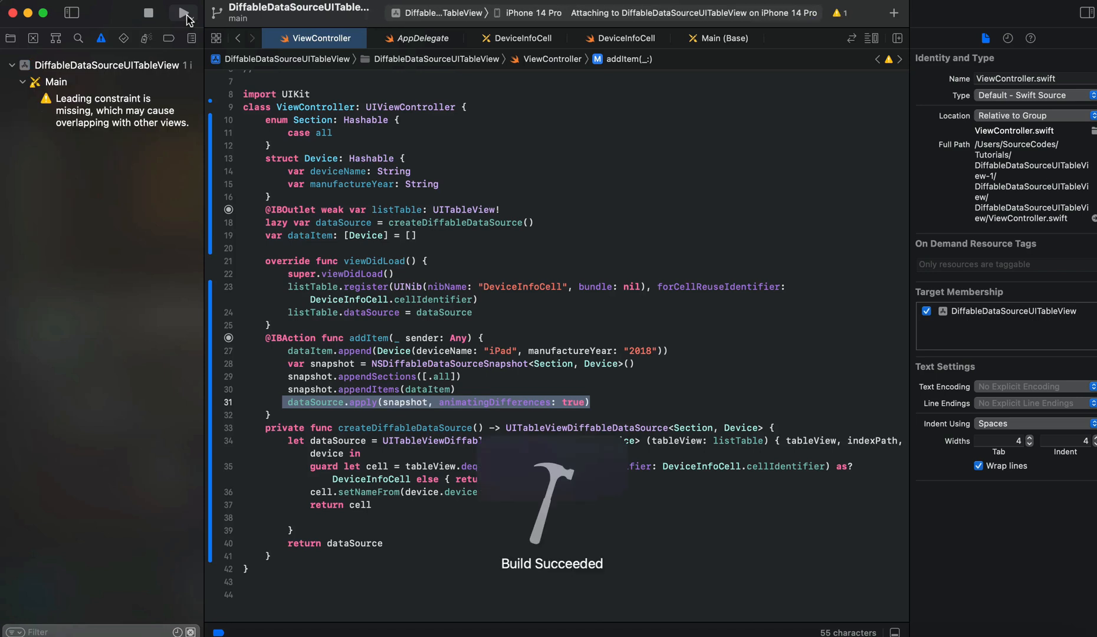
pyautogui.click(184, 13)
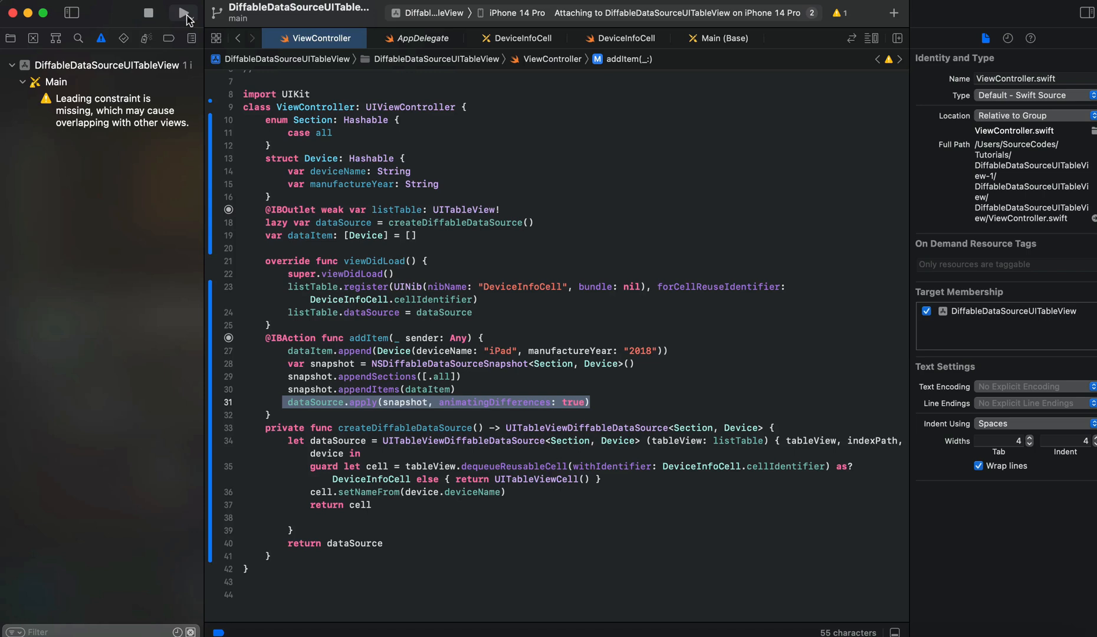
pyautogui.click(186, 12)
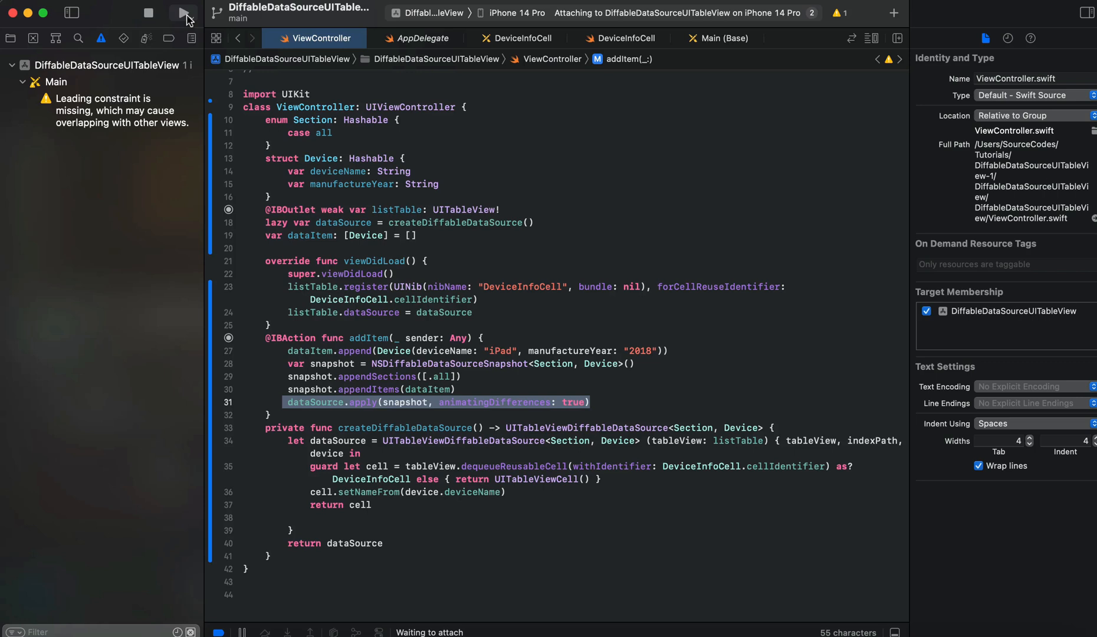
pyautogui.click(184, 13)
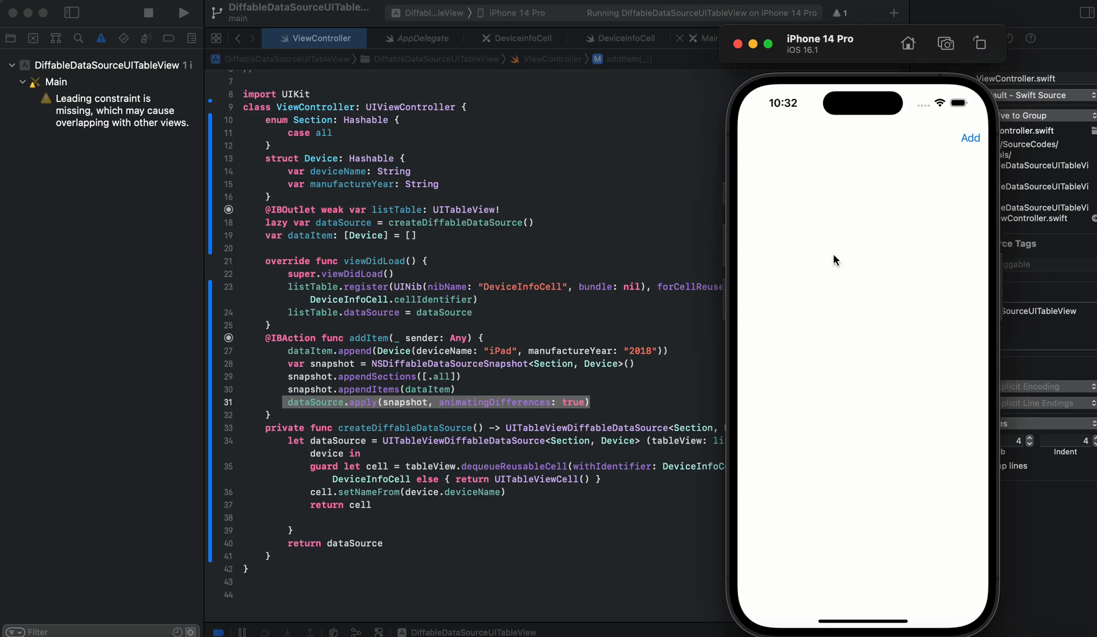
# Step: Add an iPad row, then add again to hit the duplicate item identifiers crash
pyautogui.click(970, 137)
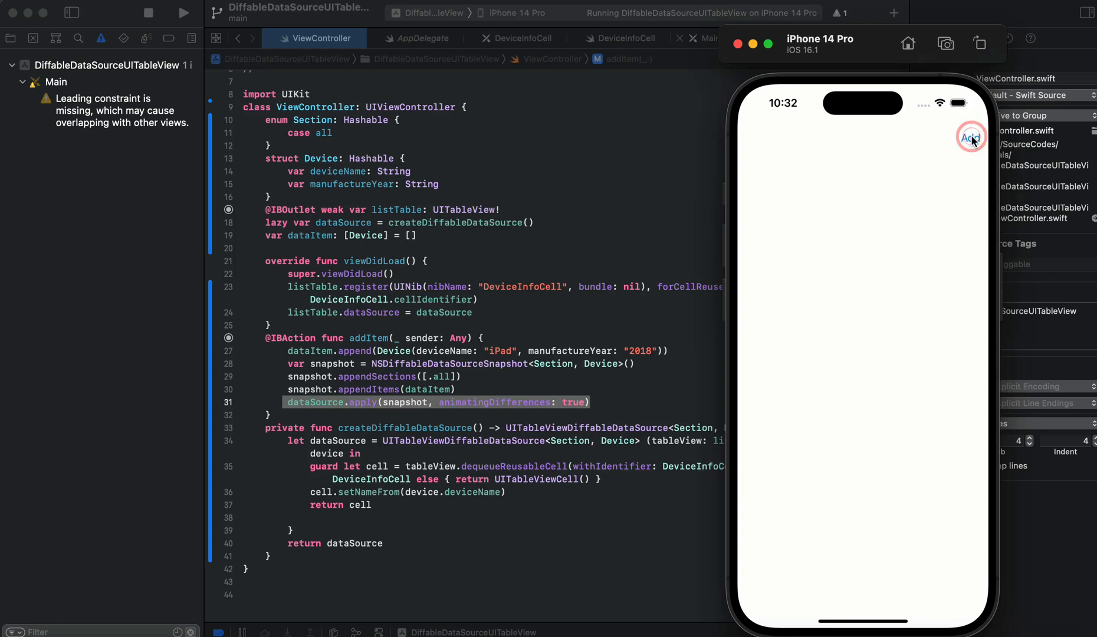
pyautogui.click(971, 137)
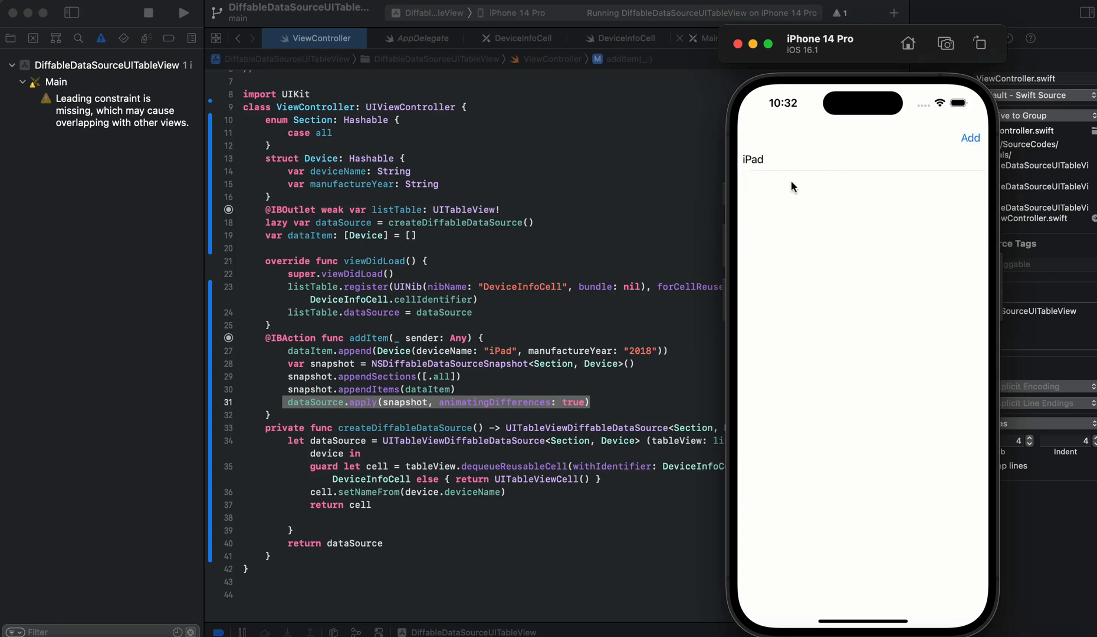
pyautogui.moveTo(453, 467)
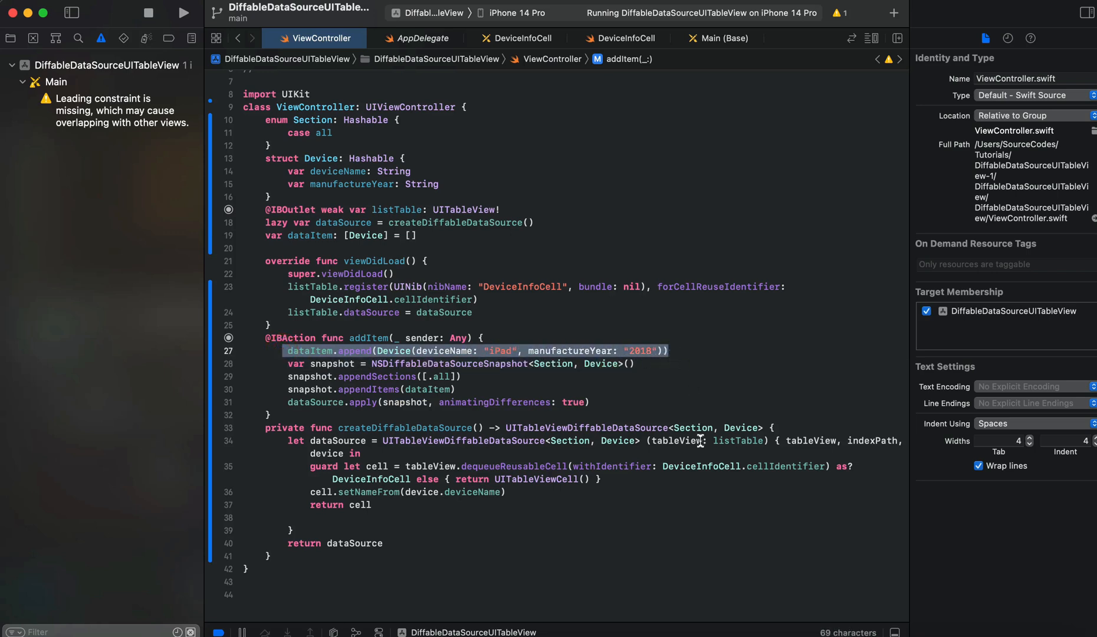
pyautogui.moveTo(278, 358)
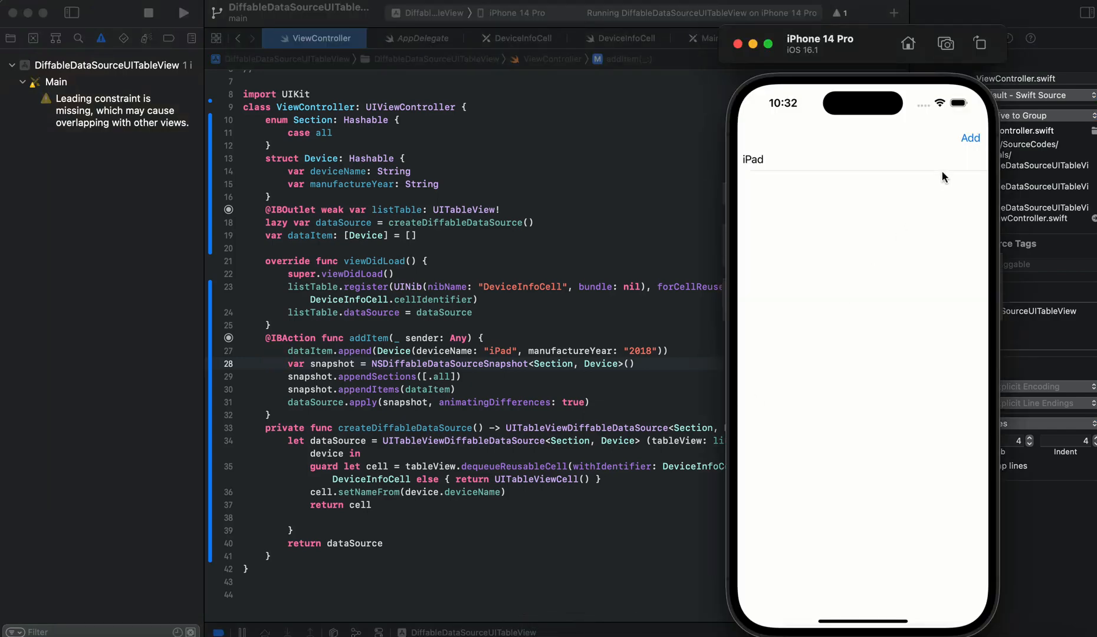
pyautogui.click(970, 137)
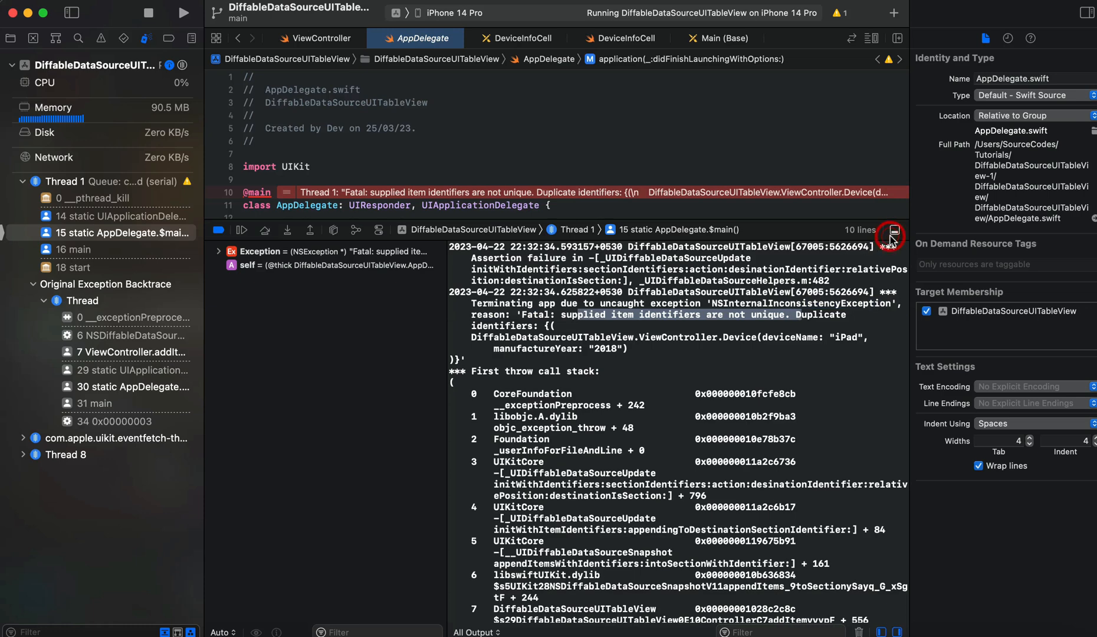
# Step: Return to ViewController.swift and inspect the Device struct, snapshot lines and dataSource property
pyautogui.click(234, 37)
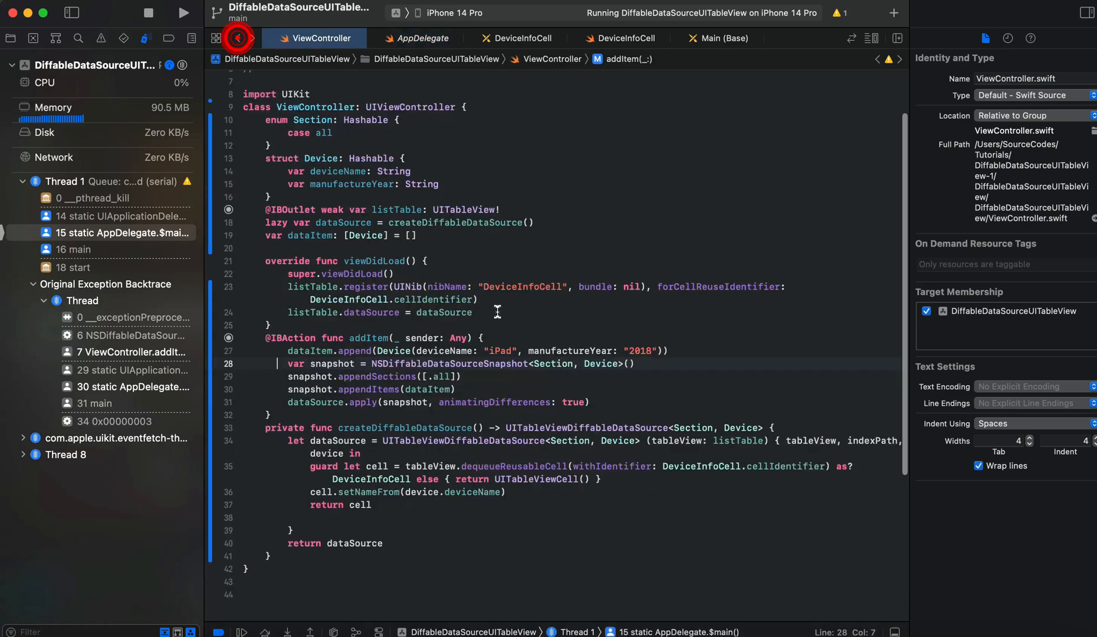
pyautogui.doubleClick(322, 158)
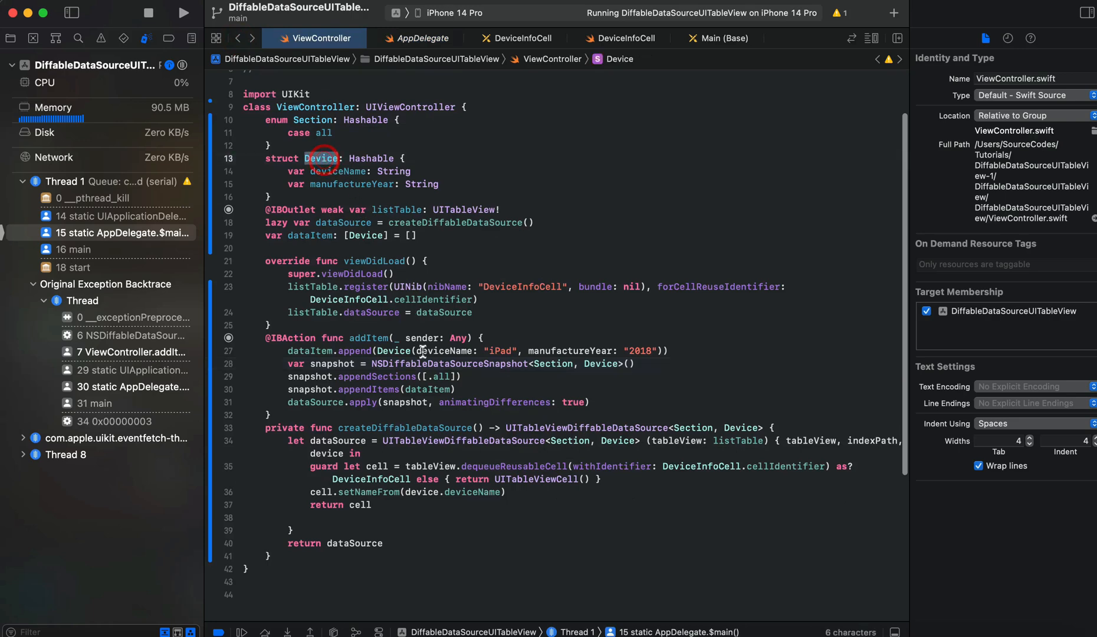
pyautogui.moveTo(288, 363); pyautogui.dragTo(588, 402)
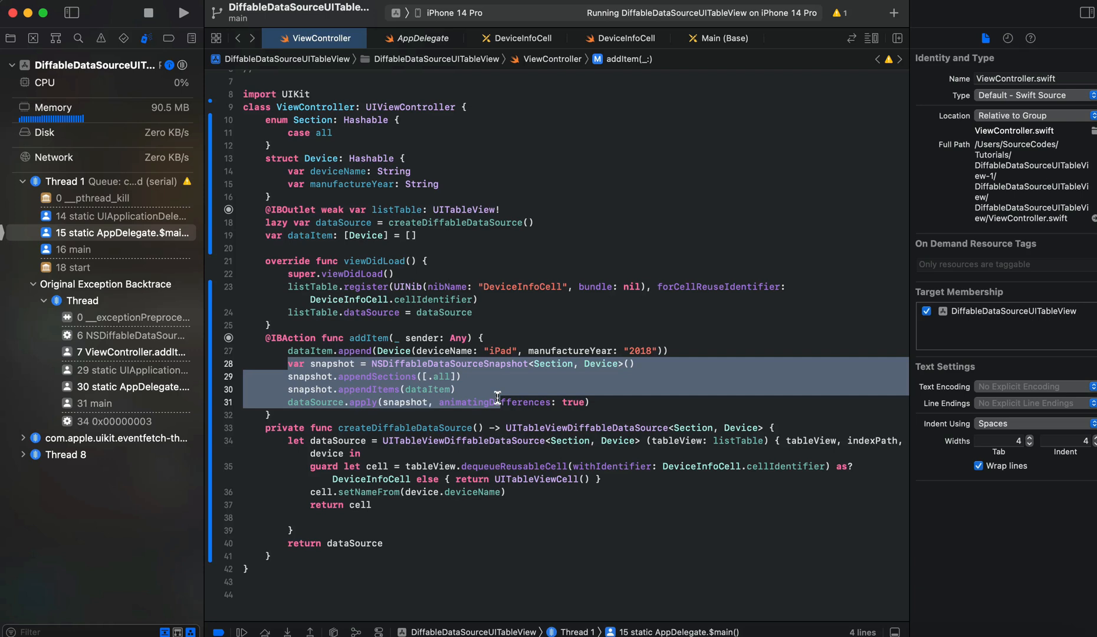
pyautogui.doubleClick(342, 223)
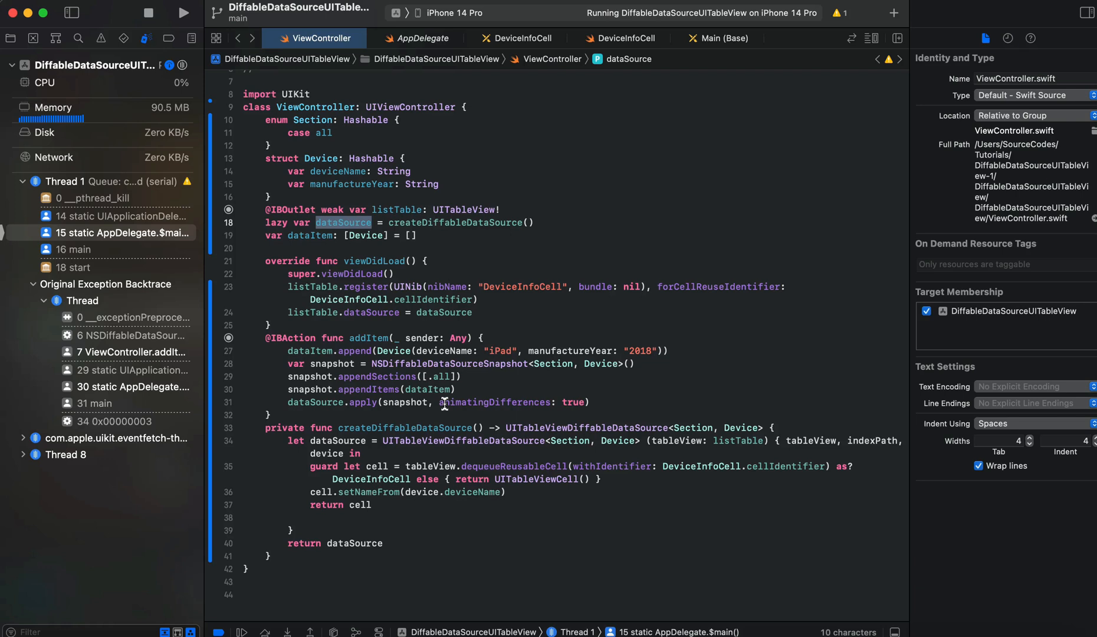
pyautogui.moveTo(500, 420)
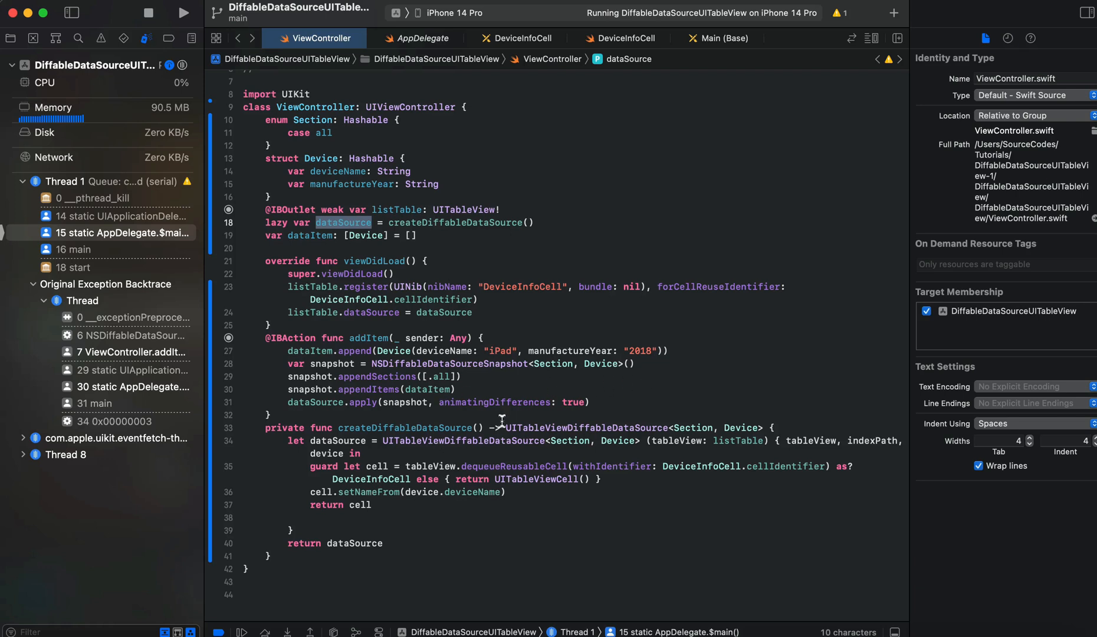
pyautogui.moveTo(670, 370)
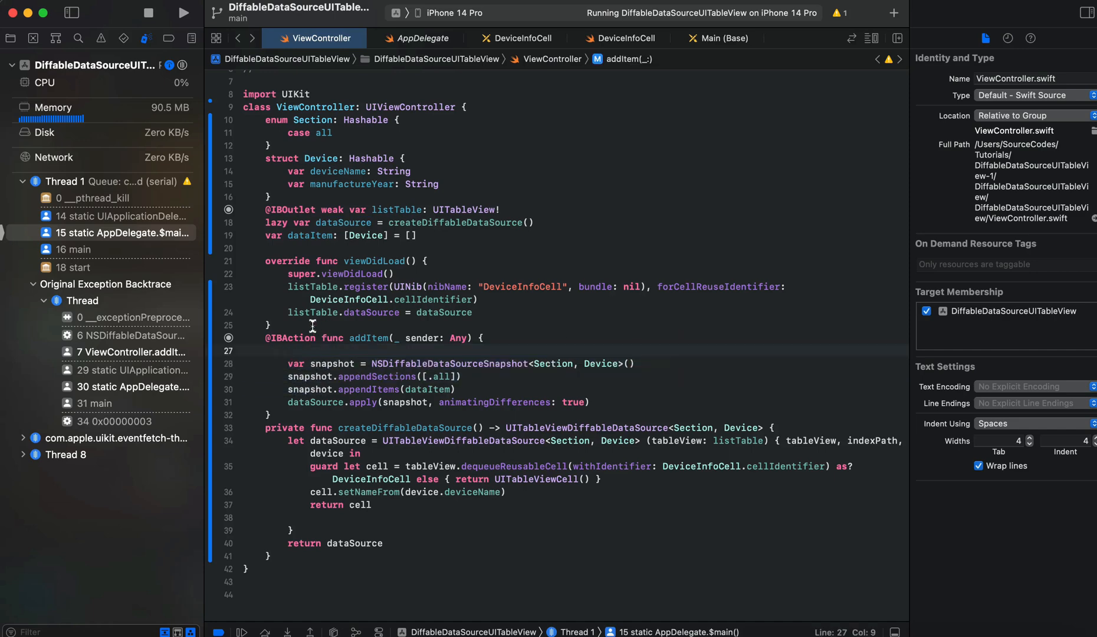
# Step: Add a 'var year = 2018' counter alongside the iPad append call in addItem
pyautogui.write('private func addItem(')
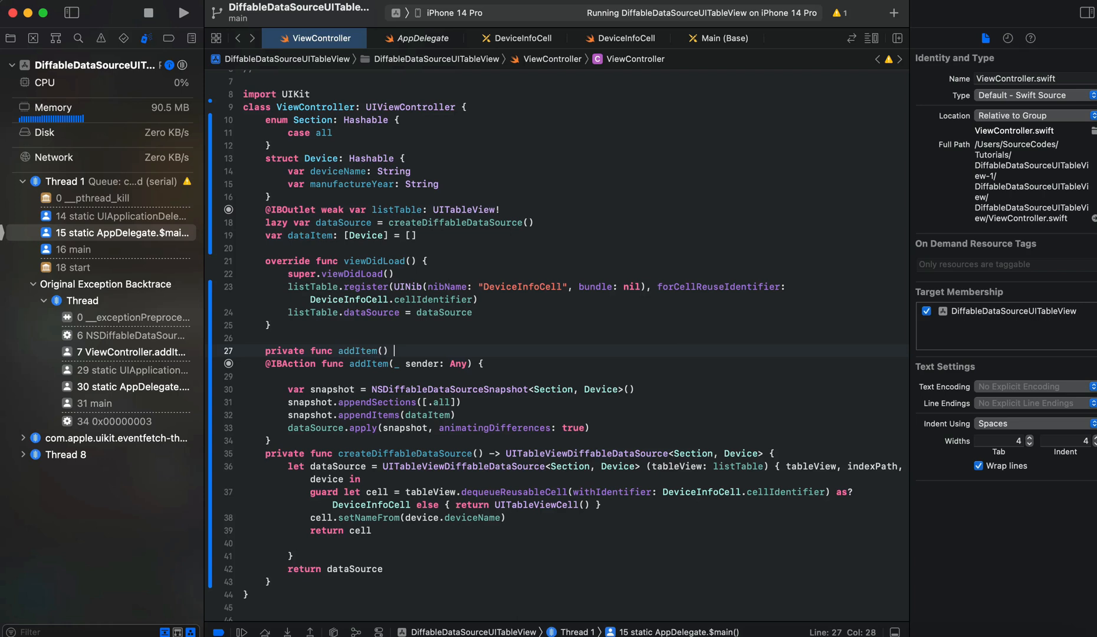
pyautogui.write('{')
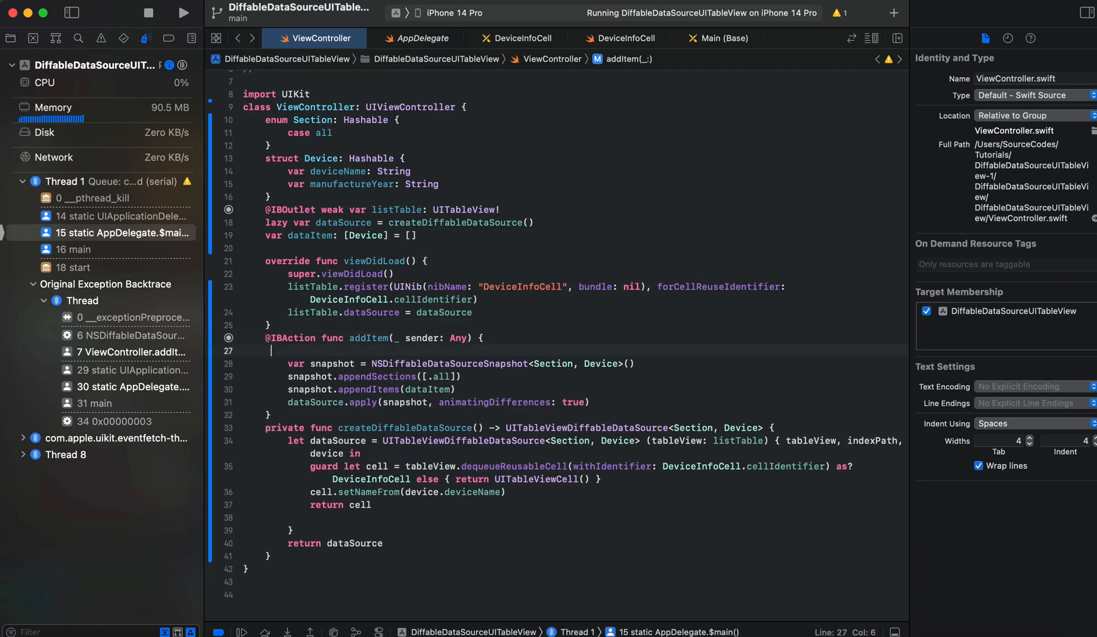
pyautogui.write('dataItem.append(Device(deviceName: "iPad", manufactureYear: "2018"))')
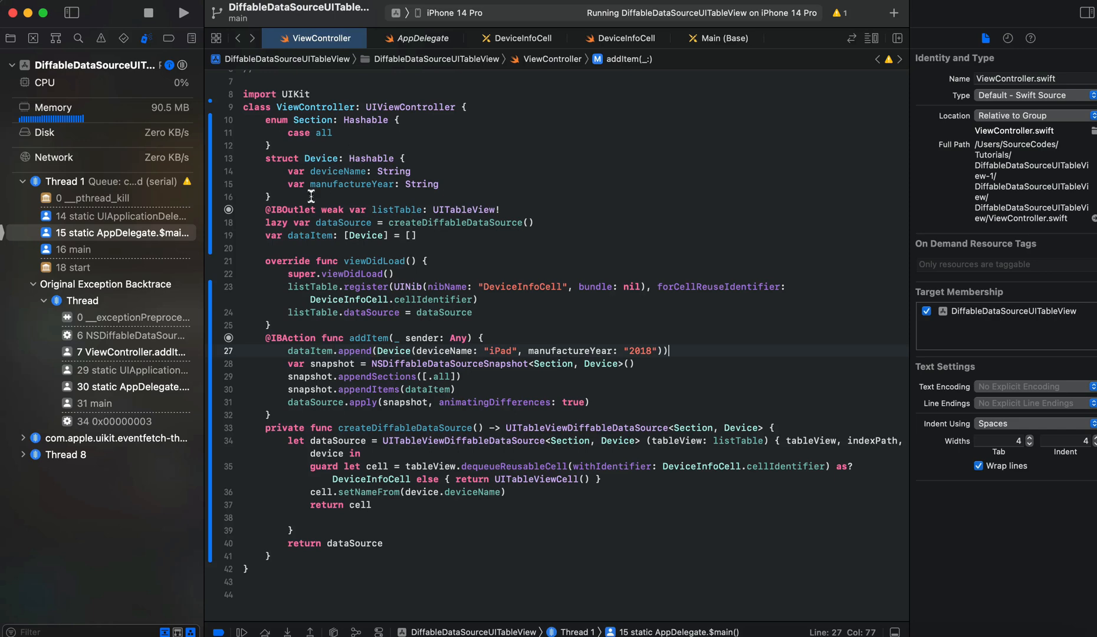
pyautogui.write('var year = 2018')
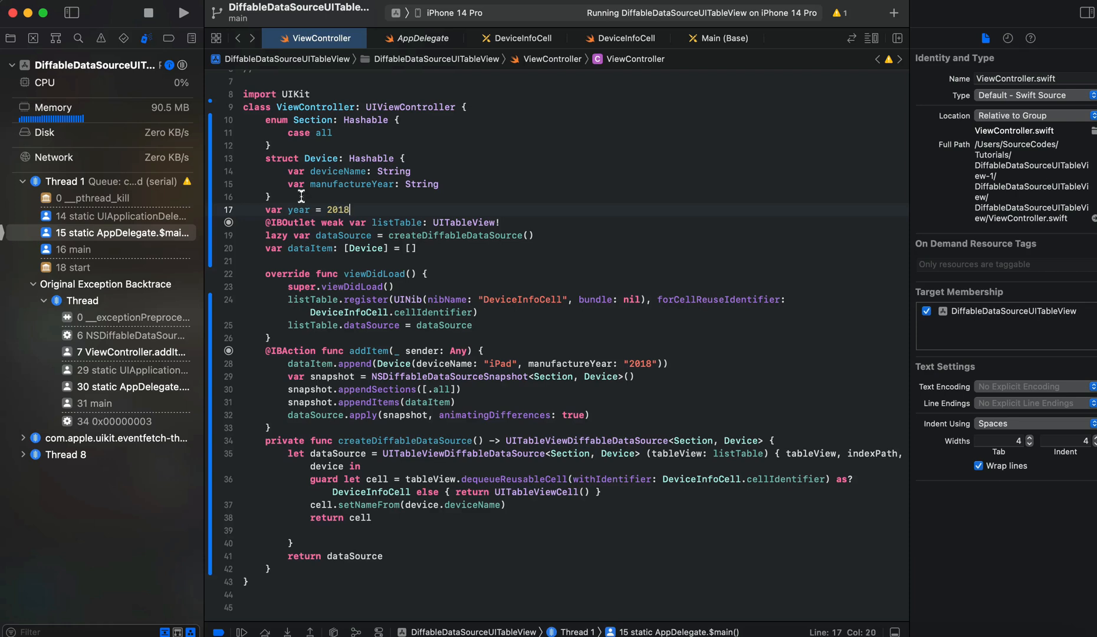
# Step: Use "\(year)" as manufactureYear, increment year by 1 after apply, and launch the app
pyautogui.doubleClick(636, 364)
pyautogui.write('\\(')
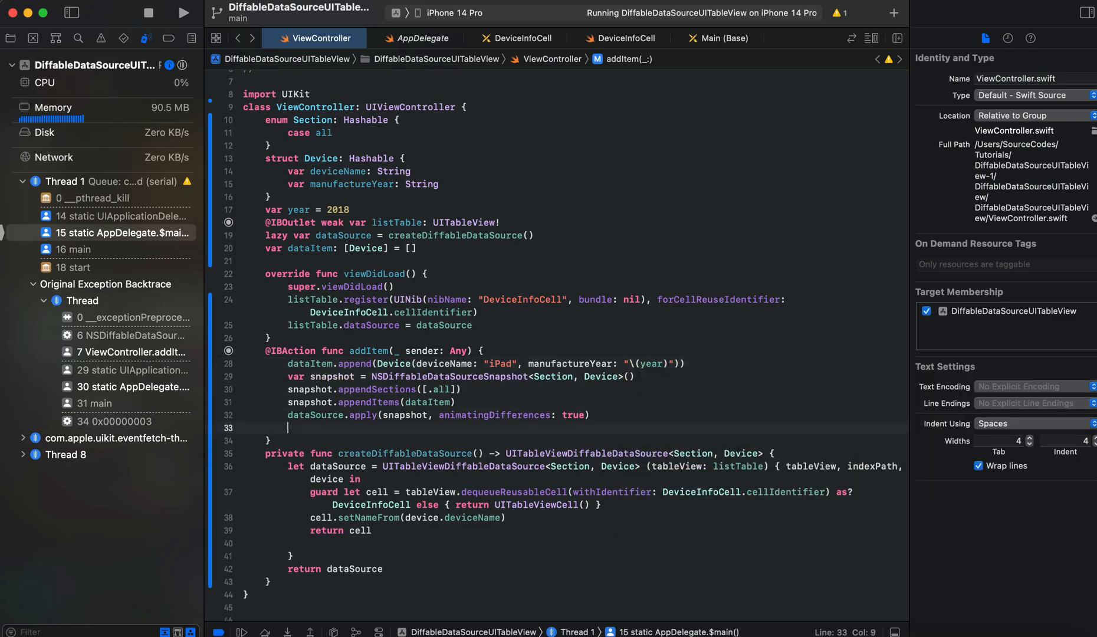
pyautogui.write('year')
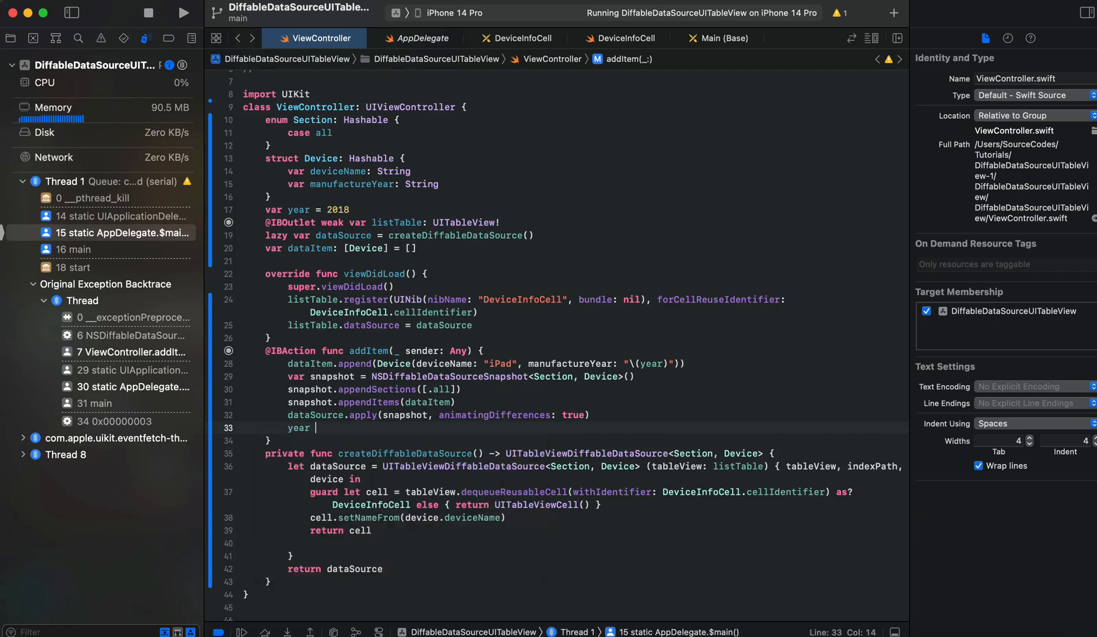
pyautogui.write('+=')
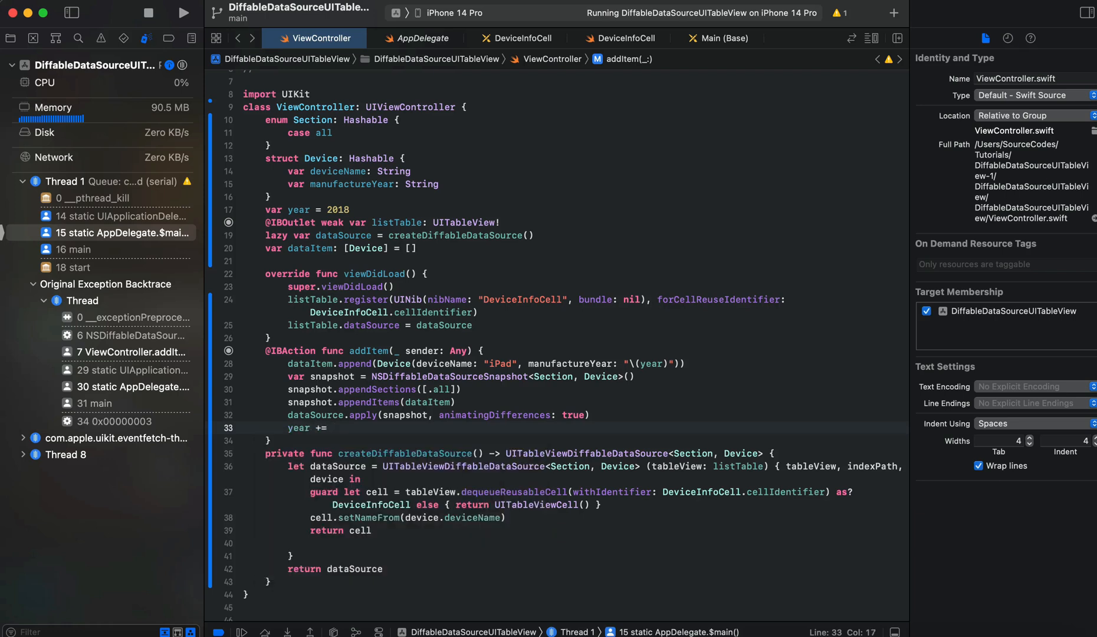
pyautogui.write('1')
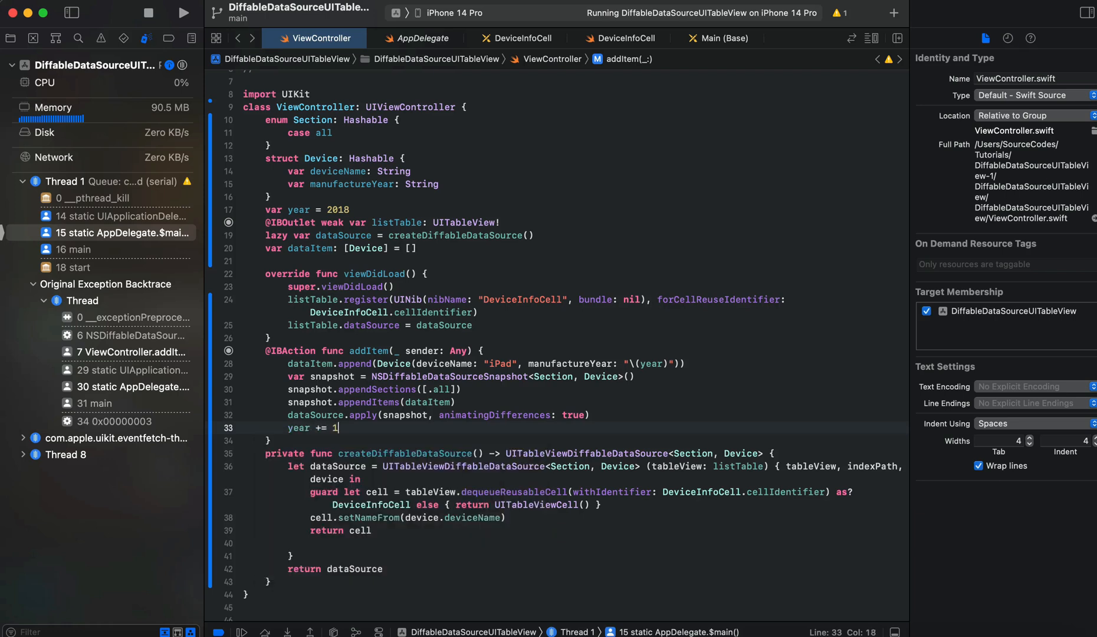
pyautogui.click(182, 13)
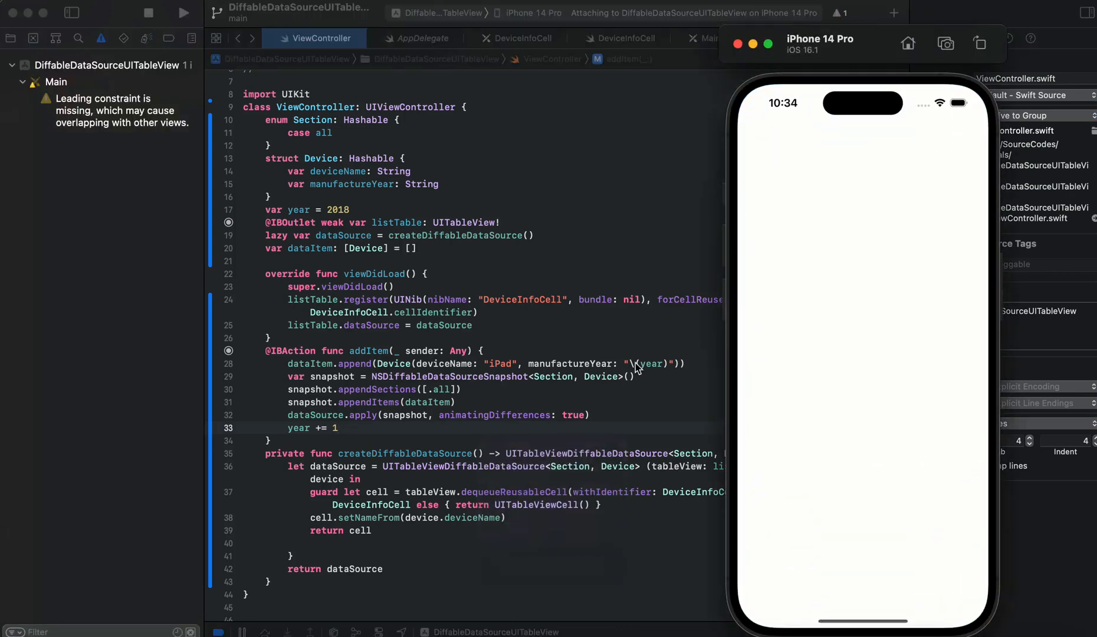
# Step: Add two items giving rows labelled only iPad, then return to the editor
pyautogui.click(967, 138)
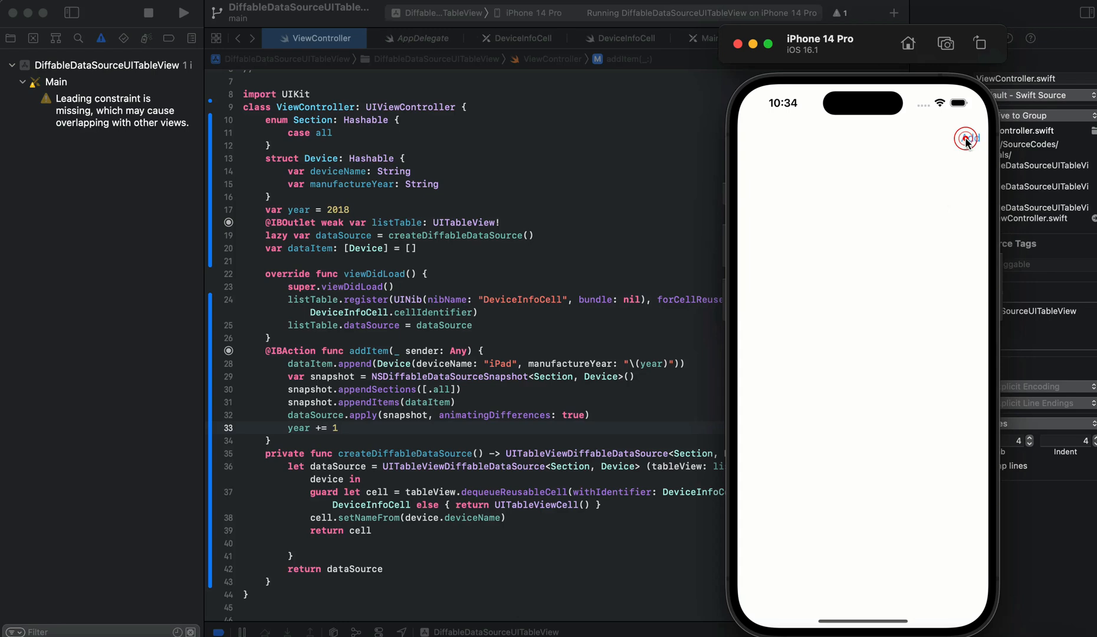
pyautogui.click(968, 138)
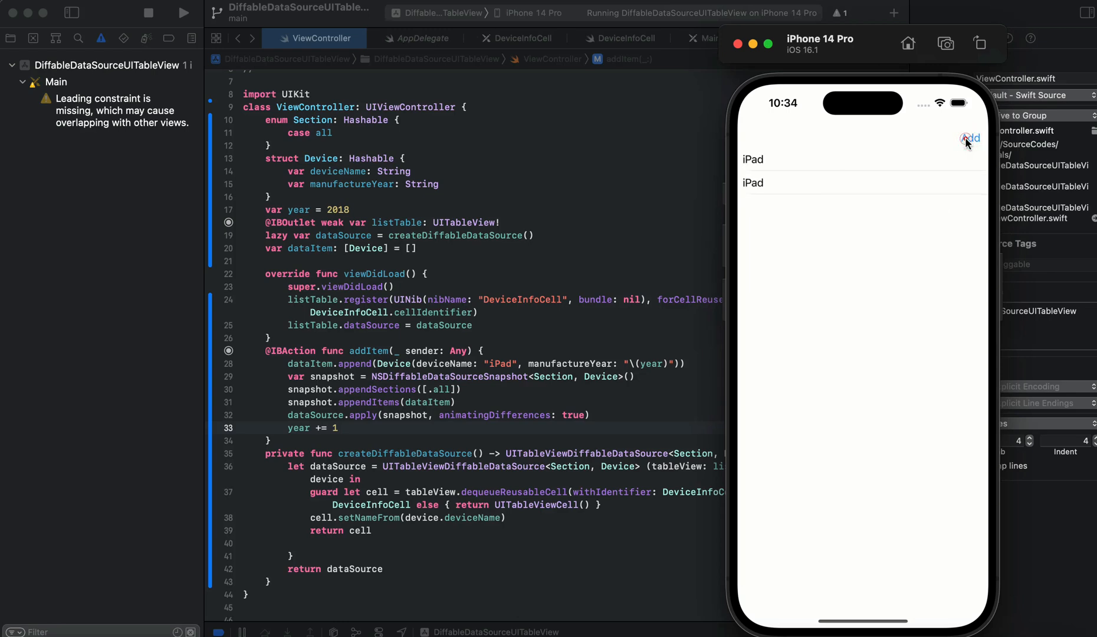
pyautogui.click(971, 138)
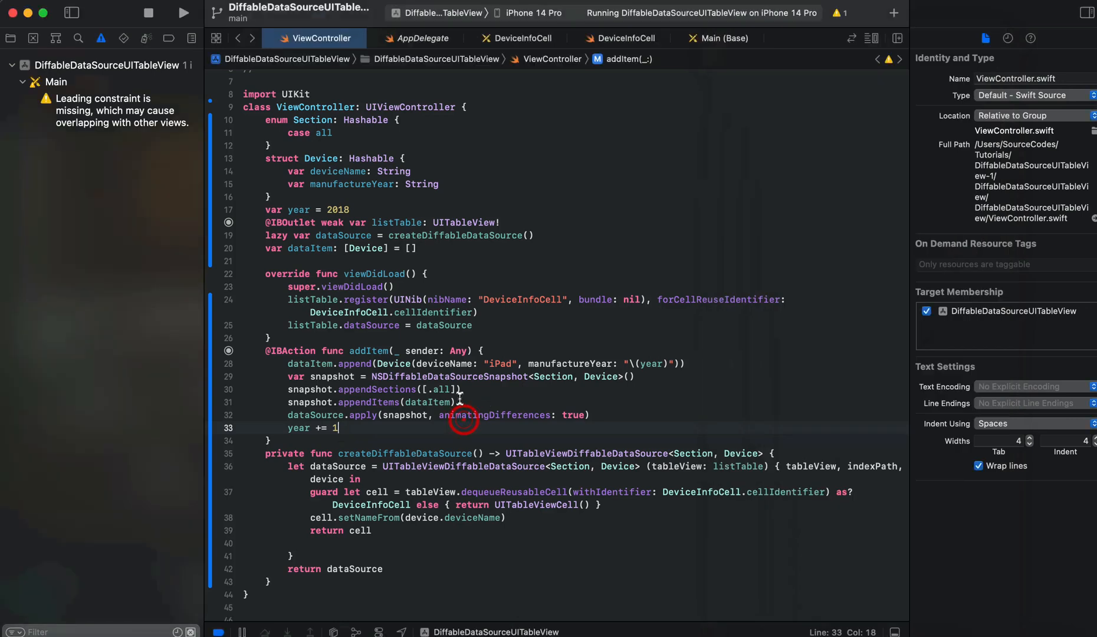
pyautogui.click(499, 518)
pyautogui.write(' "')
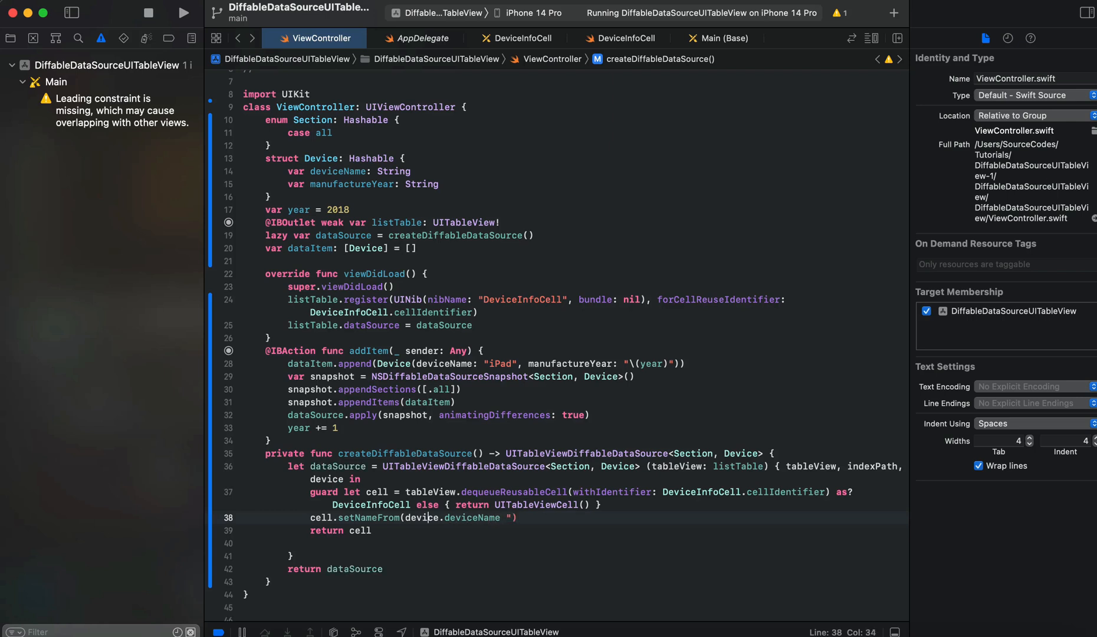
# Step: Set the cell label to "\(device.deviceName) \(device.manufactureYear)" and relaunch the app
pyautogui.doubleClick(422, 518)
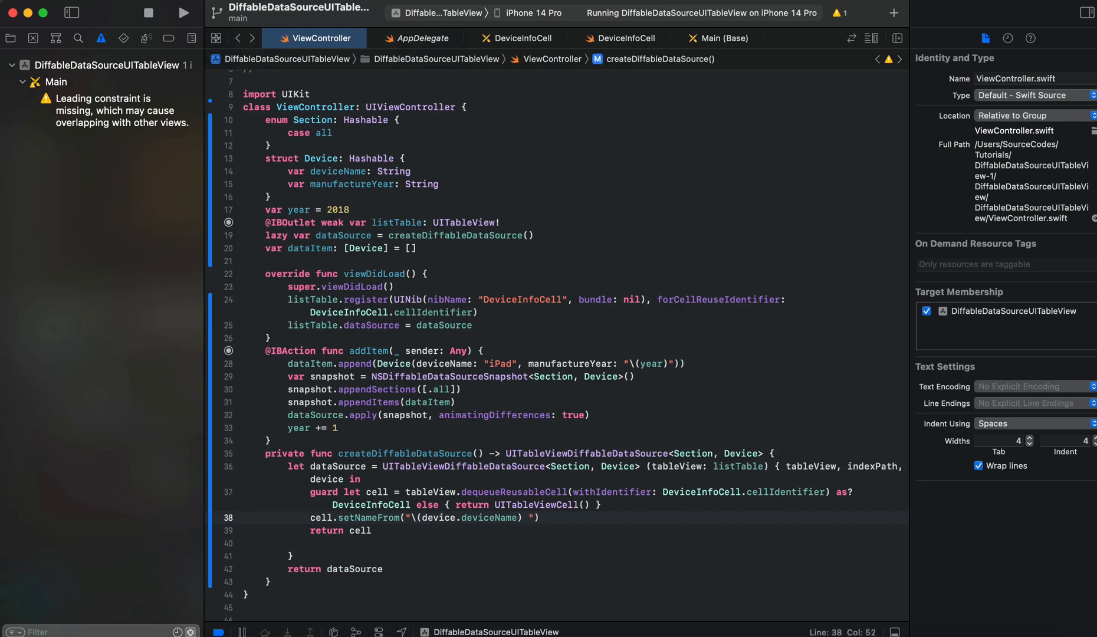
pyautogui.write('\\()')
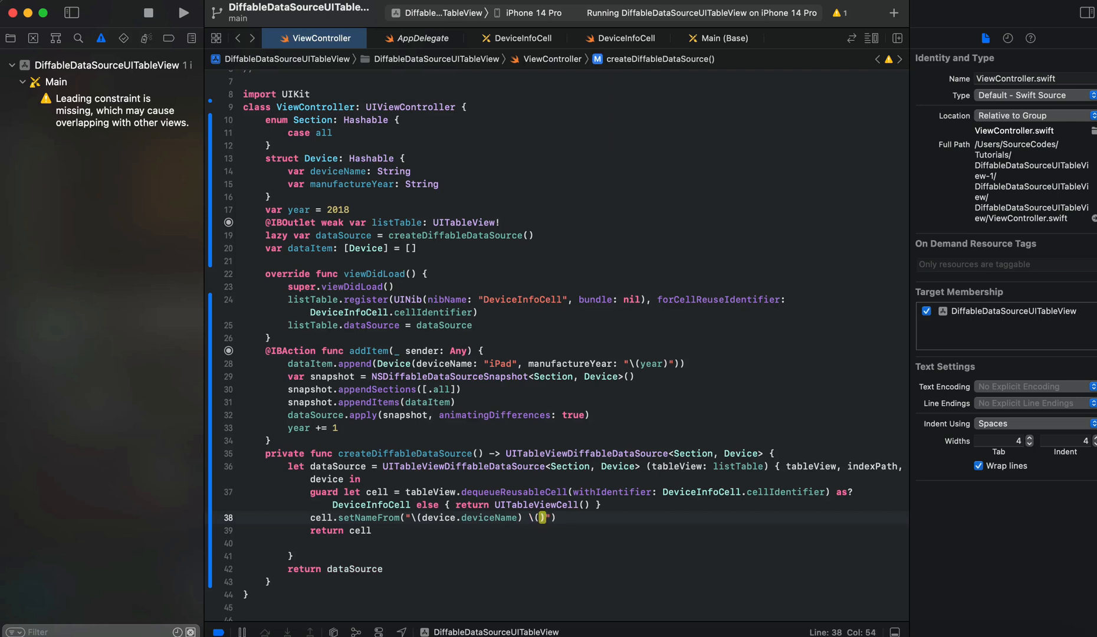
pyautogui.write('device.manufactureYear')
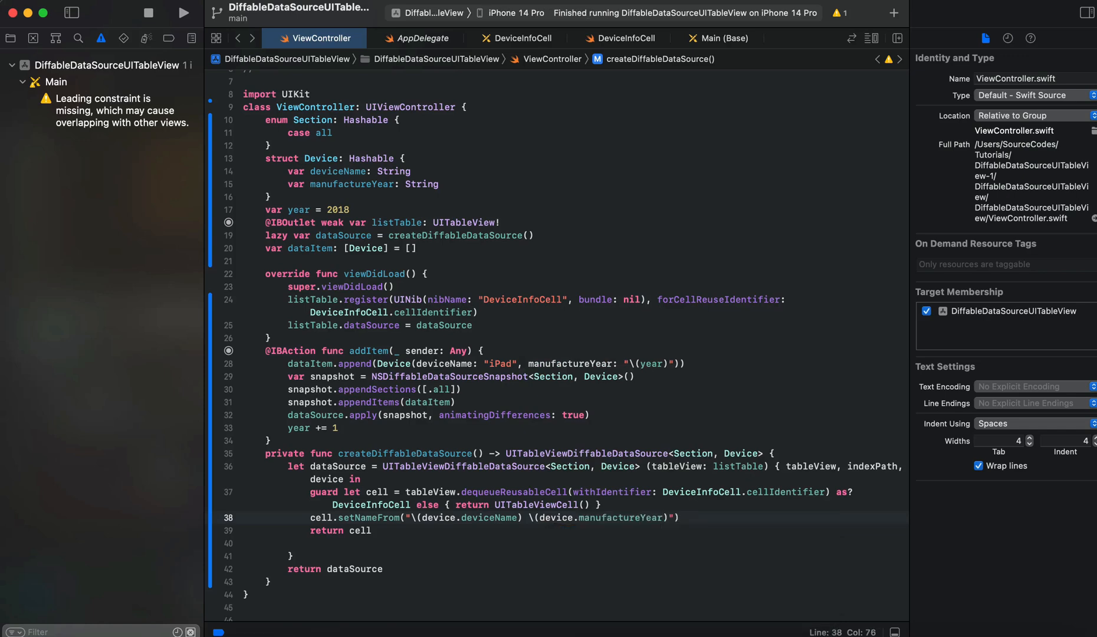
pyautogui.click(182, 13)
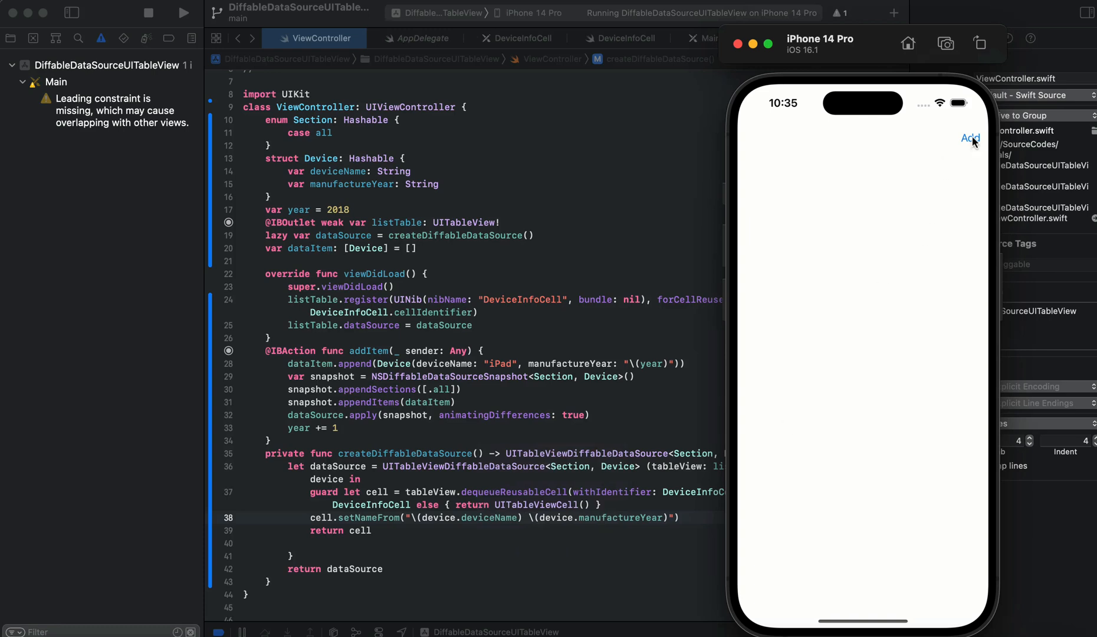
# Step: Add rows repeatedly until iPad 2018 through iPad 2026 appear, then return to the code
pyautogui.click(971, 138)
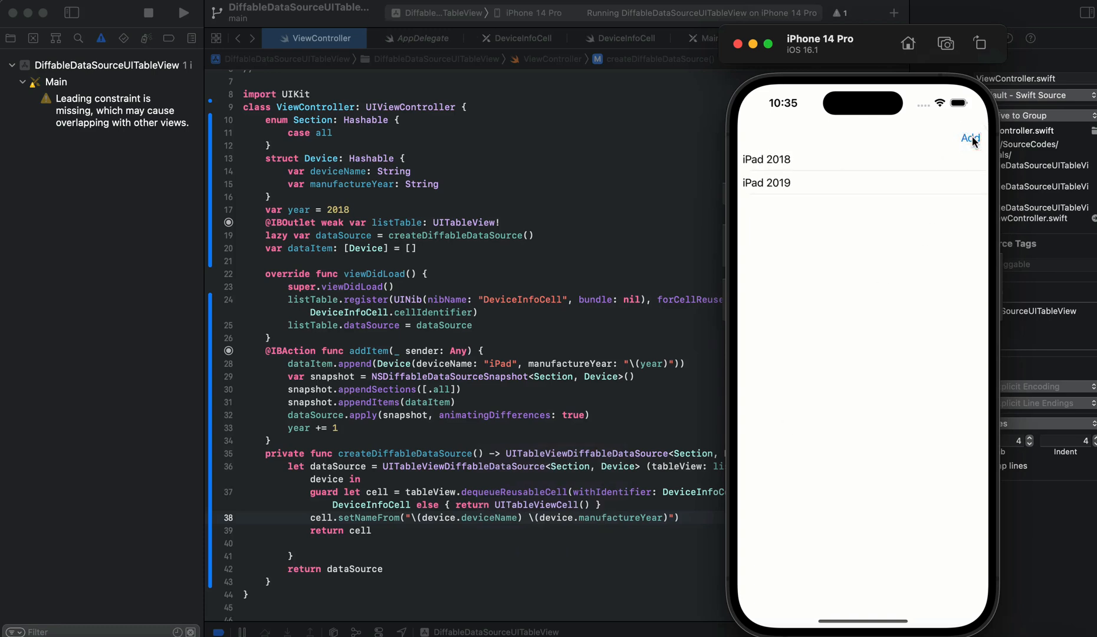
pyautogui.click(970, 138)
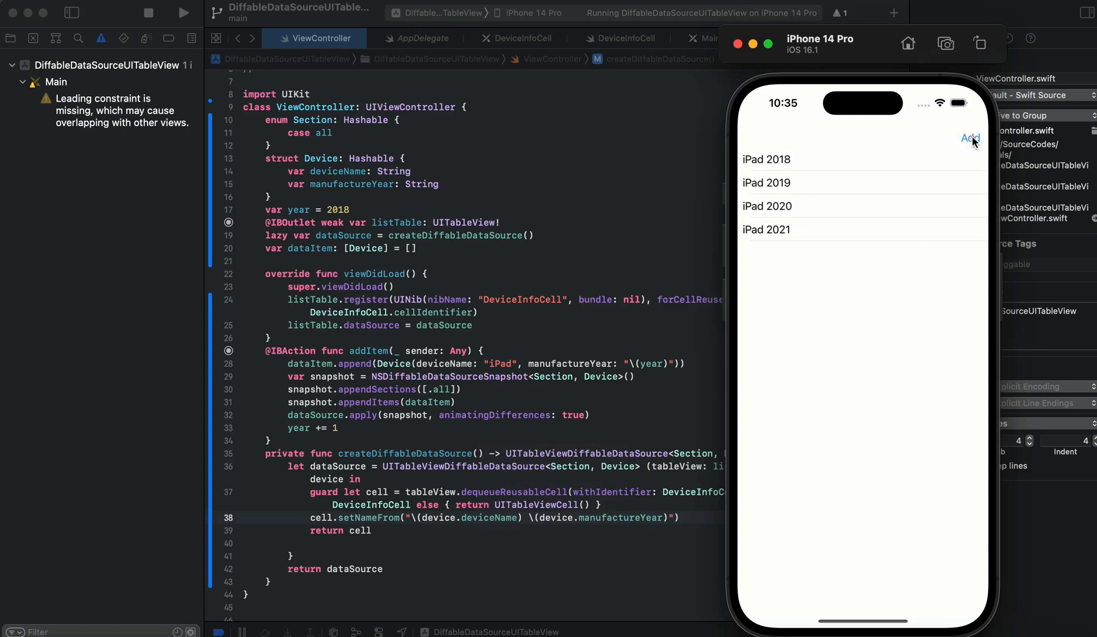
pyautogui.click(970, 138)
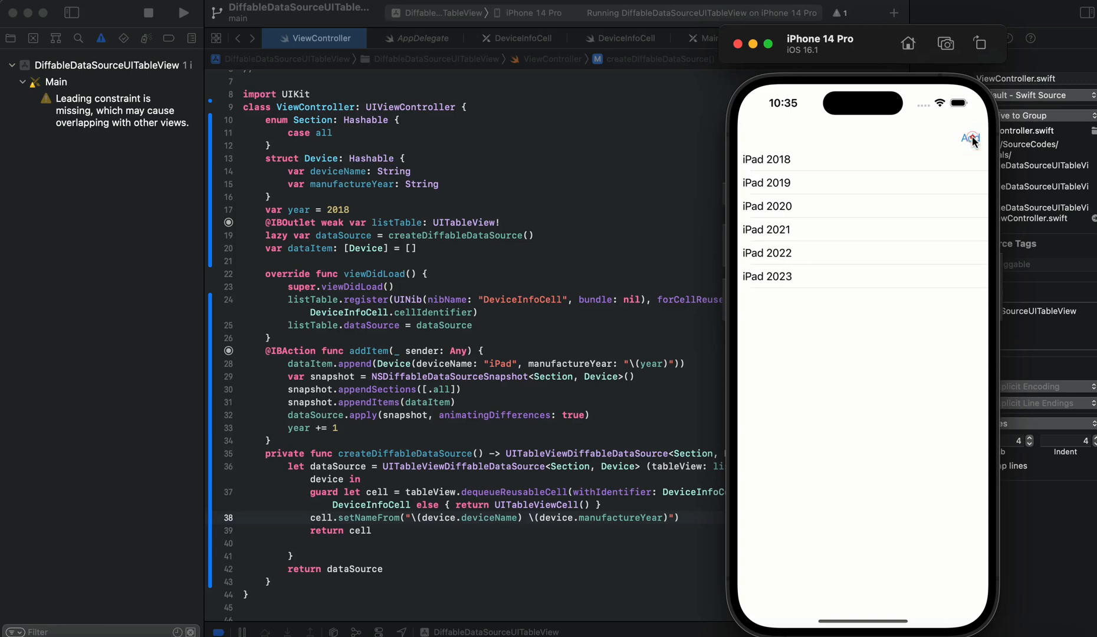
pyautogui.click(971, 138)
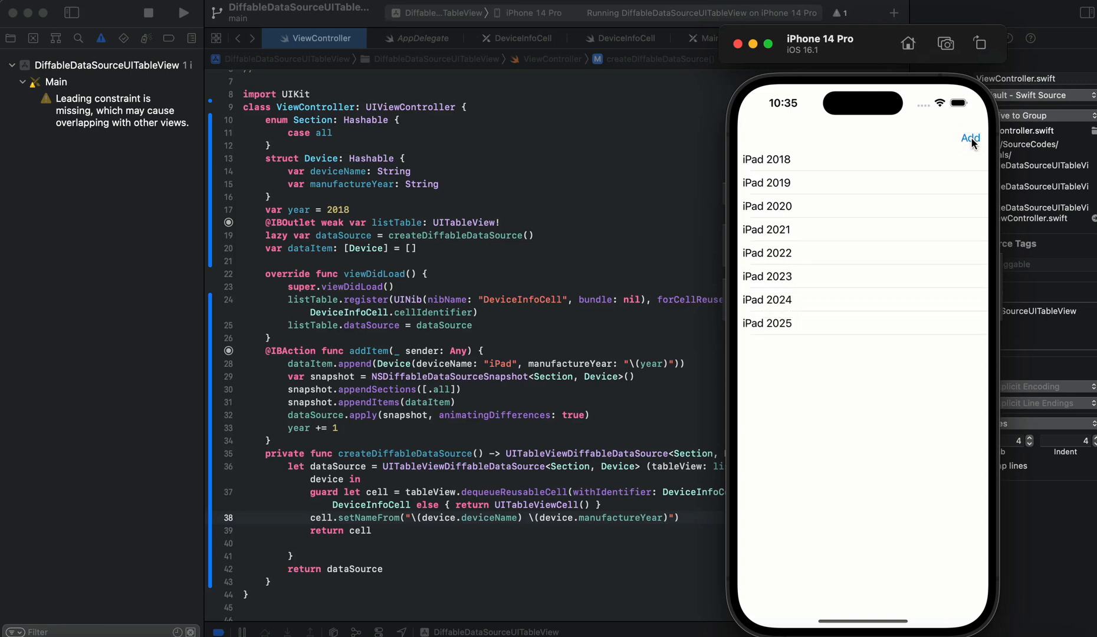
pyautogui.click(971, 138)
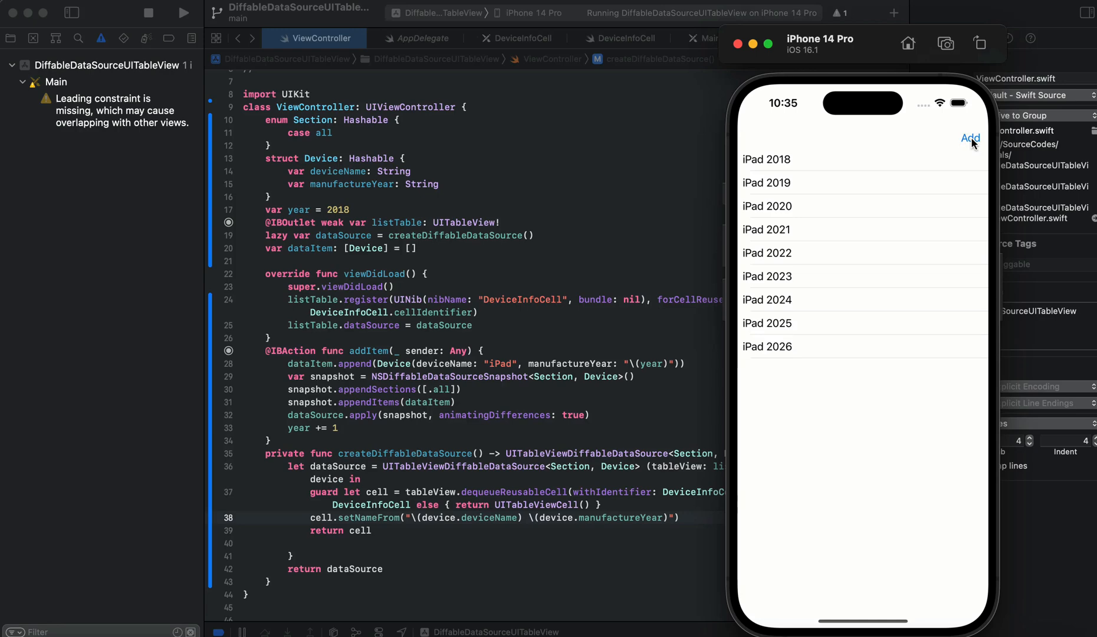
pyautogui.click(971, 138)
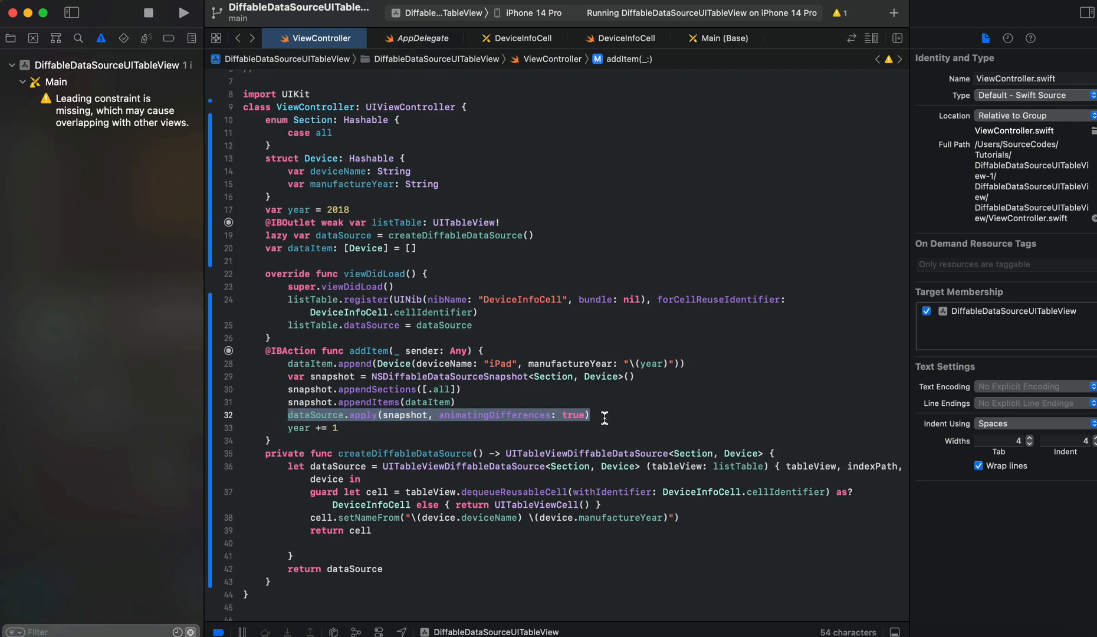
pyautogui.click(620, 389)
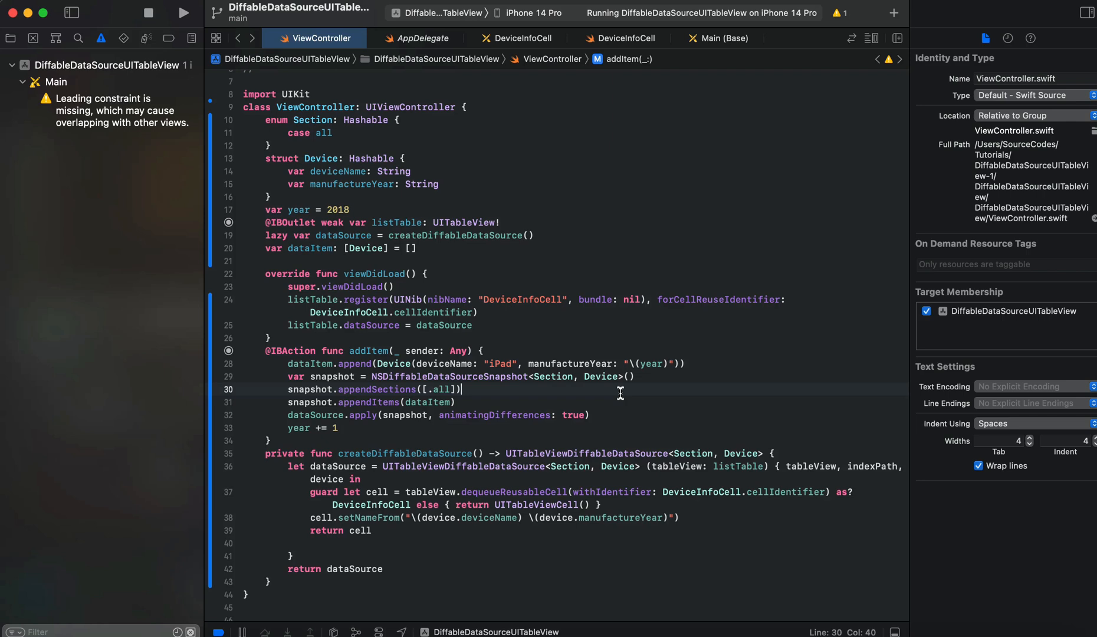
pyautogui.moveTo(377, 508)
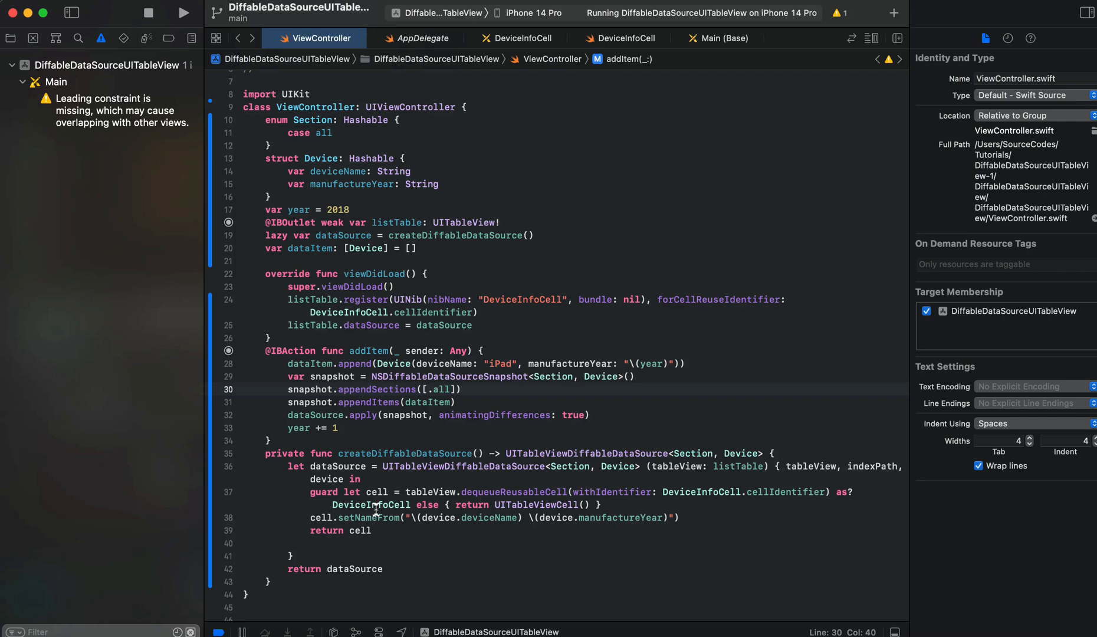
pyautogui.click(461, 389)
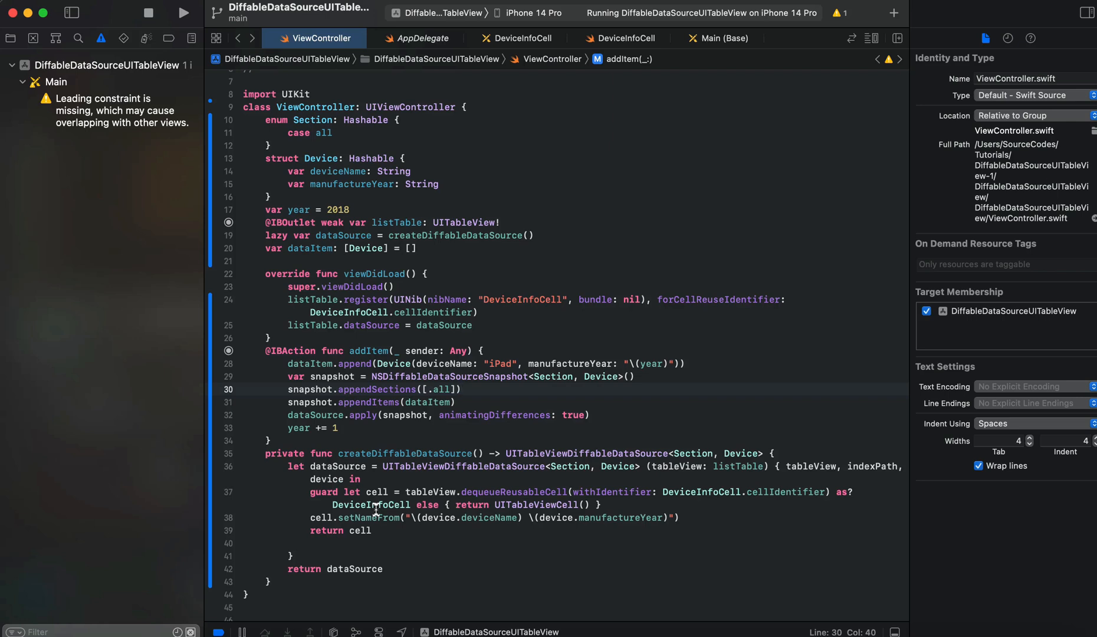
pyautogui.click(461, 390)
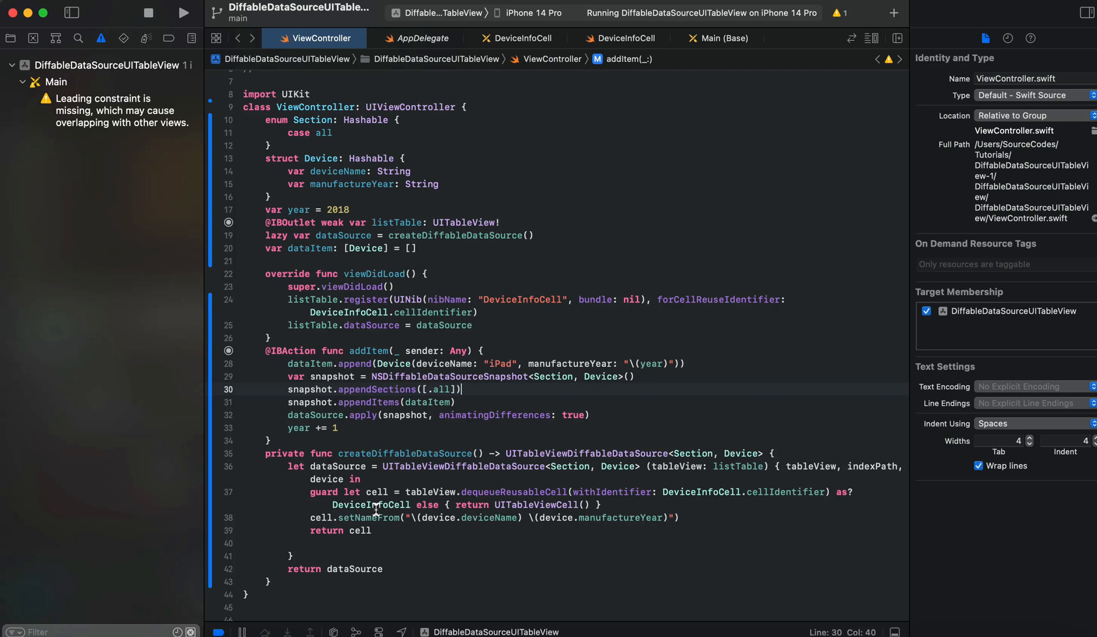